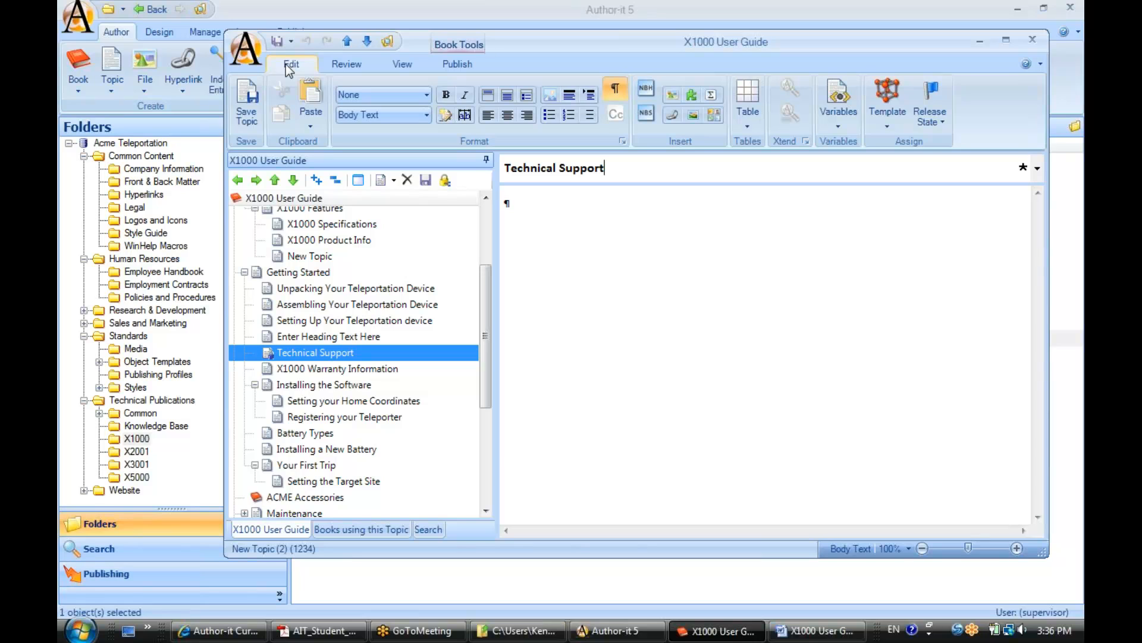
mouse_move(545, 145)
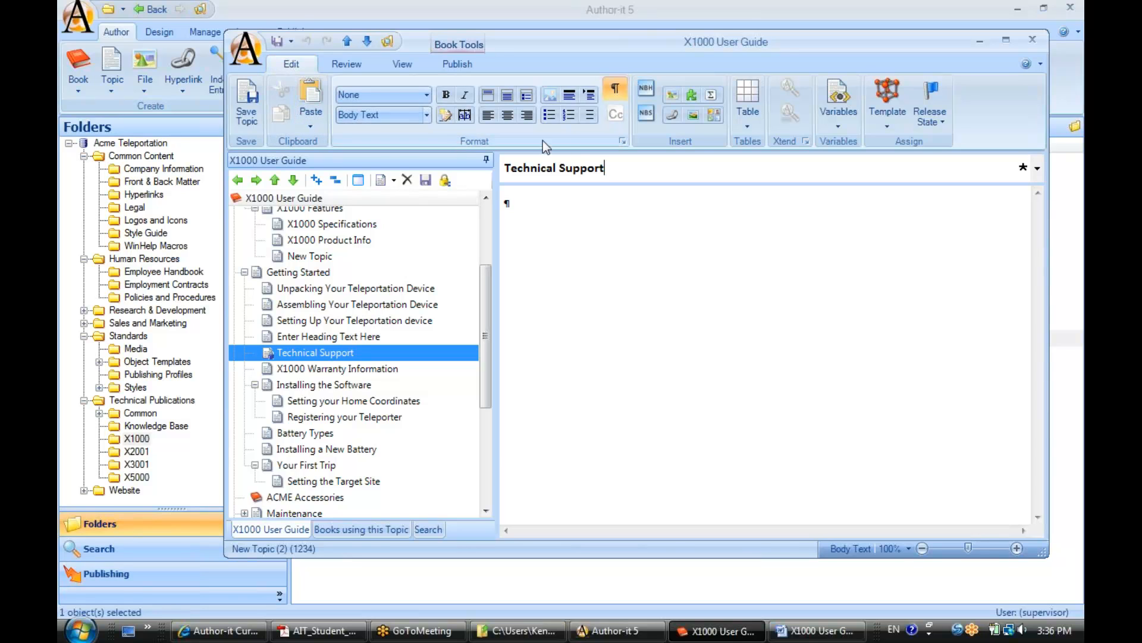
mouse_move(490, 150)
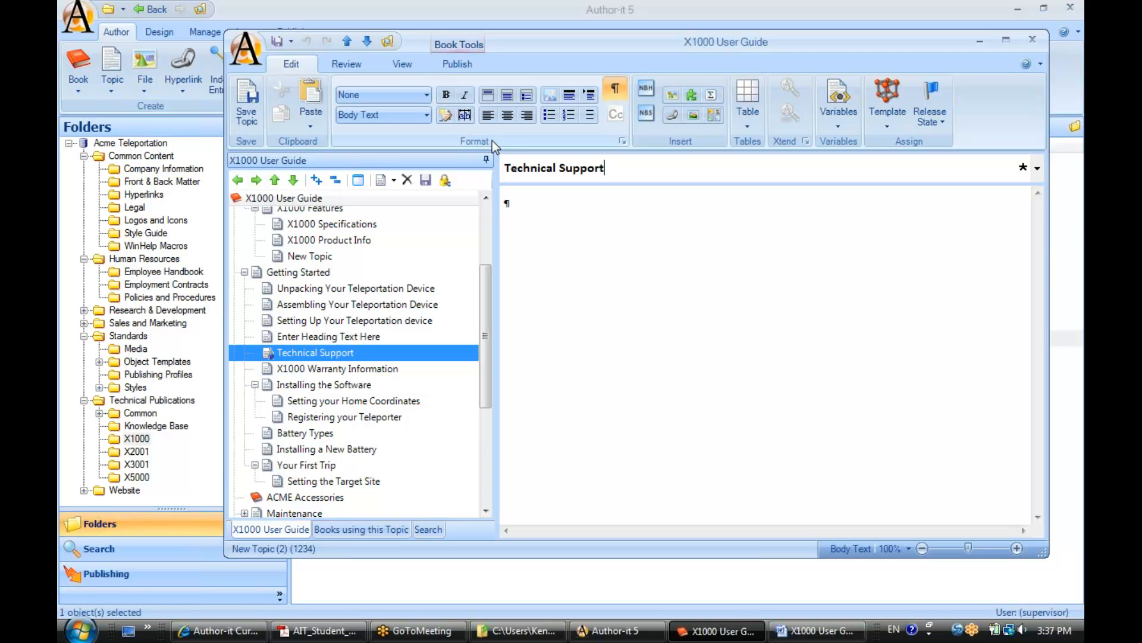
mouse_move(699, 138)
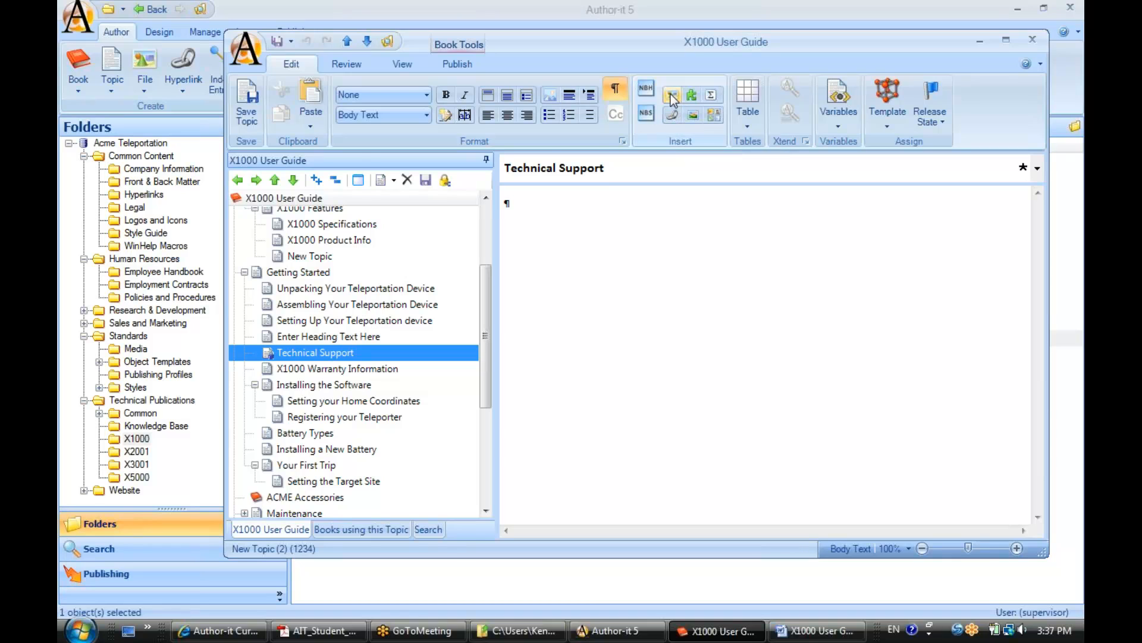
mouse_move(668, 143)
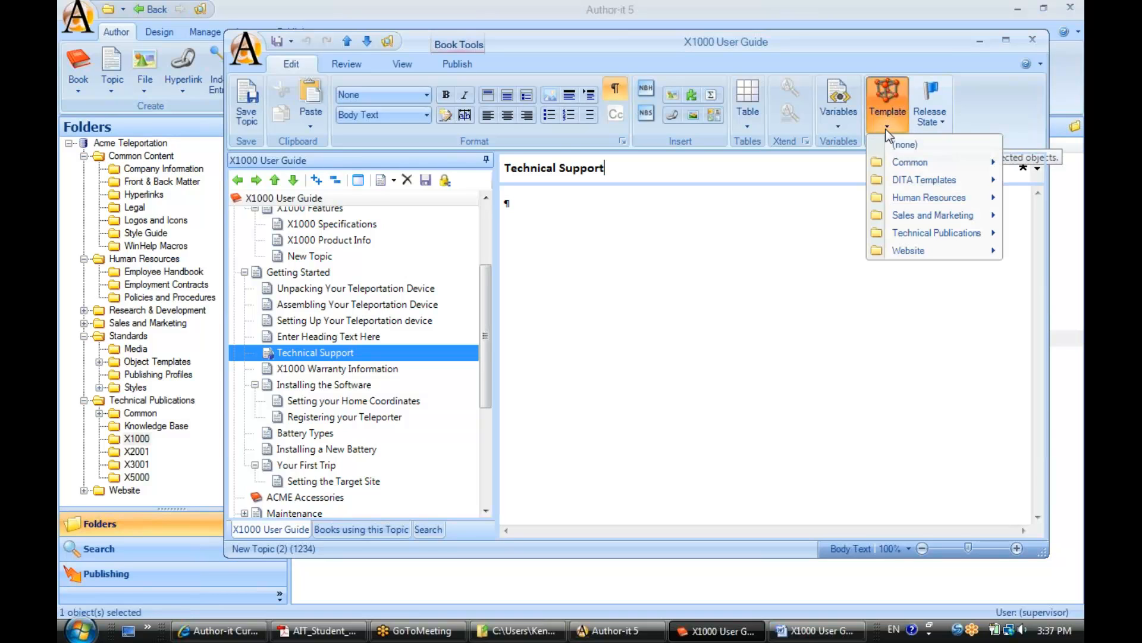
mouse_move(911, 162)
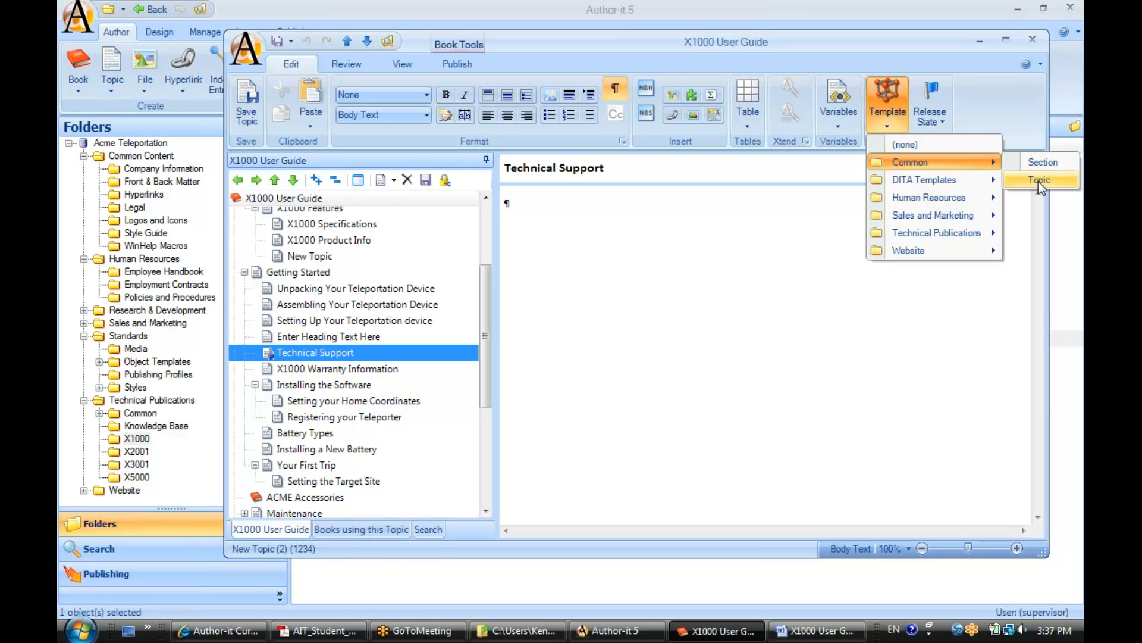
mouse_move(944, 236)
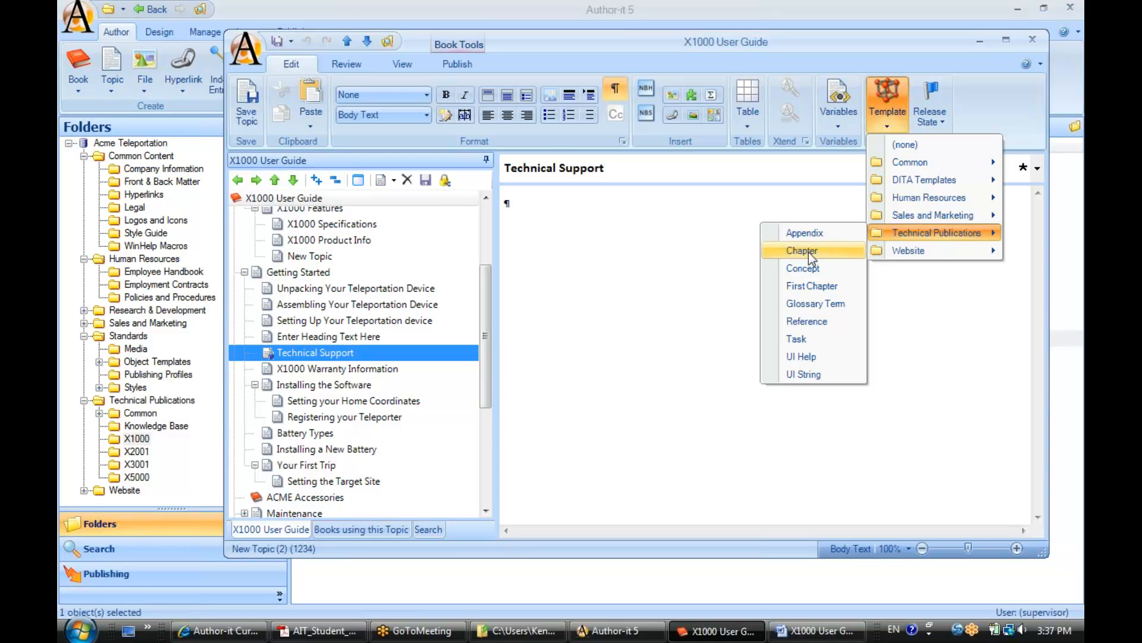
mouse_move(806, 321)
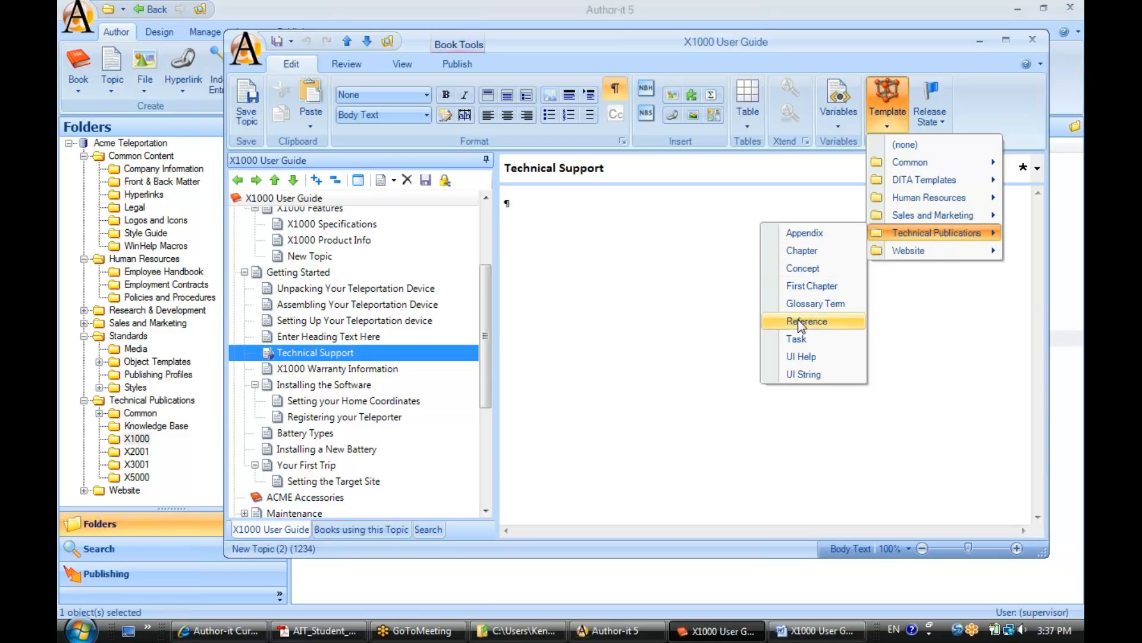
mouse_move(837, 329)
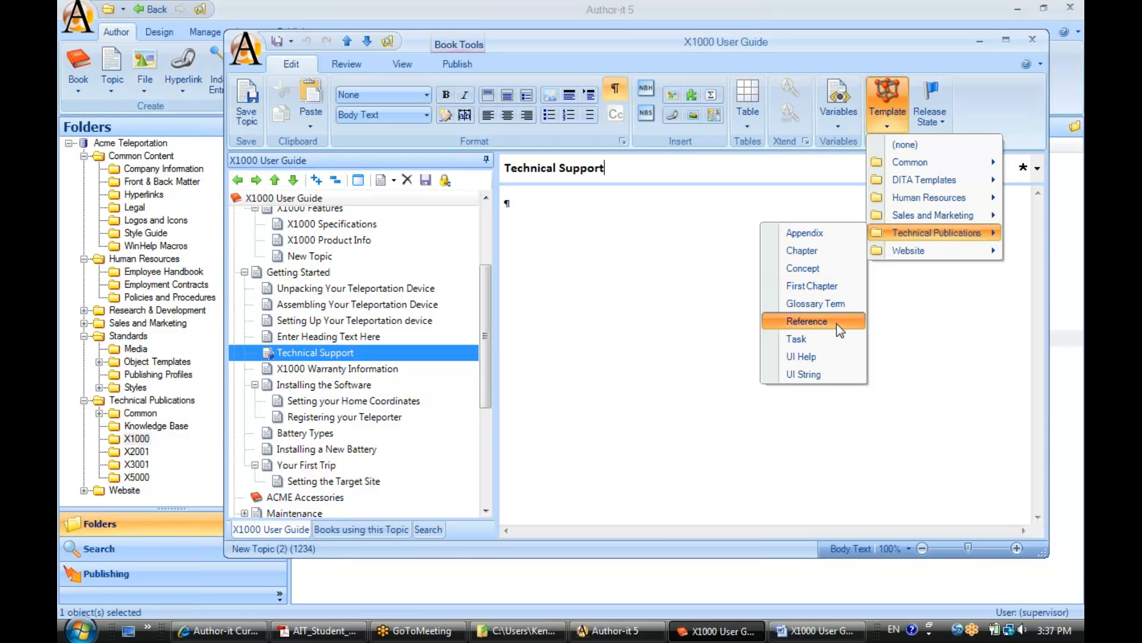
- Begin the topic body with the sentence "Here's how to get technical support."
click(807, 321)
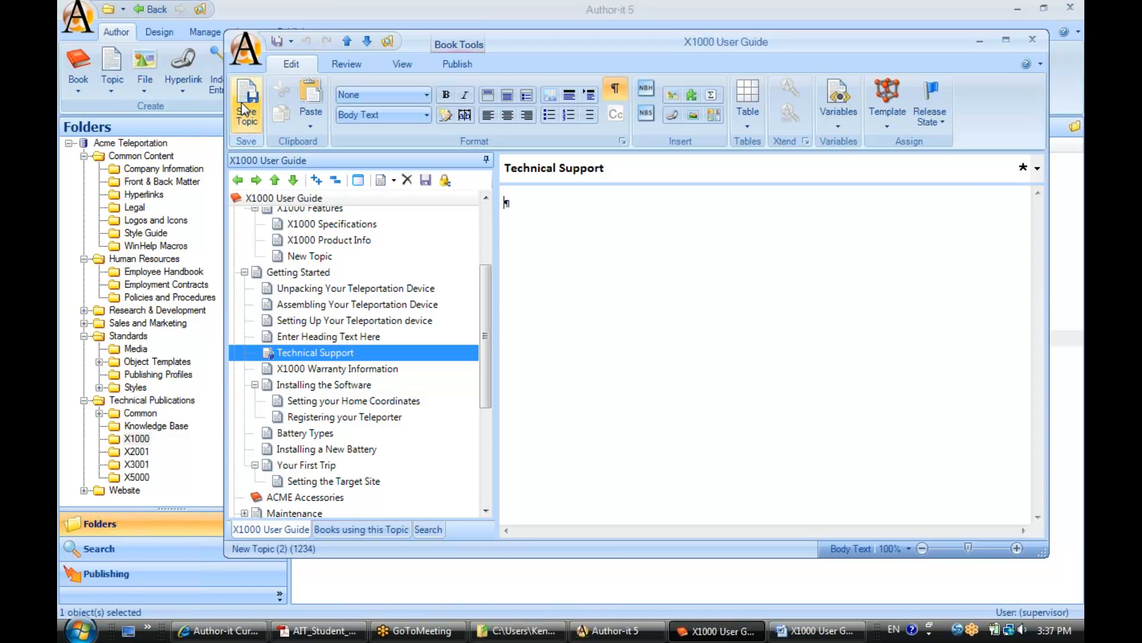
mouse_move(523, 203)
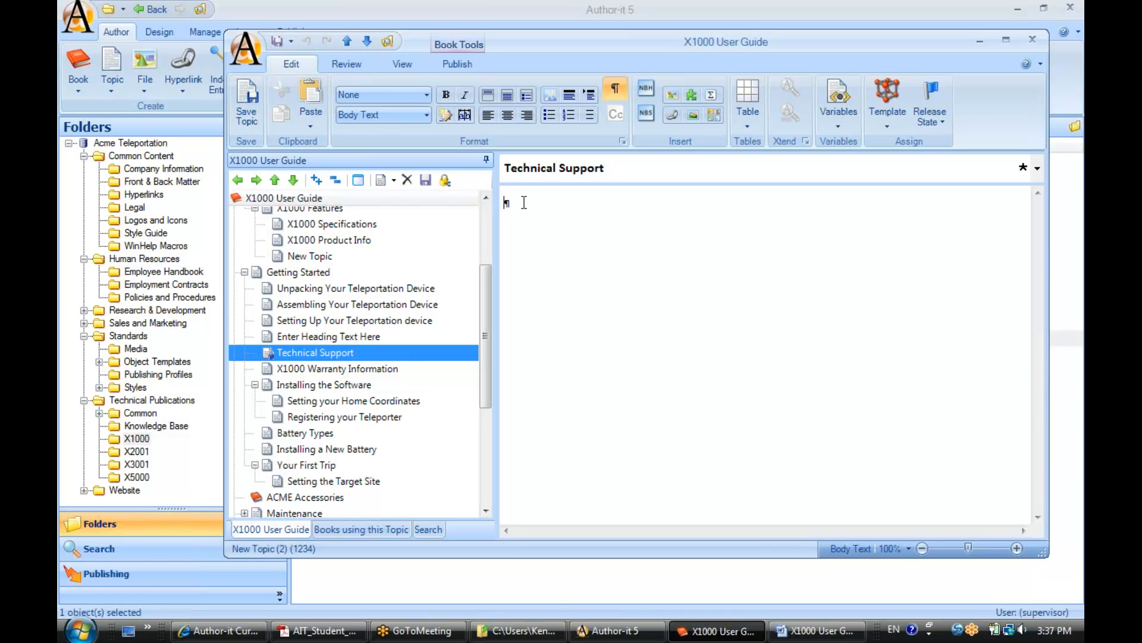
mouse_move(426, 180)
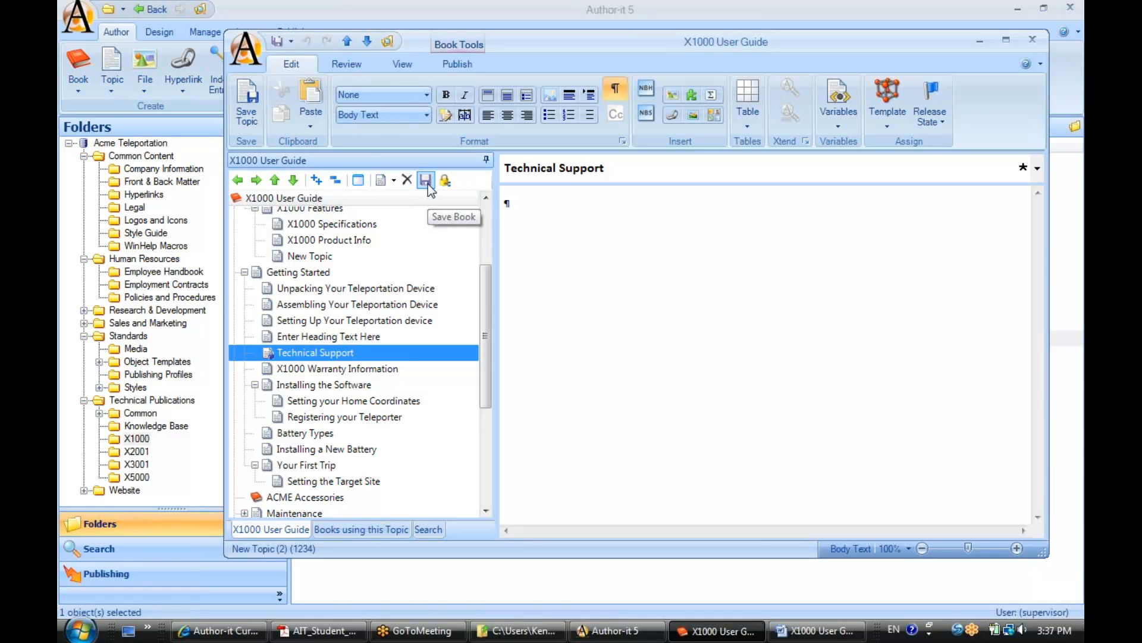
mouse_move(275, 41)
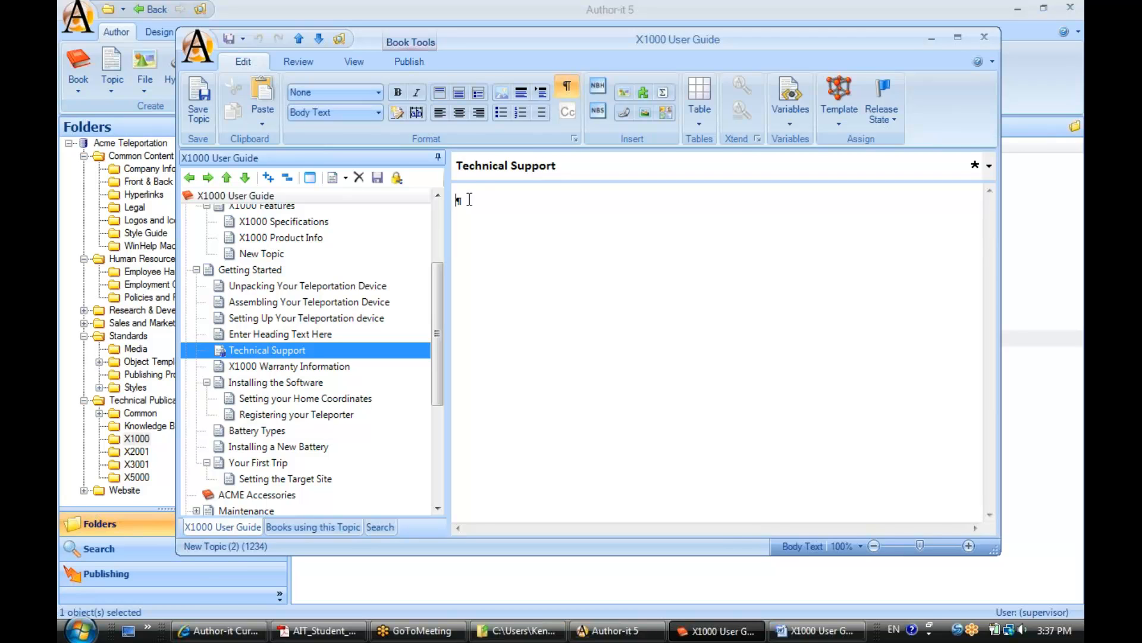
text(Here's how to get technical support.)
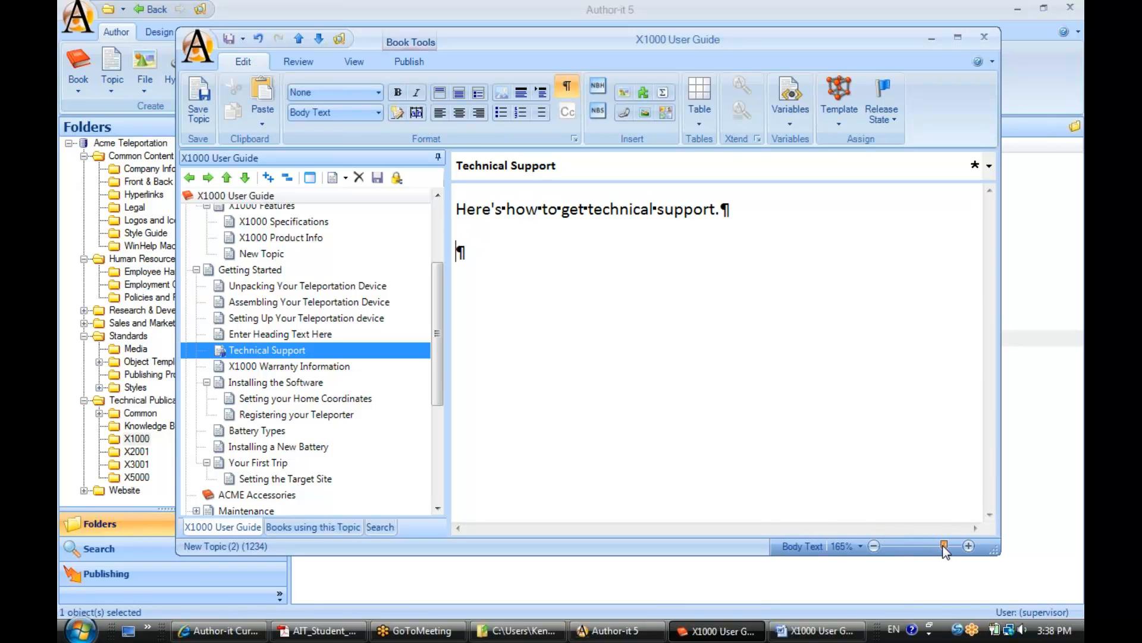
- Enlarge the topic text to about 170% with the status-bar zoom slider
click(943, 546)
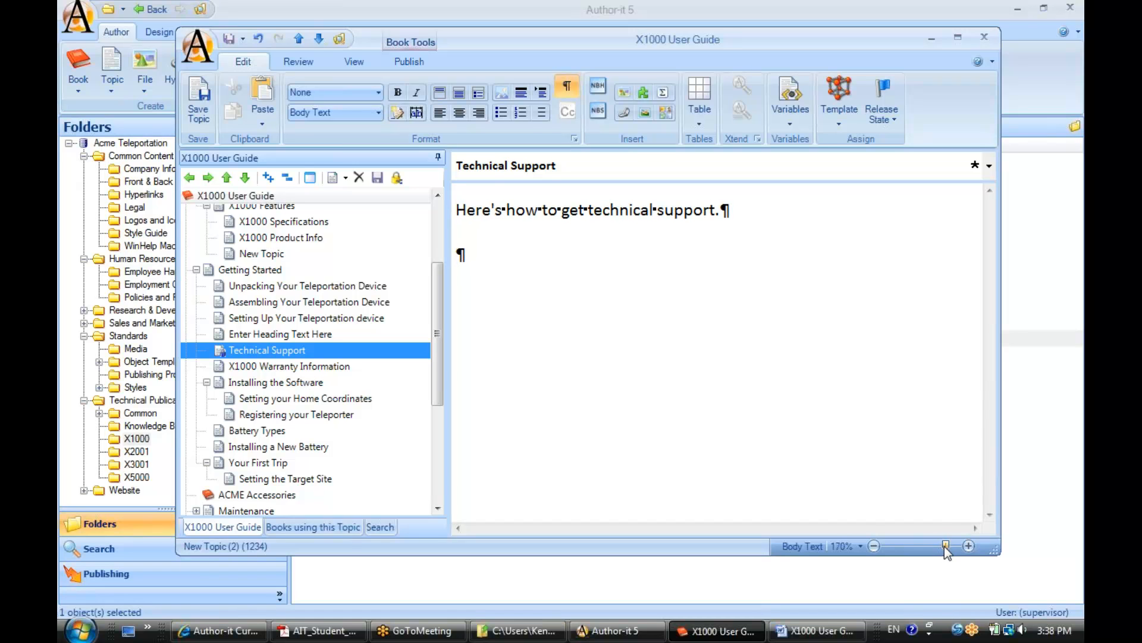
mouse_move(895, 556)
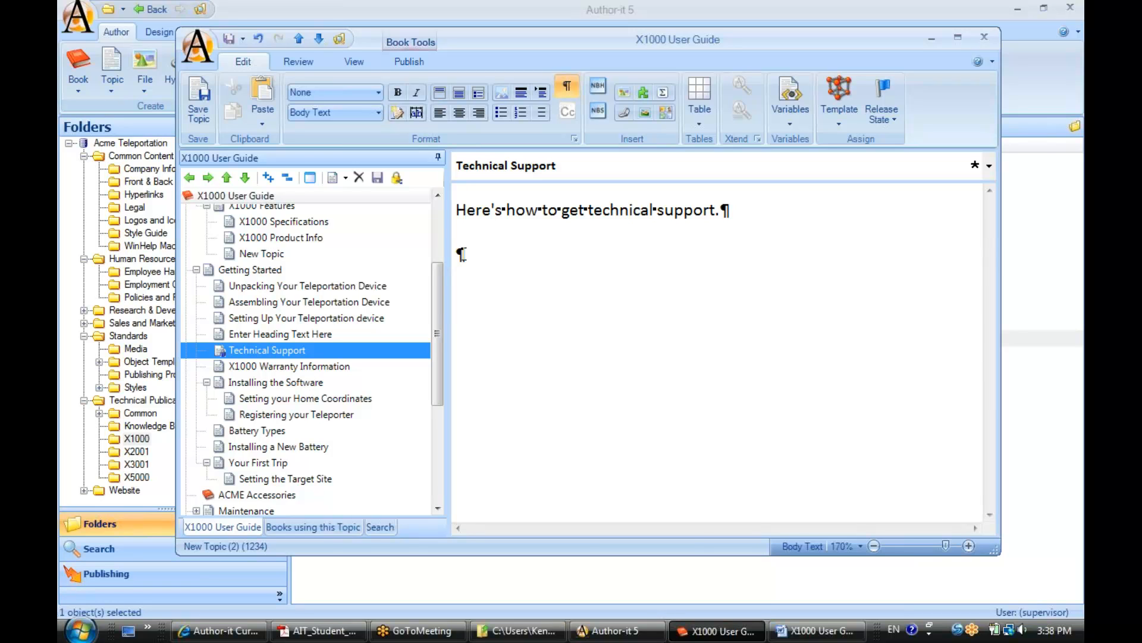
- Add three lines: Call 1800GetHelp, Go to kc.author-it.com, Ask your neighbor
text(Call)
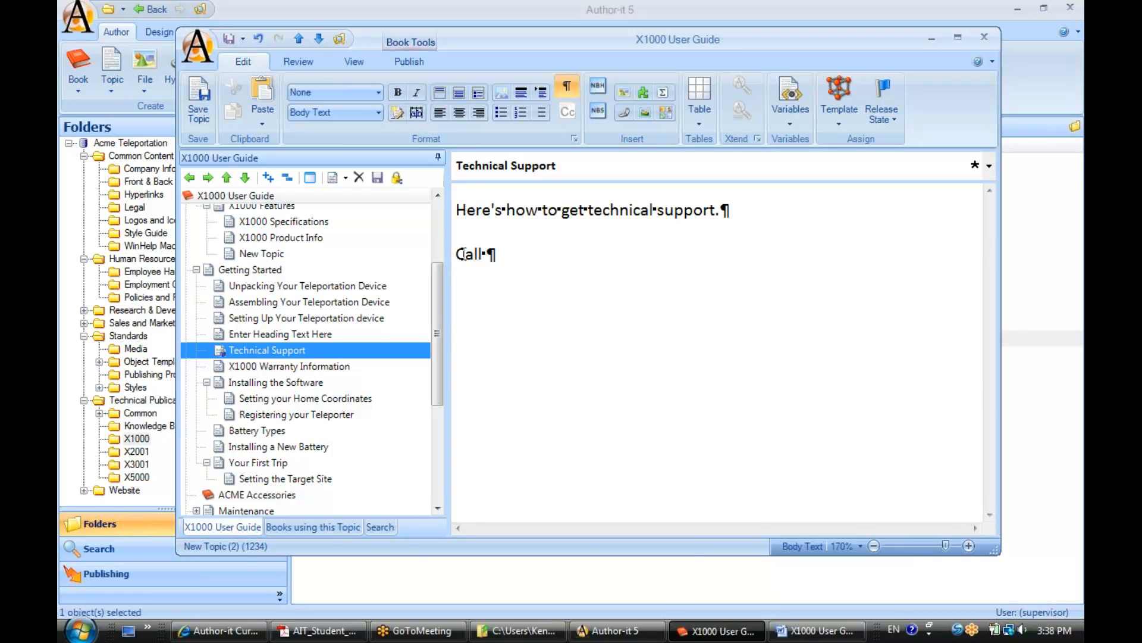
text(1800Get)
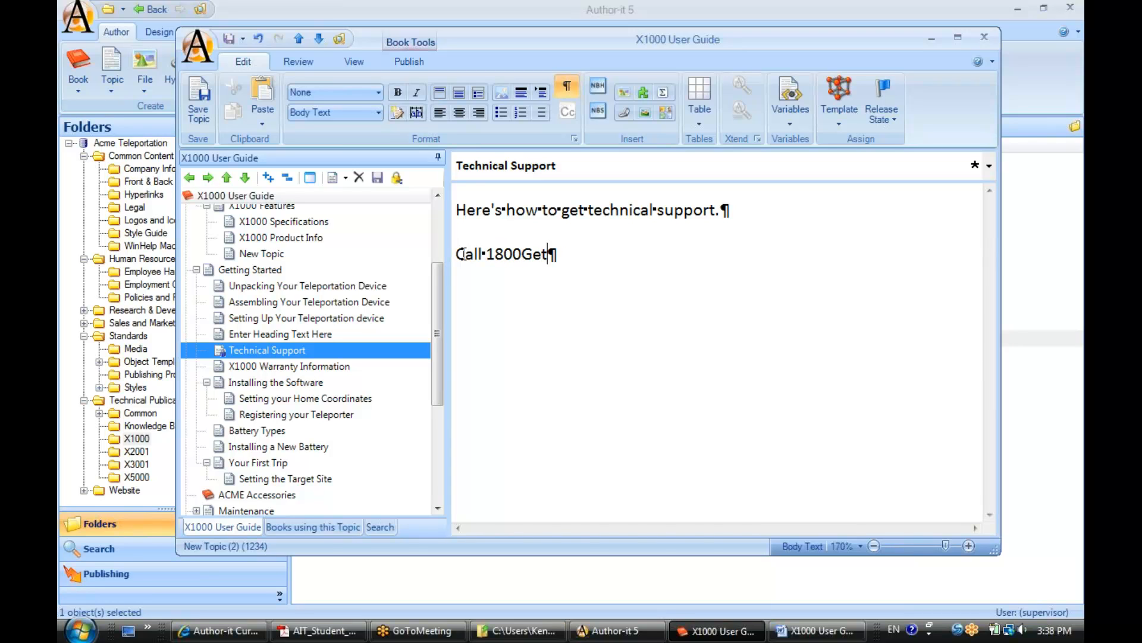
text(Help)
text(Go to)
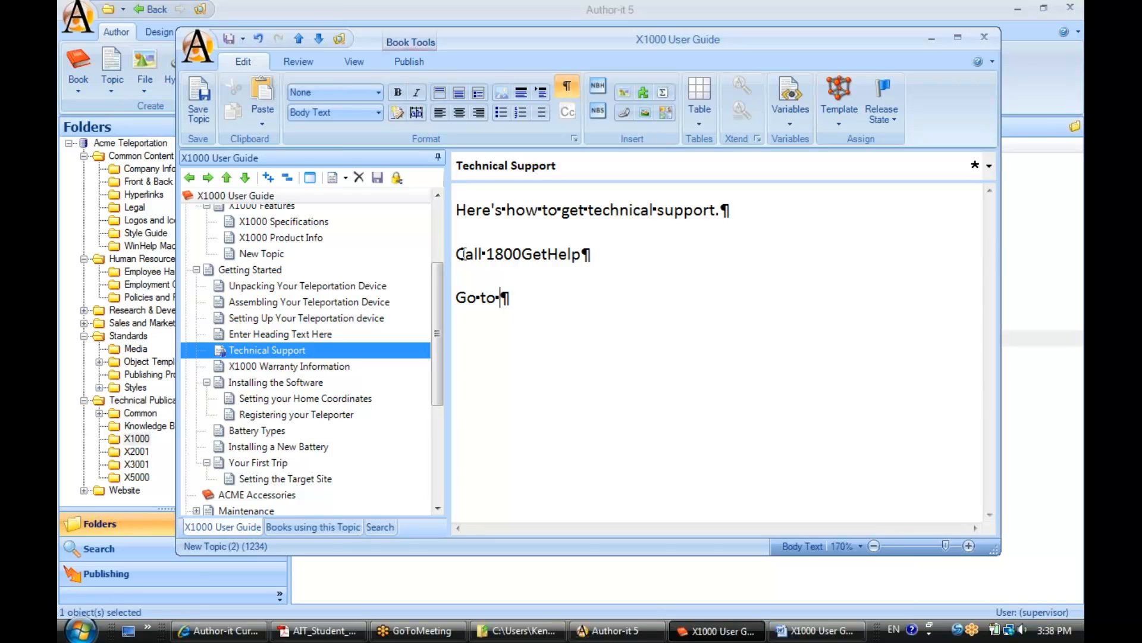
text(kc.author)
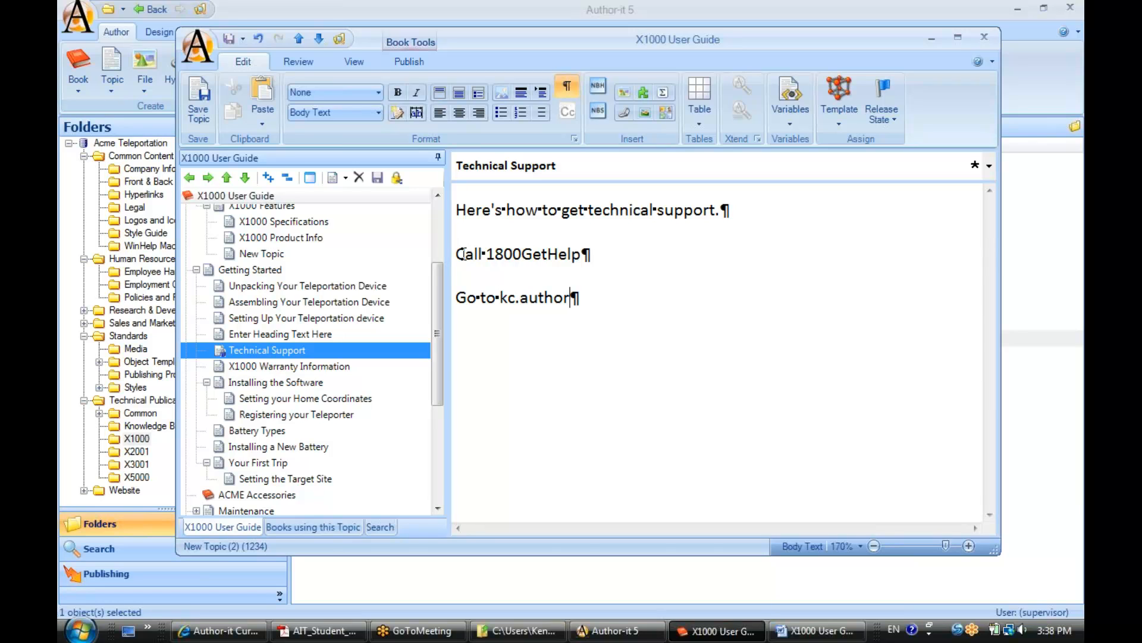
text(-it.com)
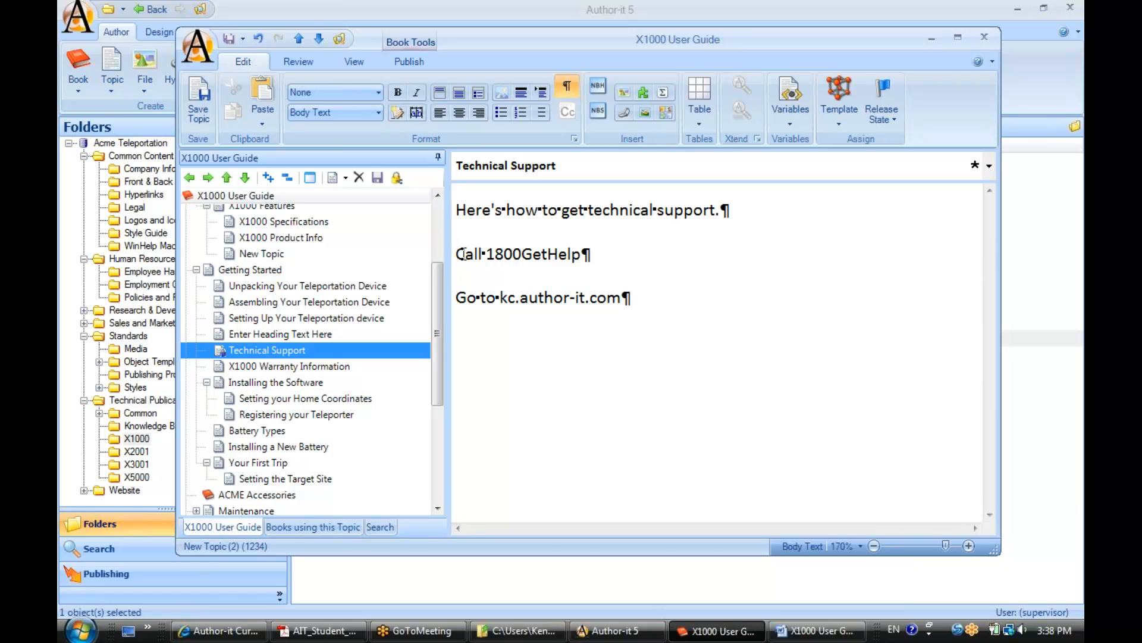
key(Return)
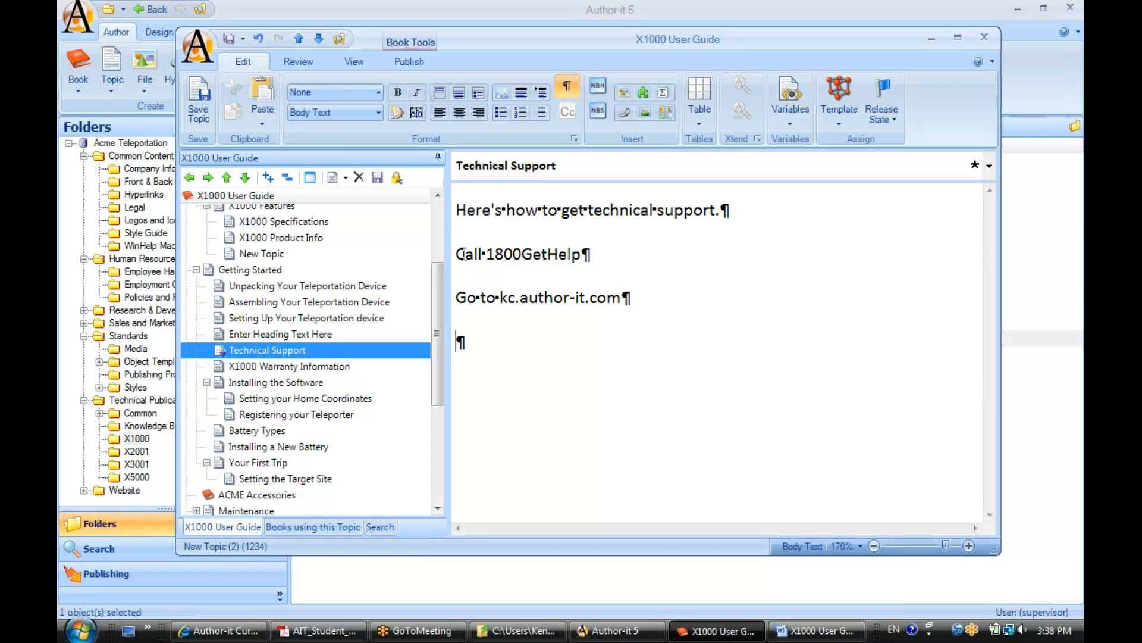
text(Ask)
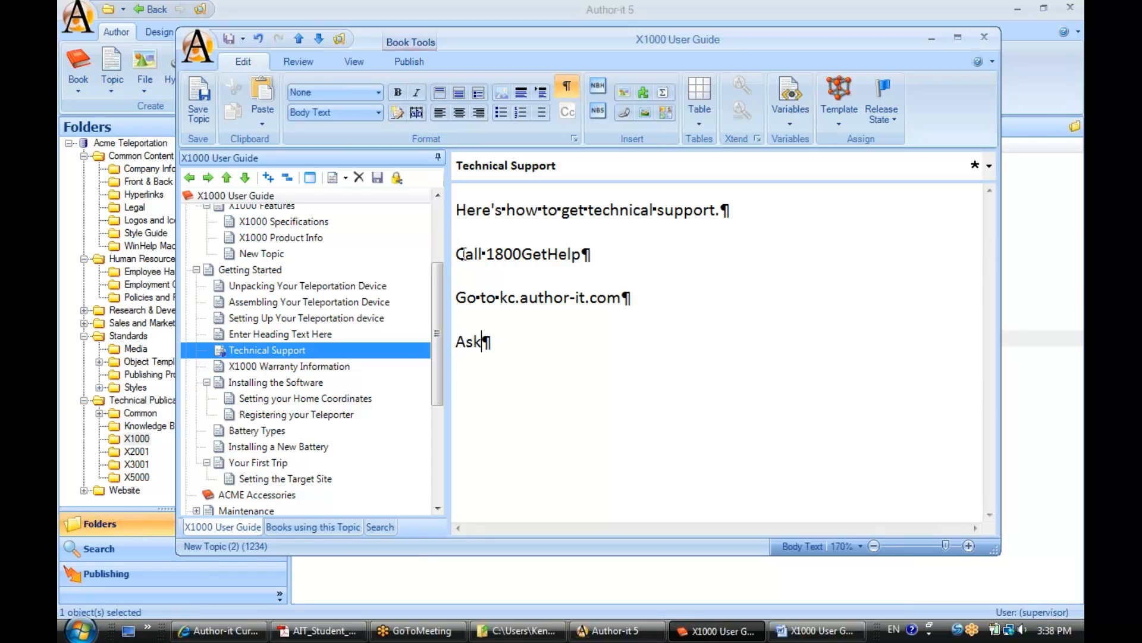
text(your neighbor)
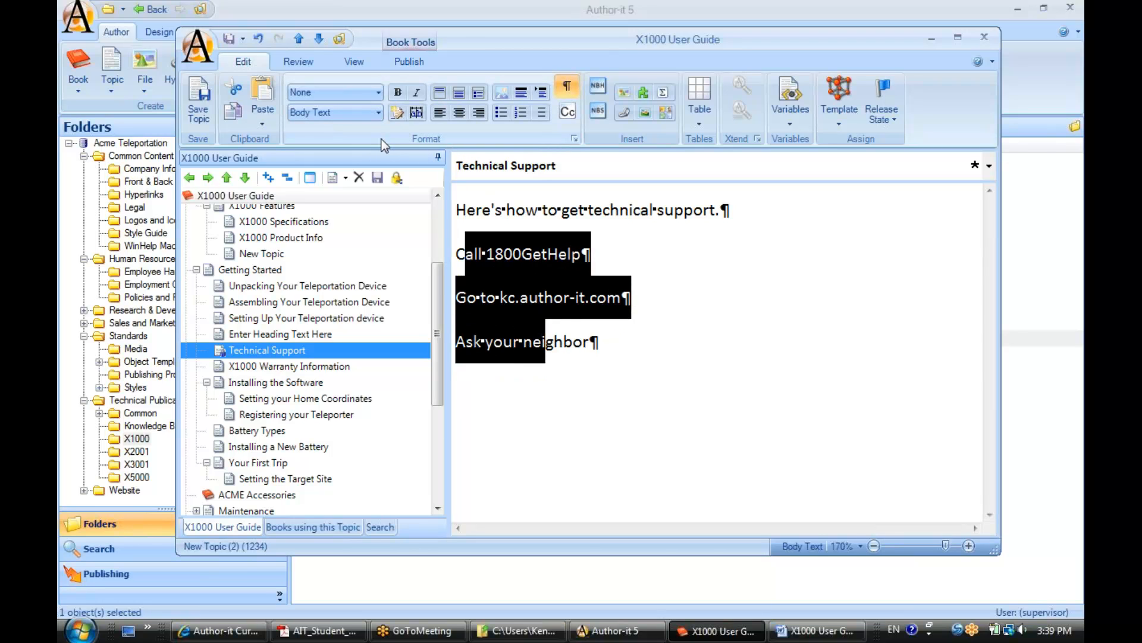
mouse_move(495, 124)
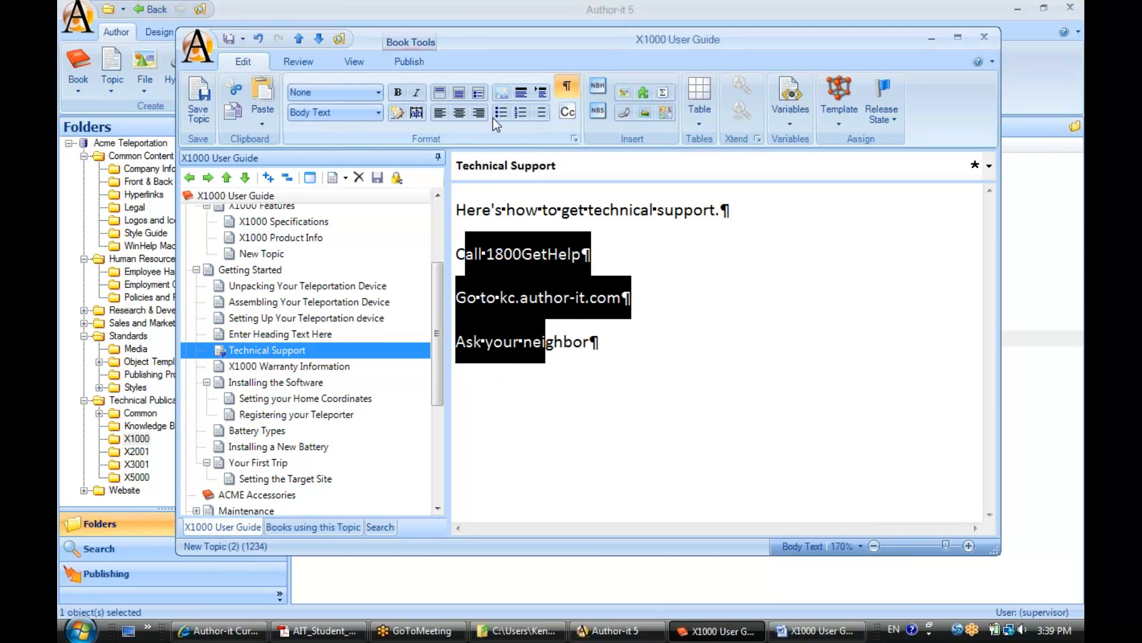
mouse_move(501, 112)
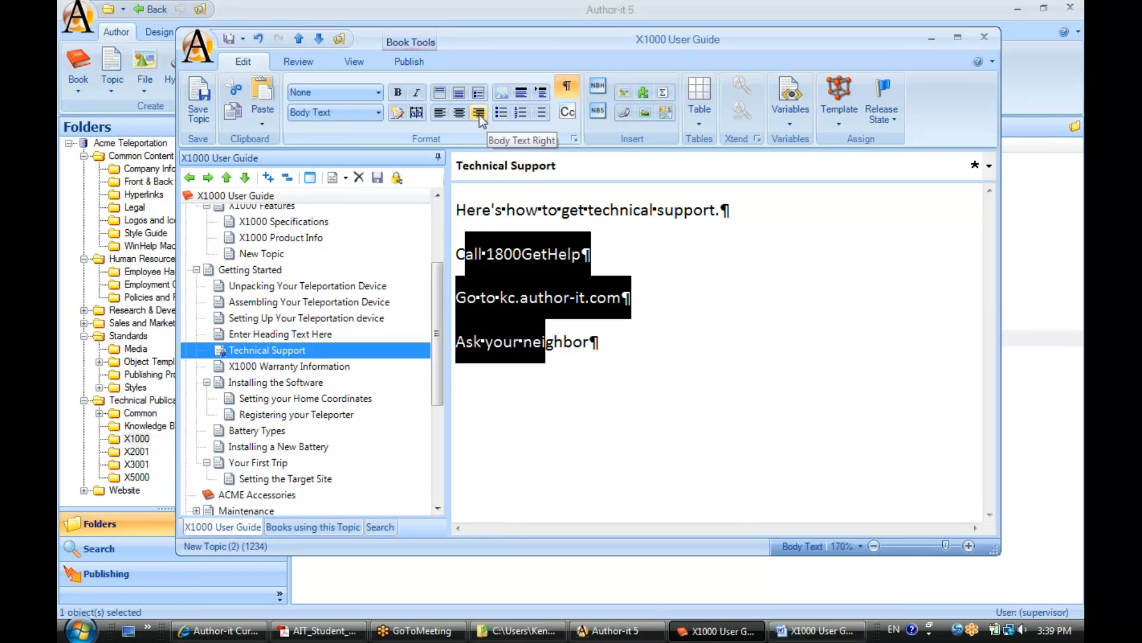
mouse_move(379, 124)
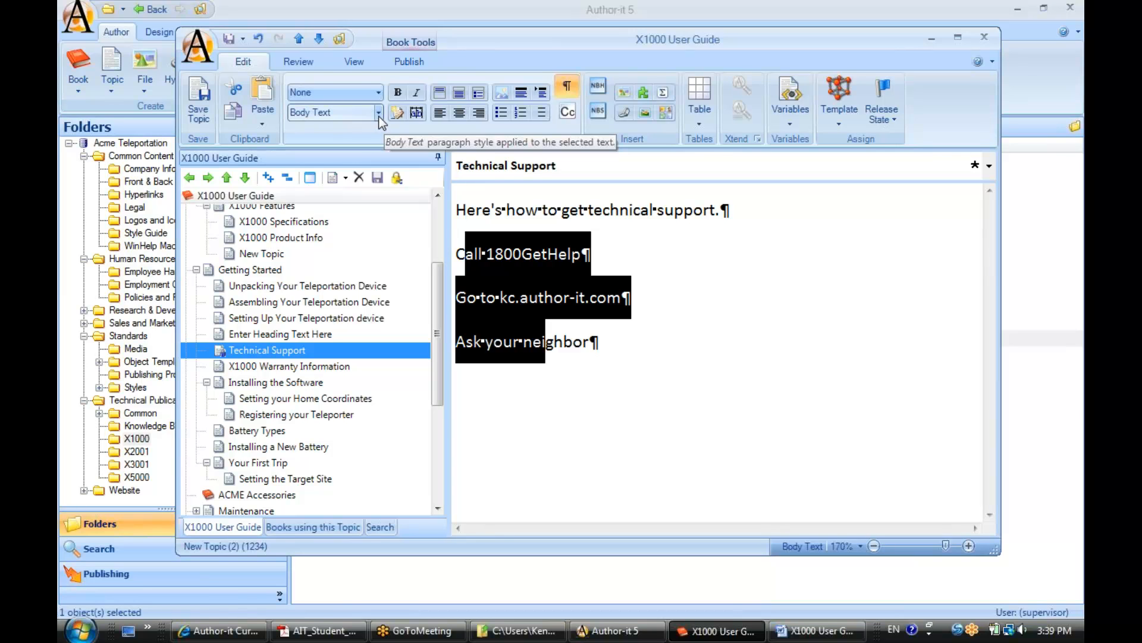
- Give the three selected help lines the List Bullet paragraph style
click(379, 112)
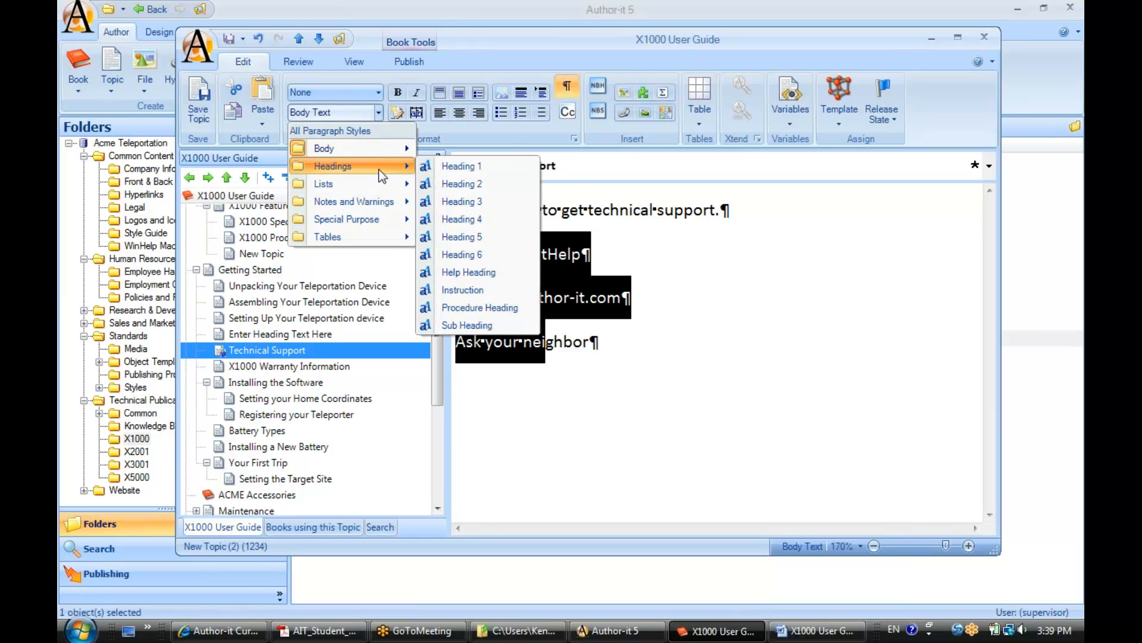
mouse_move(324, 183)
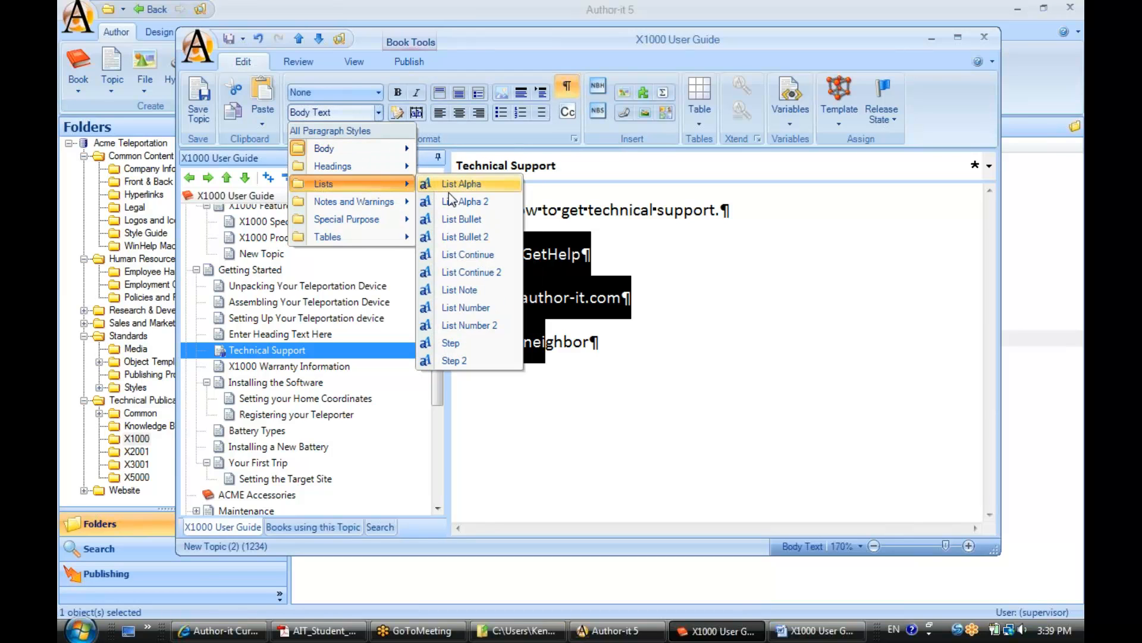
mouse_move(462, 219)
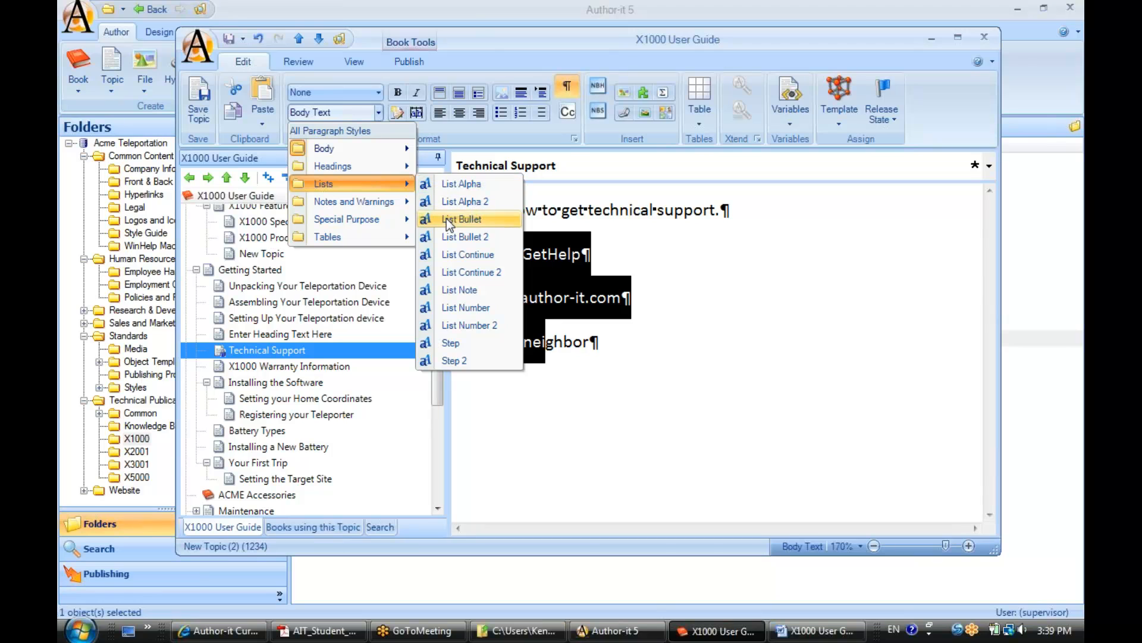
click(462, 219)
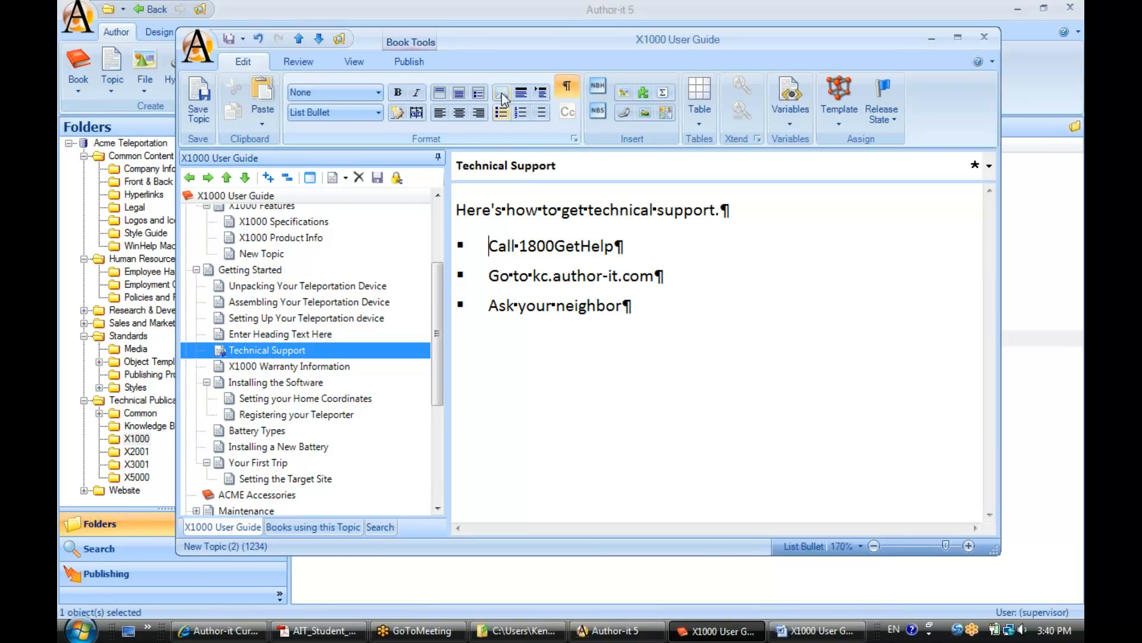
mouse_move(542, 93)
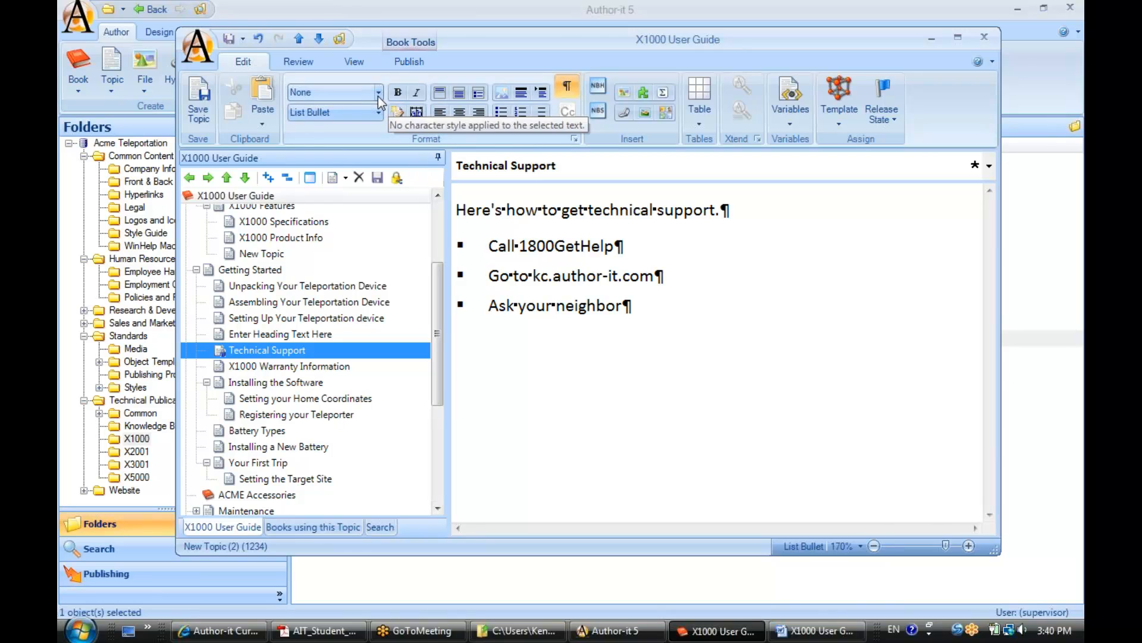
- Apply the Strong character style to the phone number 1800GetHelp
click(377, 95)
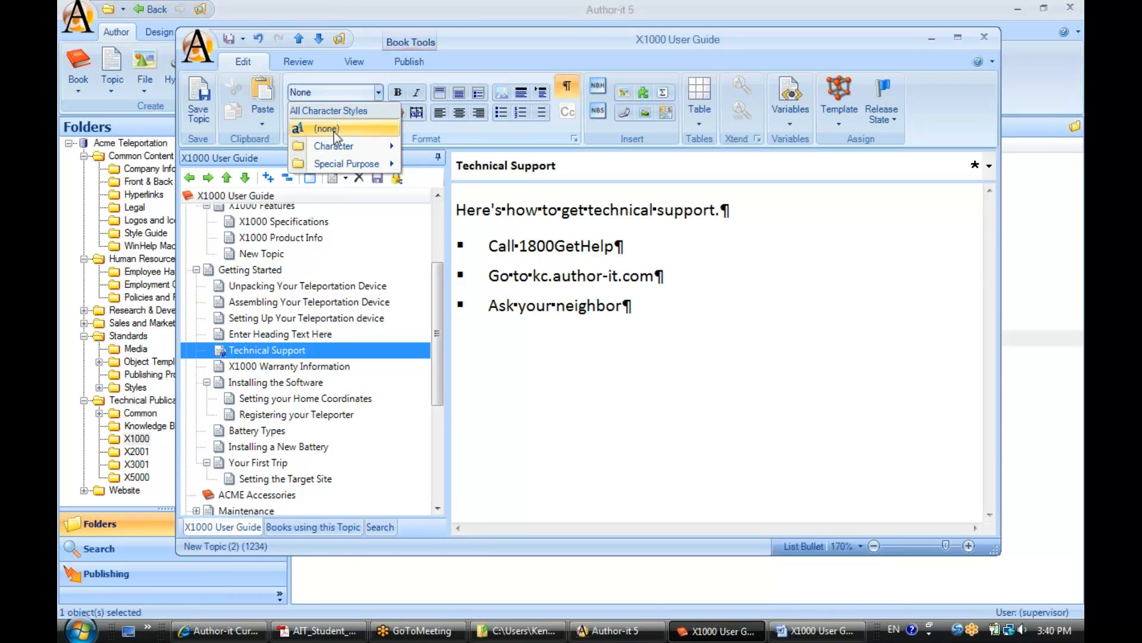
mouse_move(333, 145)
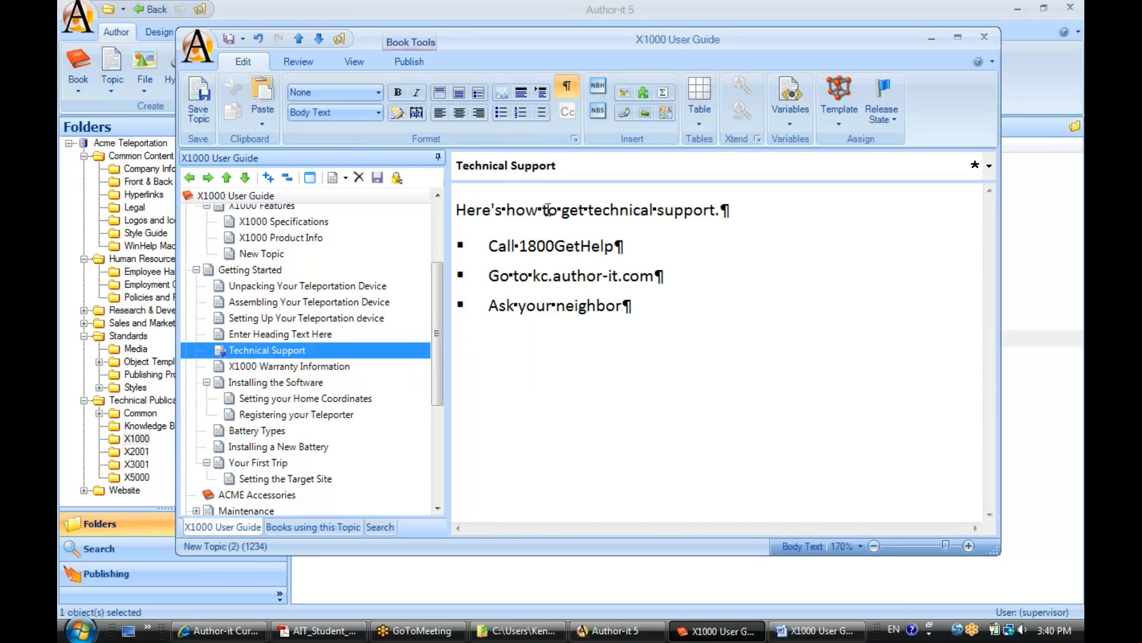
double_click(536, 246)
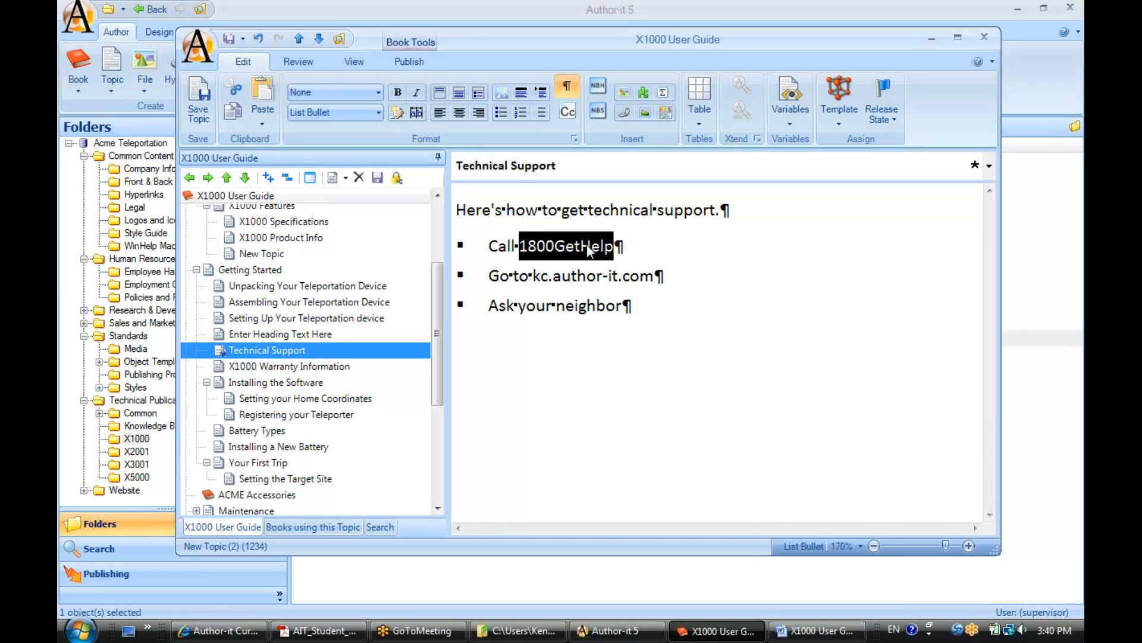
click(378, 93)
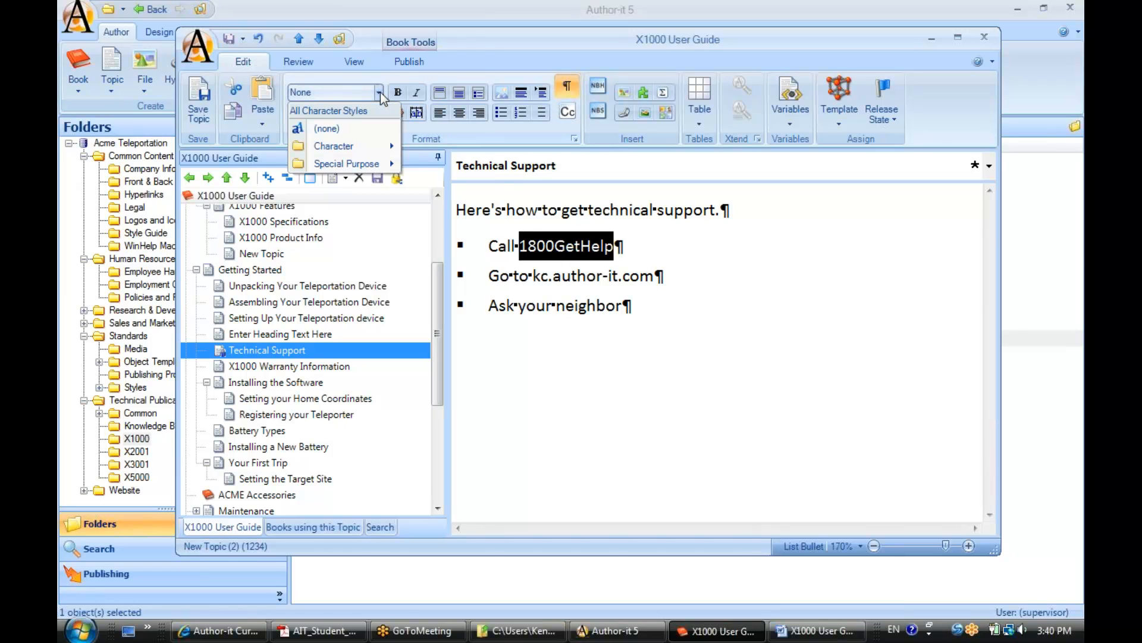
click(333, 145)
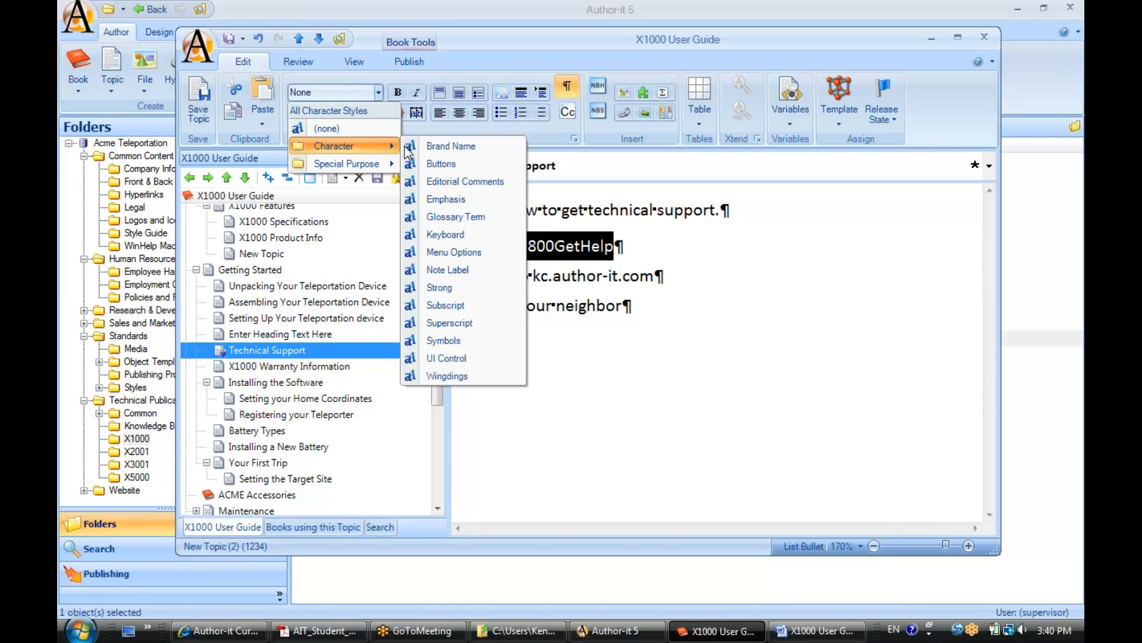
mouse_move(440, 287)
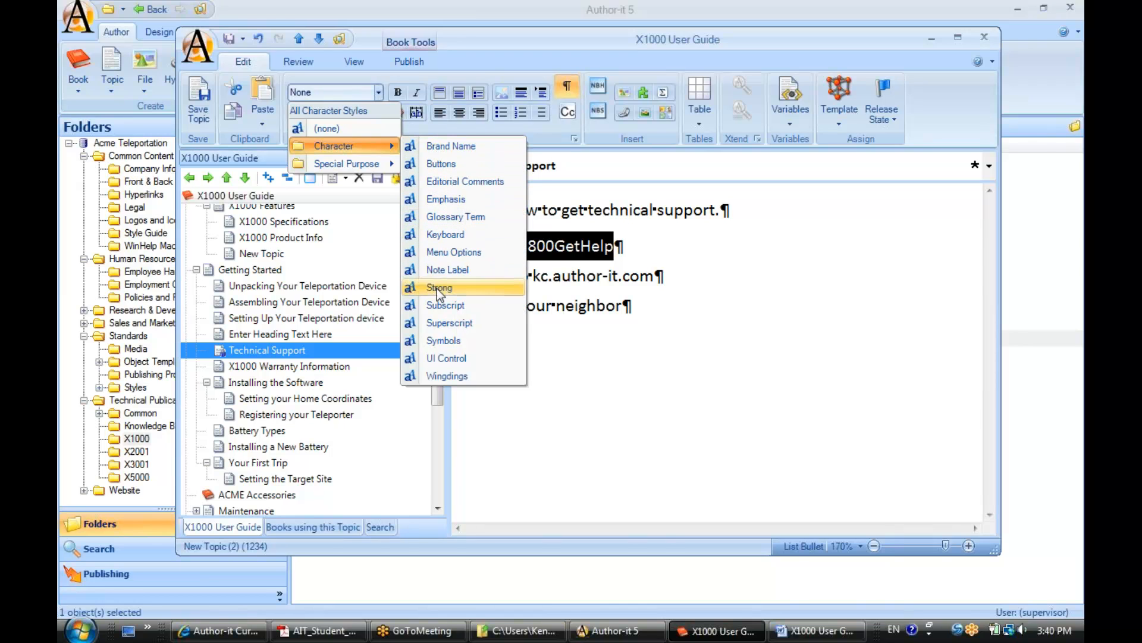
click(439, 287)
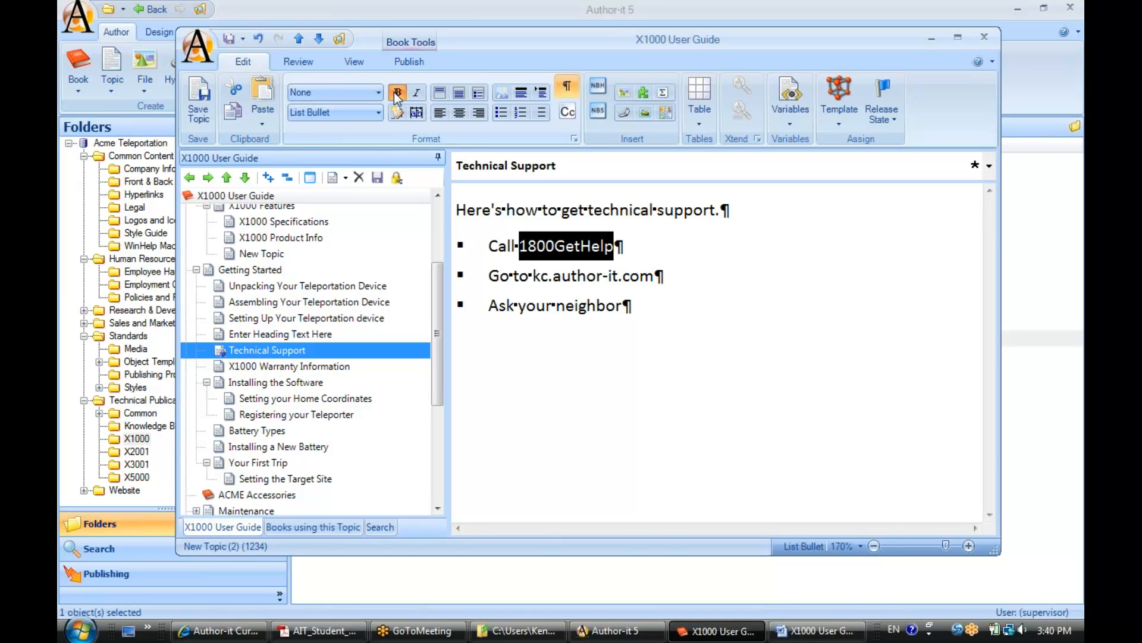
click(398, 93)
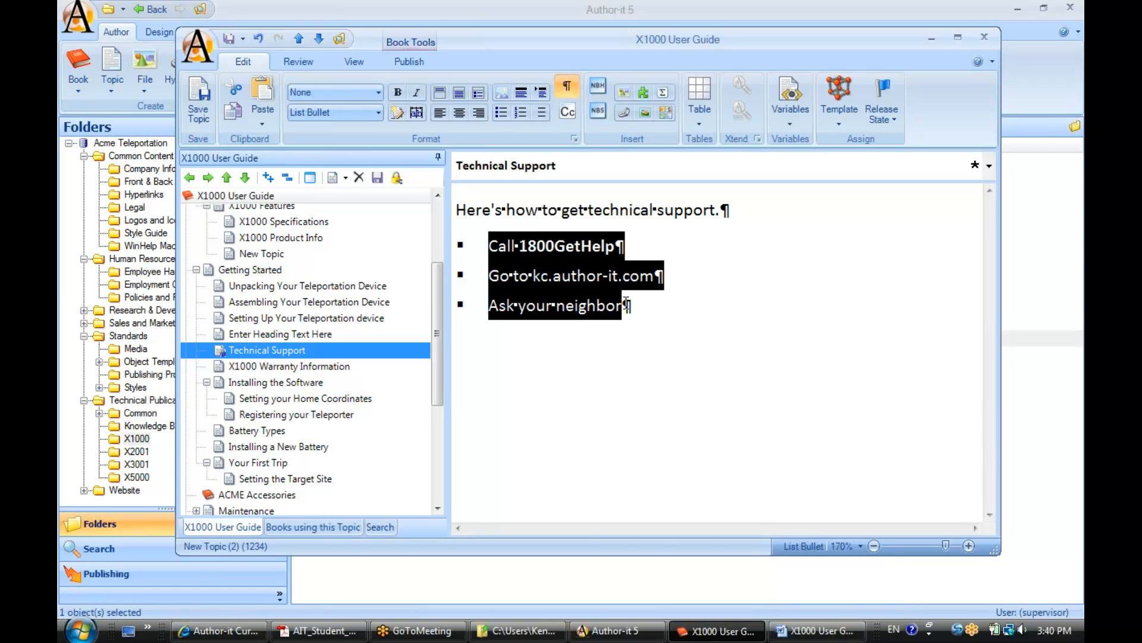
mouse_move(521, 283)
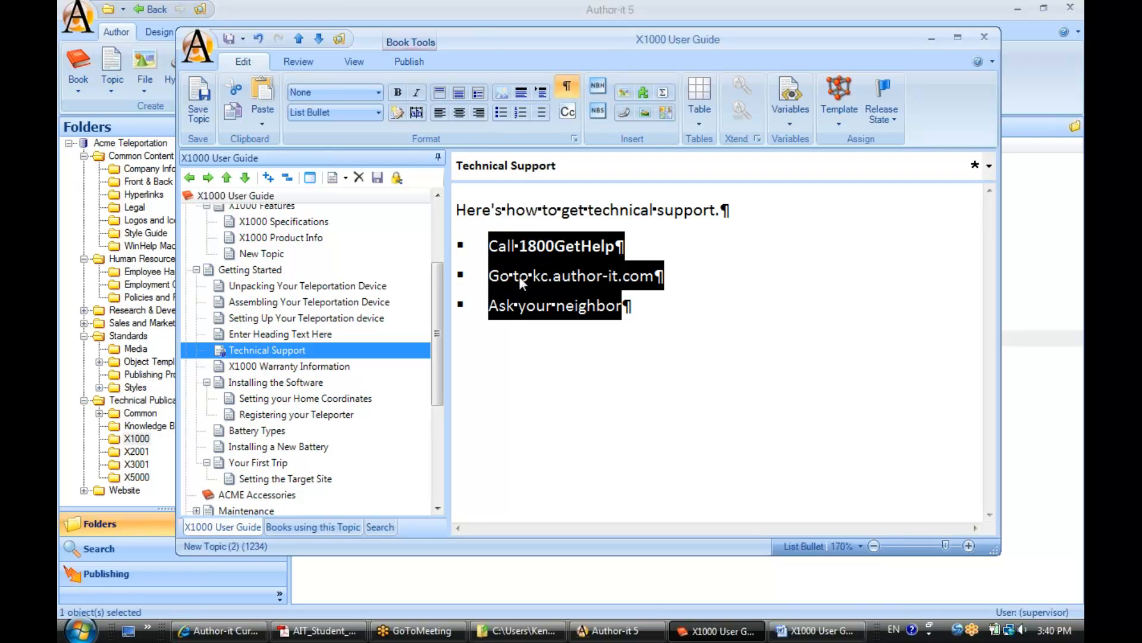
- Select the web address kc.author-it.com and review the character style list for it
click(377, 112)
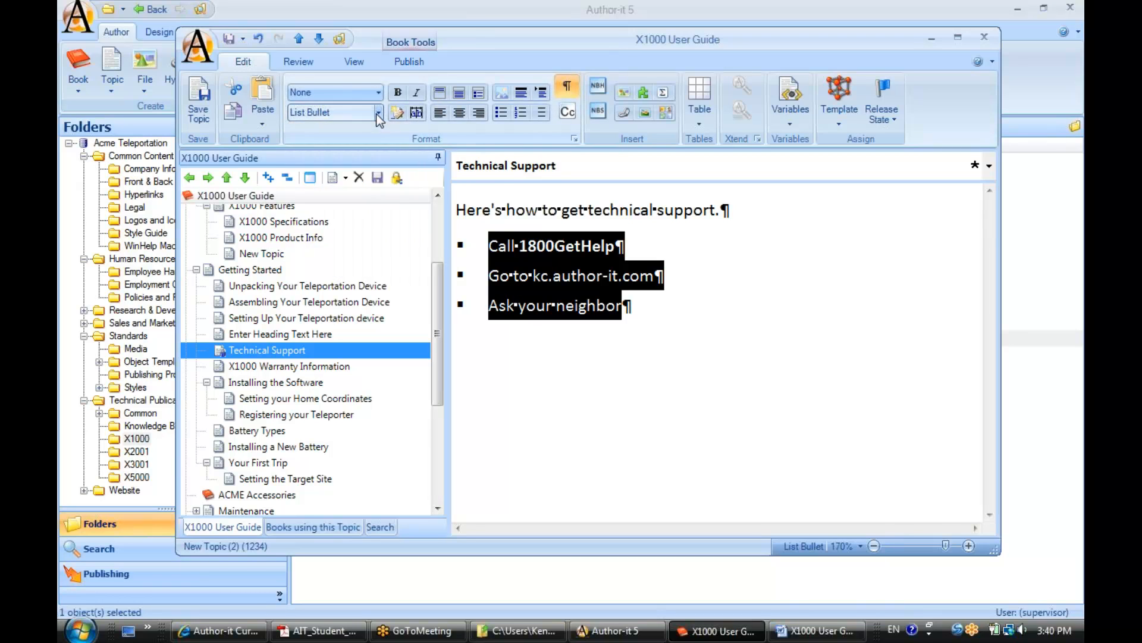
click(524, 275)
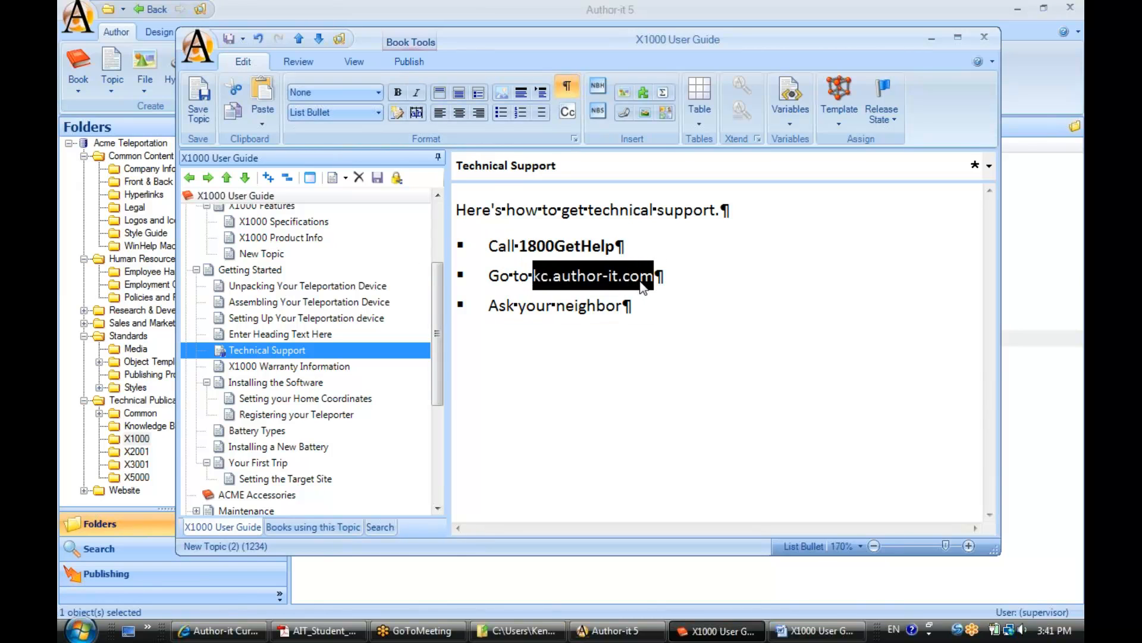
click(377, 92)
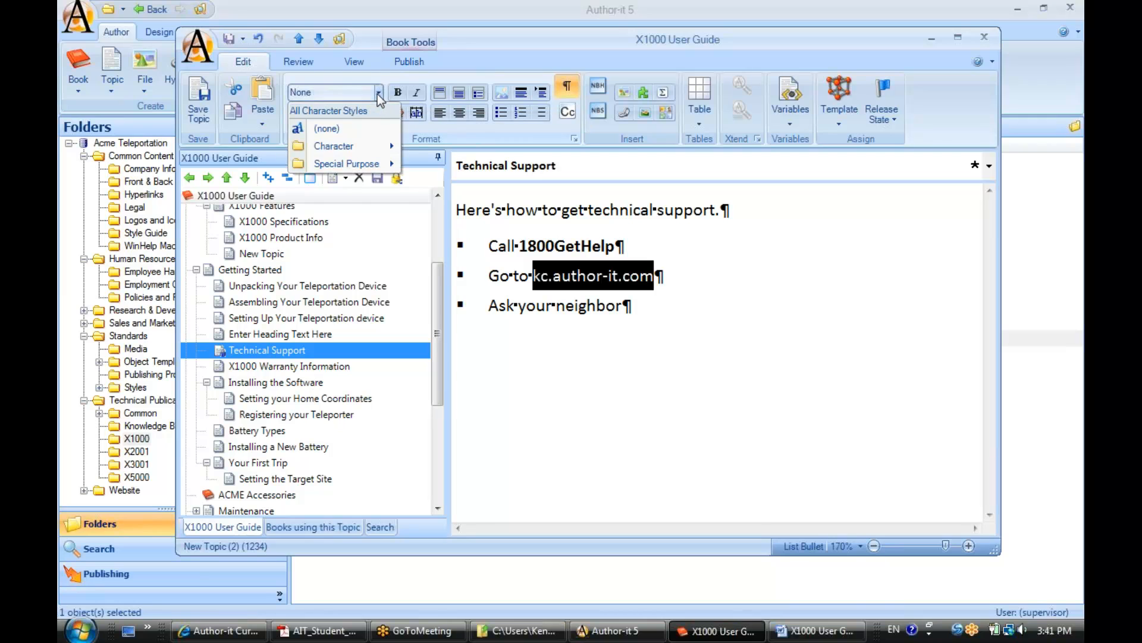
click(377, 92)
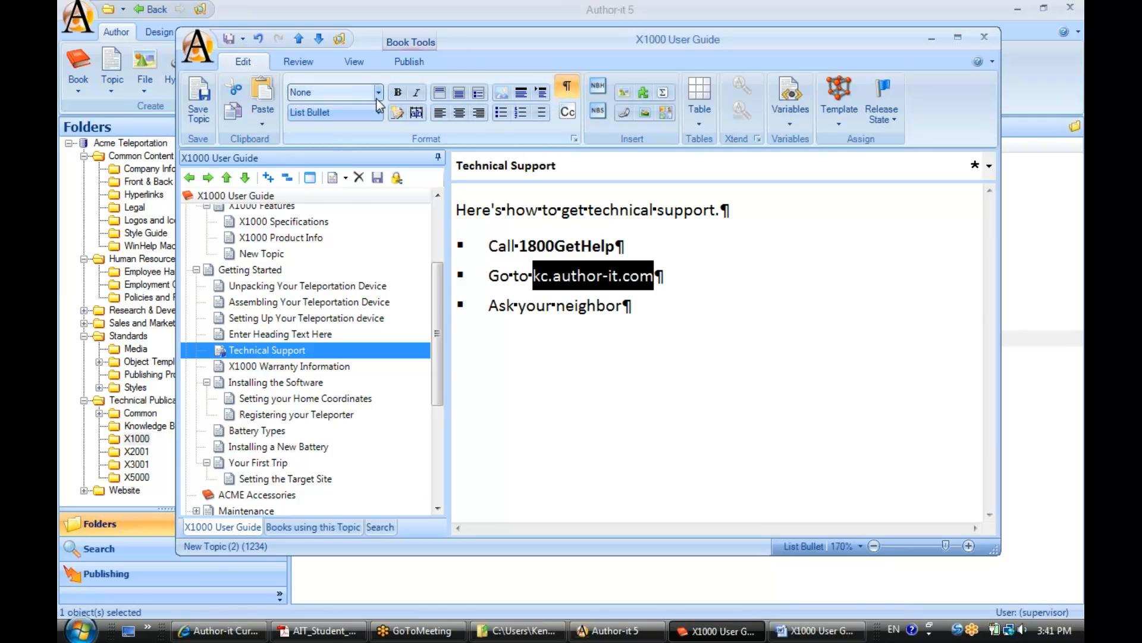
mouse_move(416, 93)
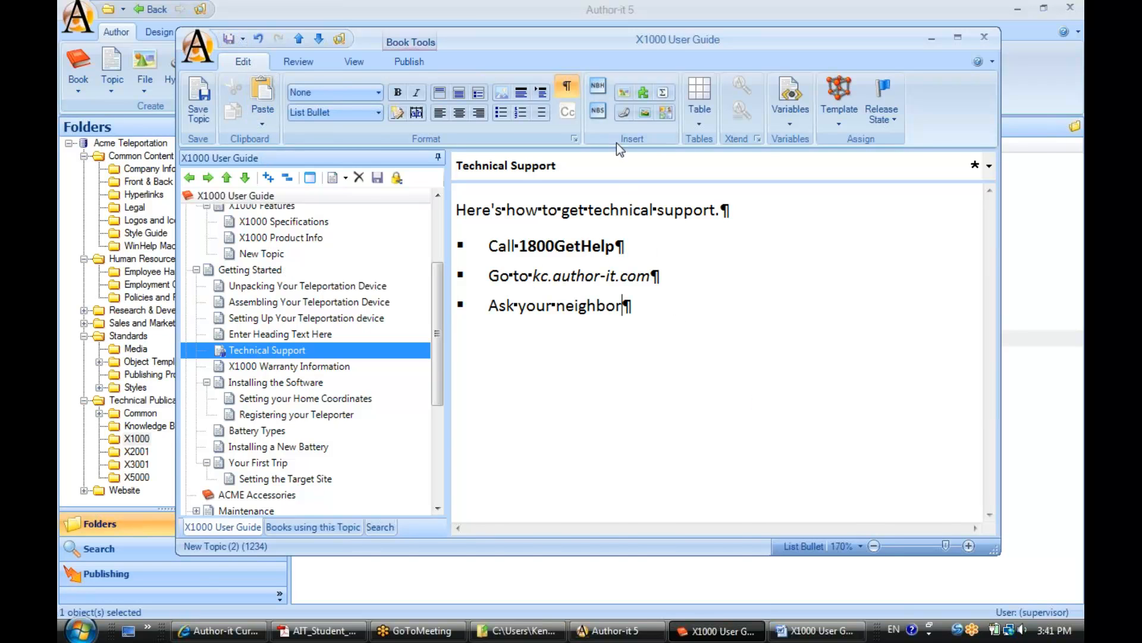
mouse_move(625, 113)
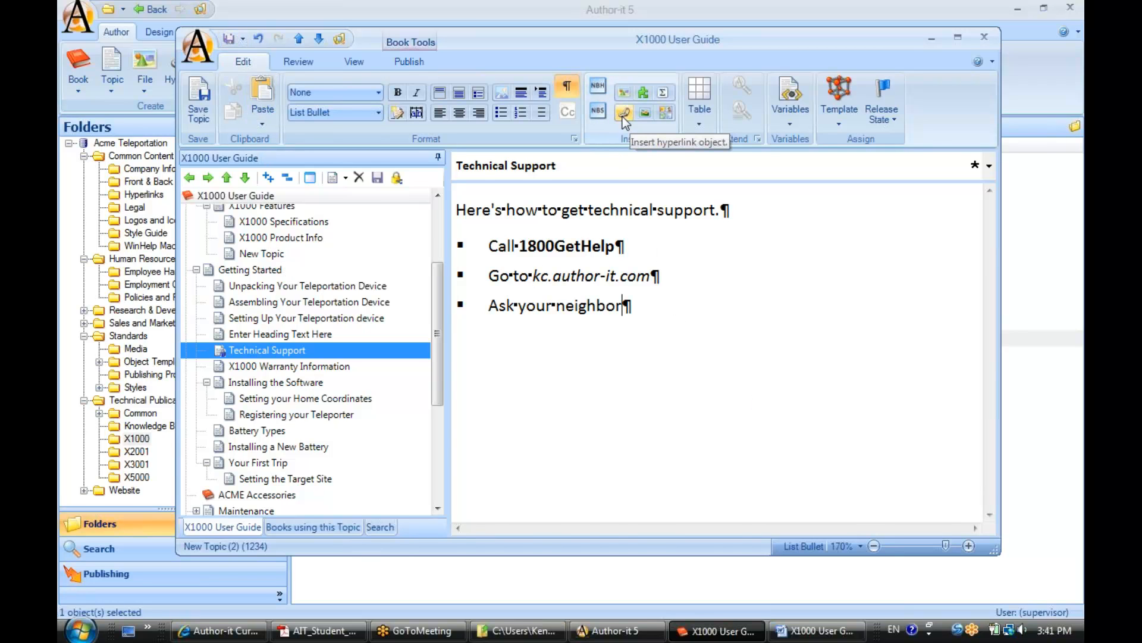
mouse_move(632, 131)
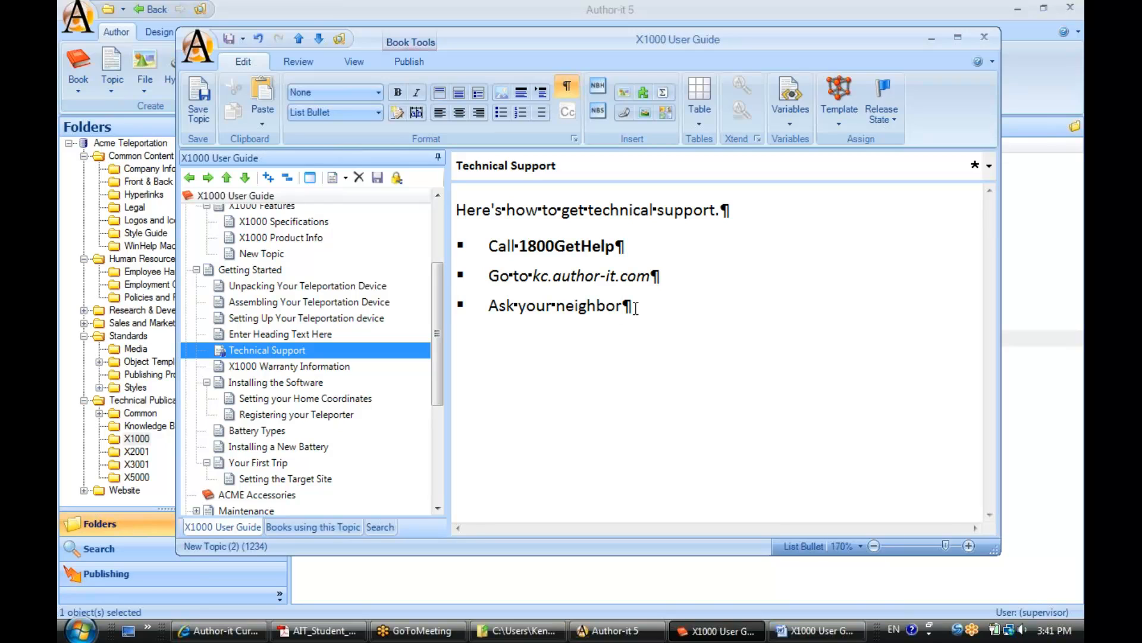
- Add an empty paragraph after the bullets and give it the Body Text style
key(Return)
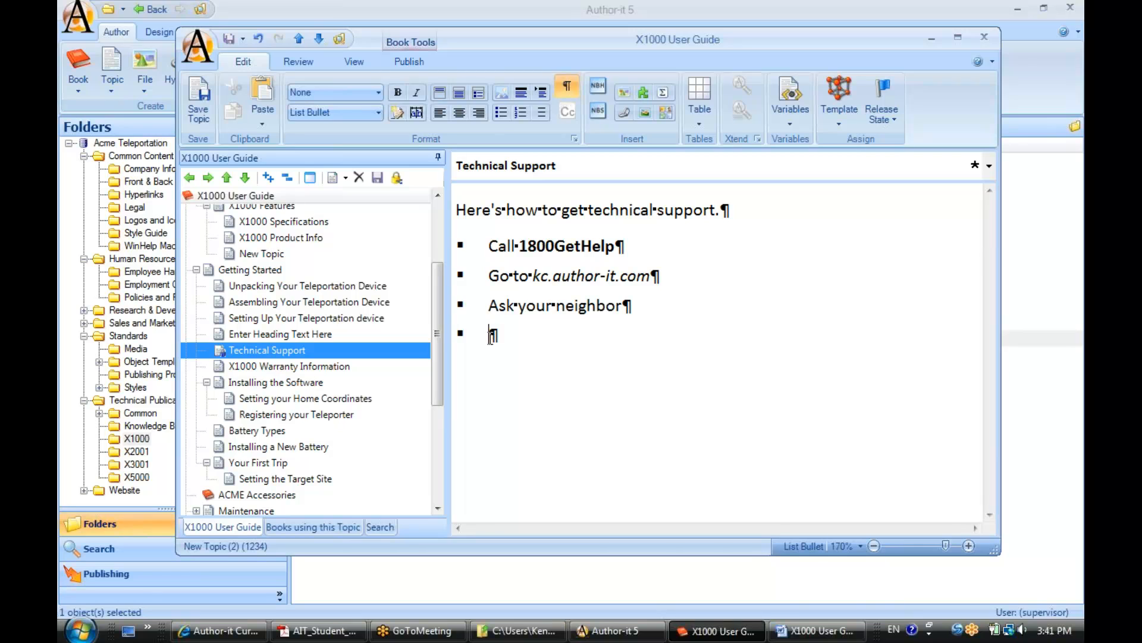
mouse_move(480, 341)
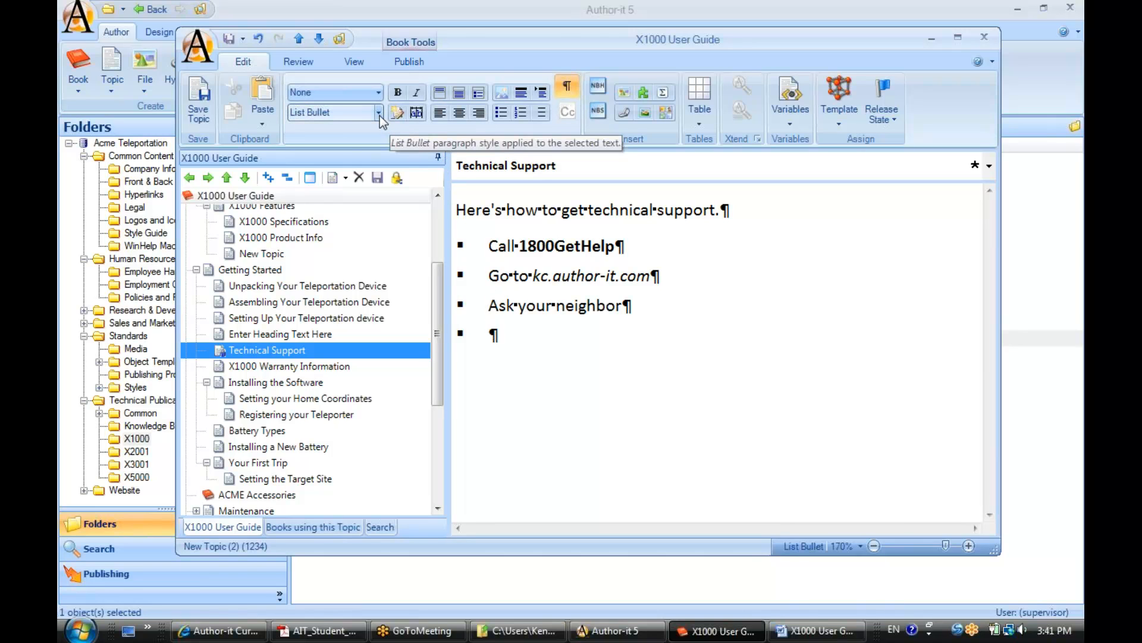
click(379, 112)
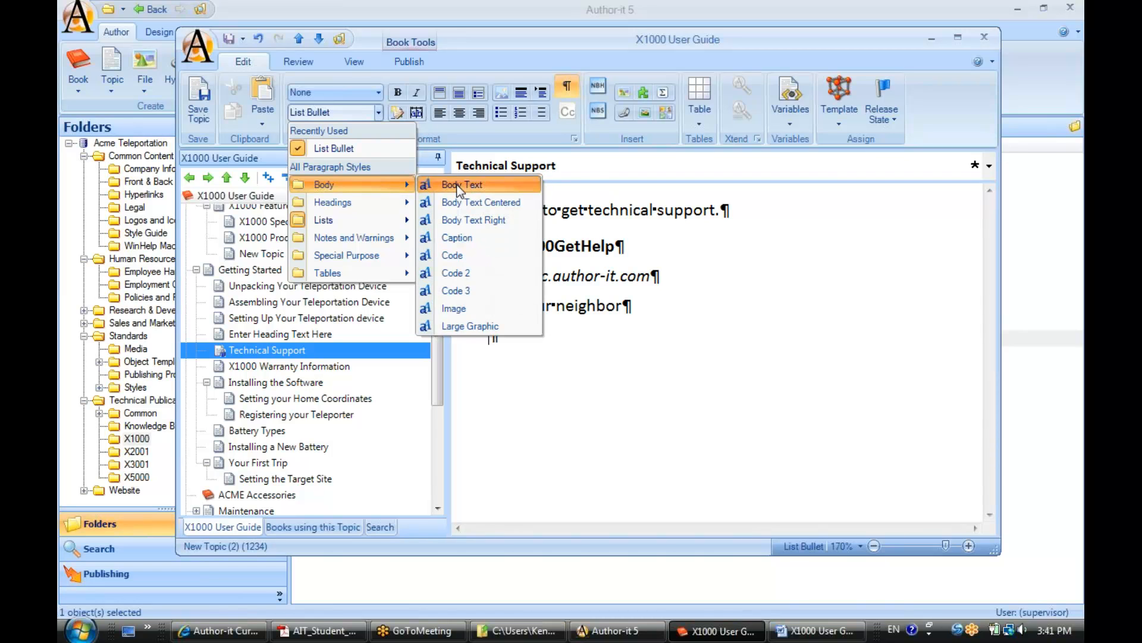
click(459, 184)
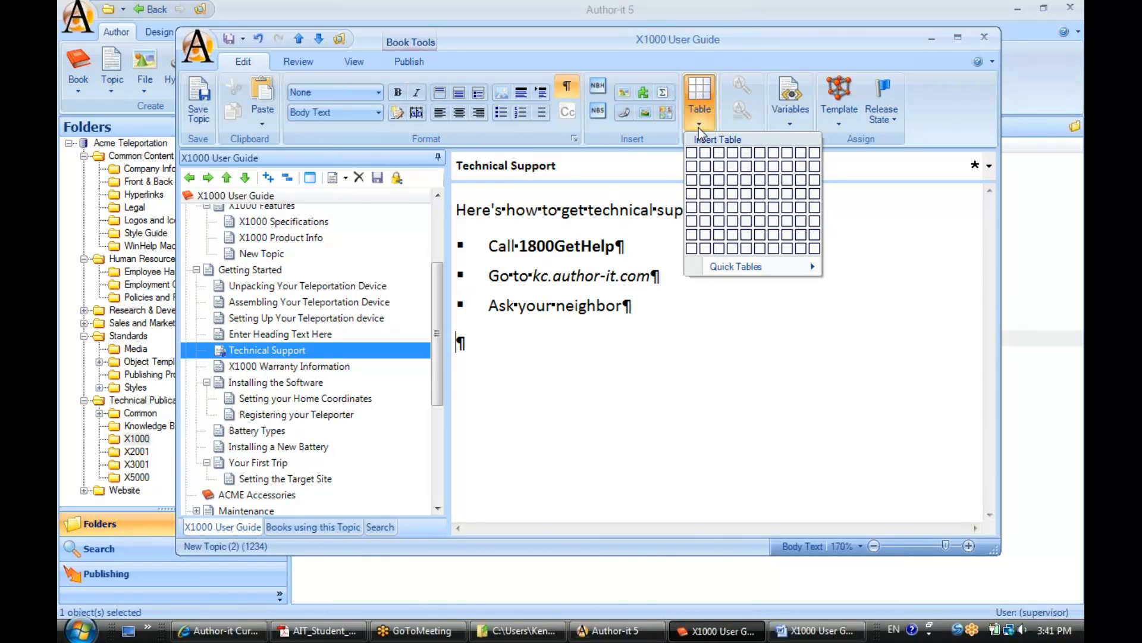
mouse_move(691, 165)
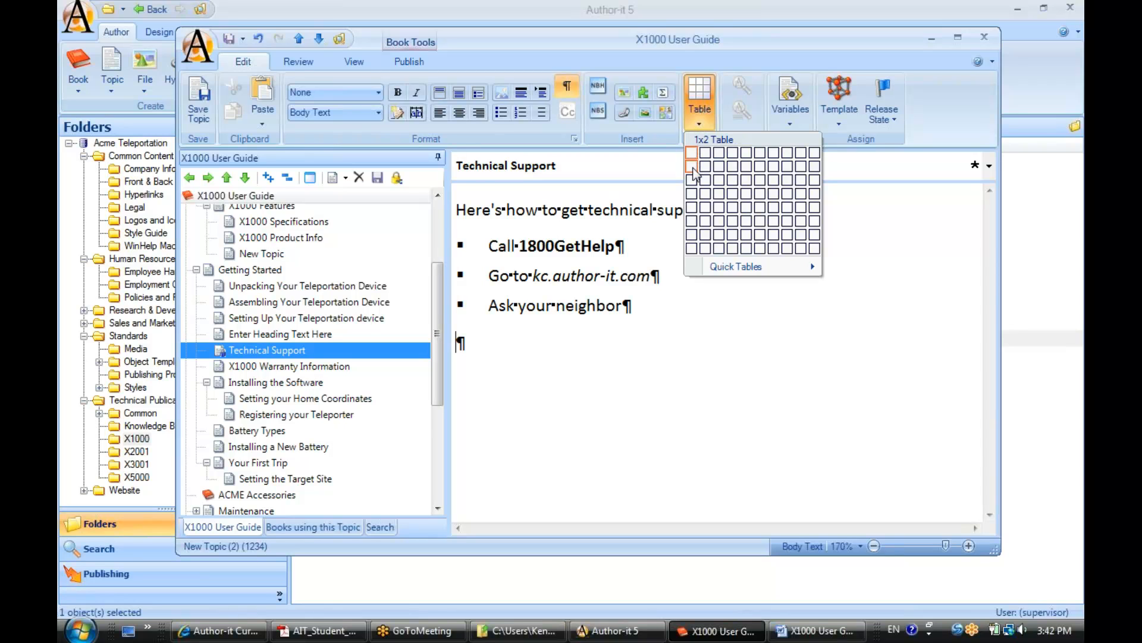
mouse_move(721, 182)
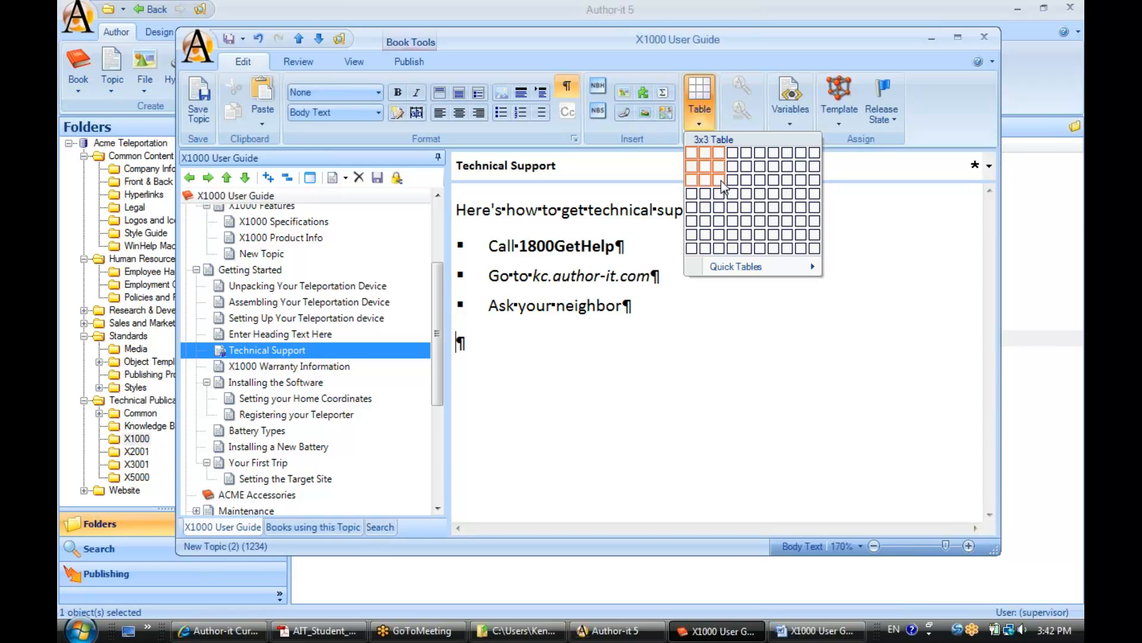
mouse_move(703, 181)
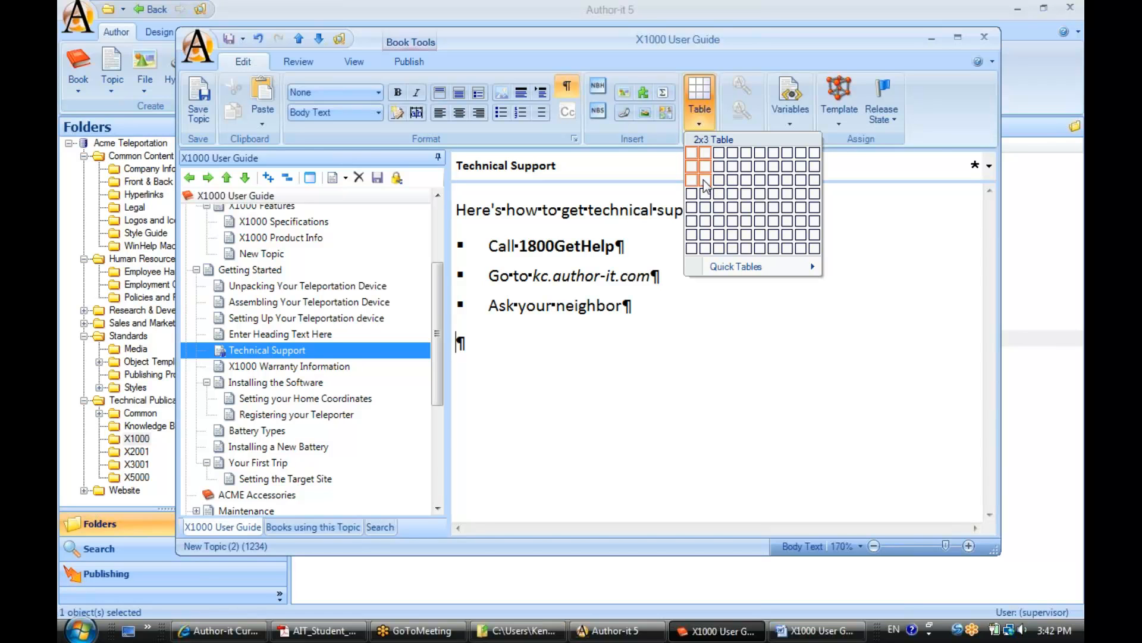
click(705, 180)
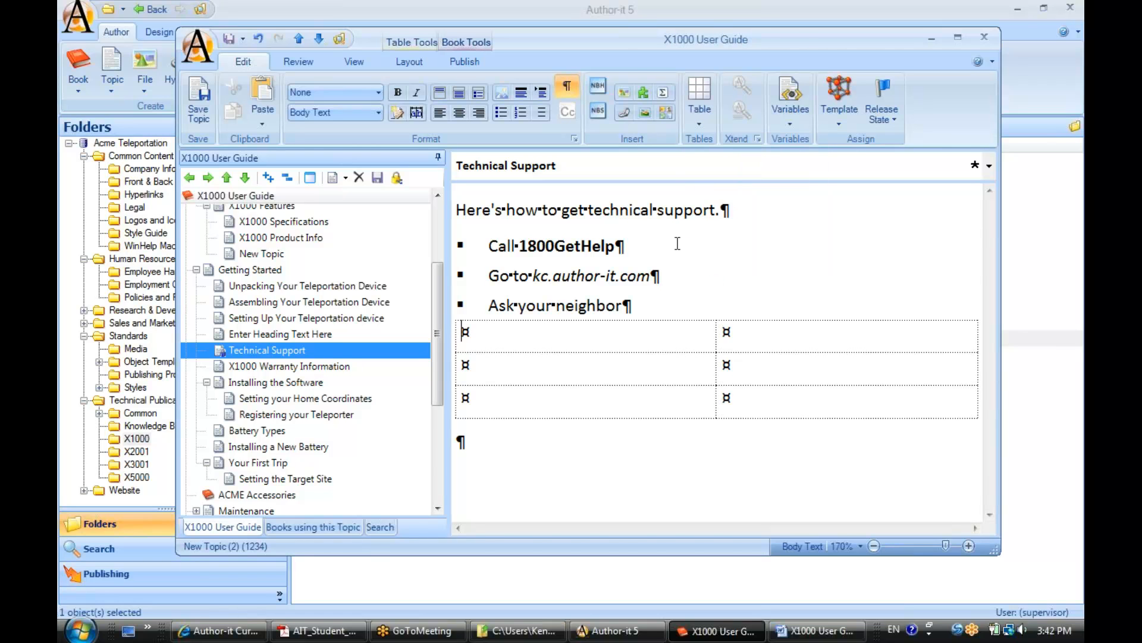
mouse_move(724, 332)
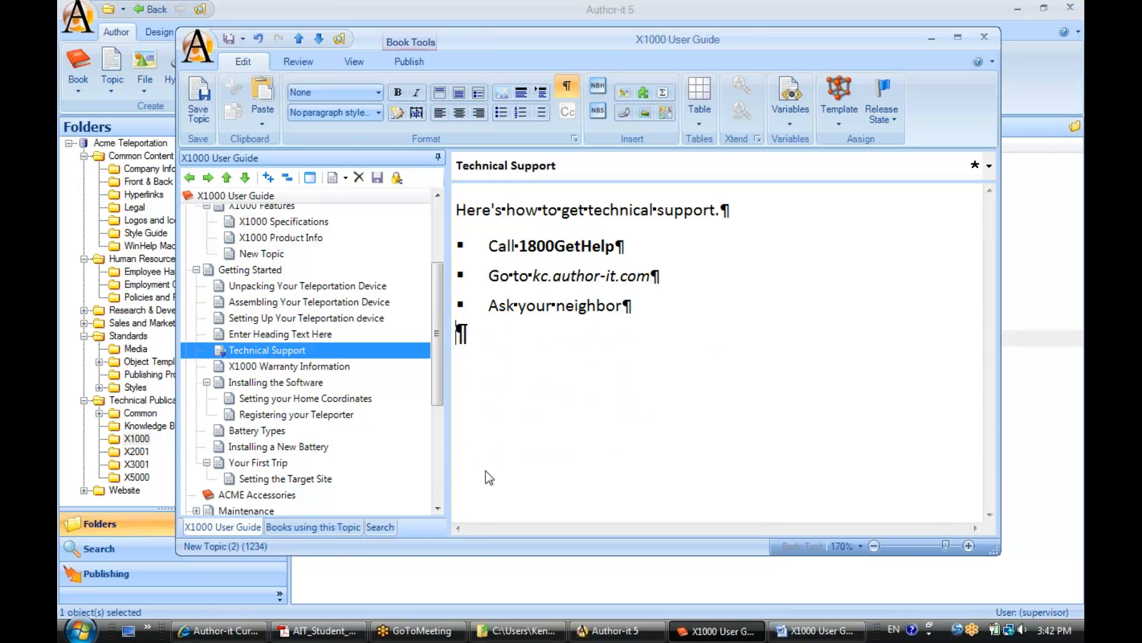
mouse_move(958, 38)
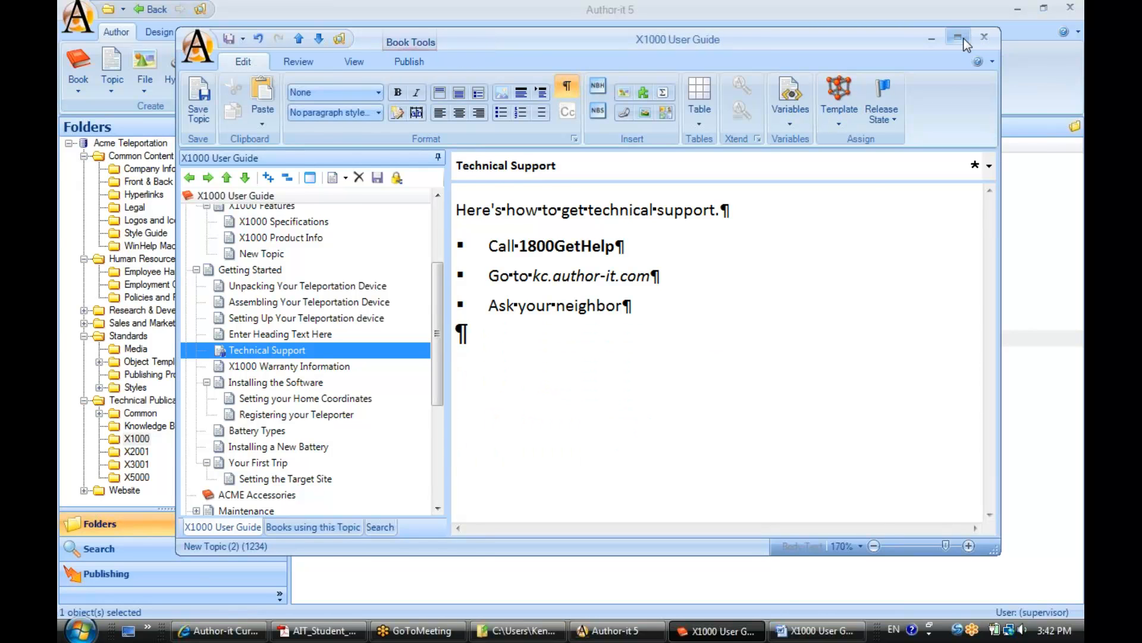
- Maximize the editor and insert a three-row, two-column table below the bullet list
click(957, 37)
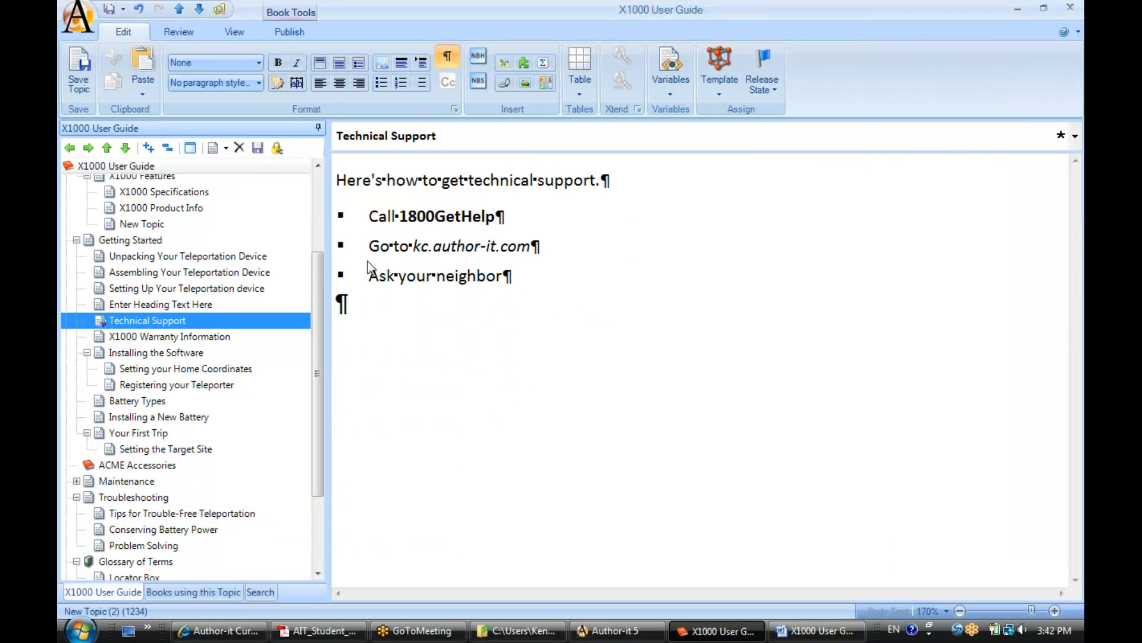
click(318, 82)
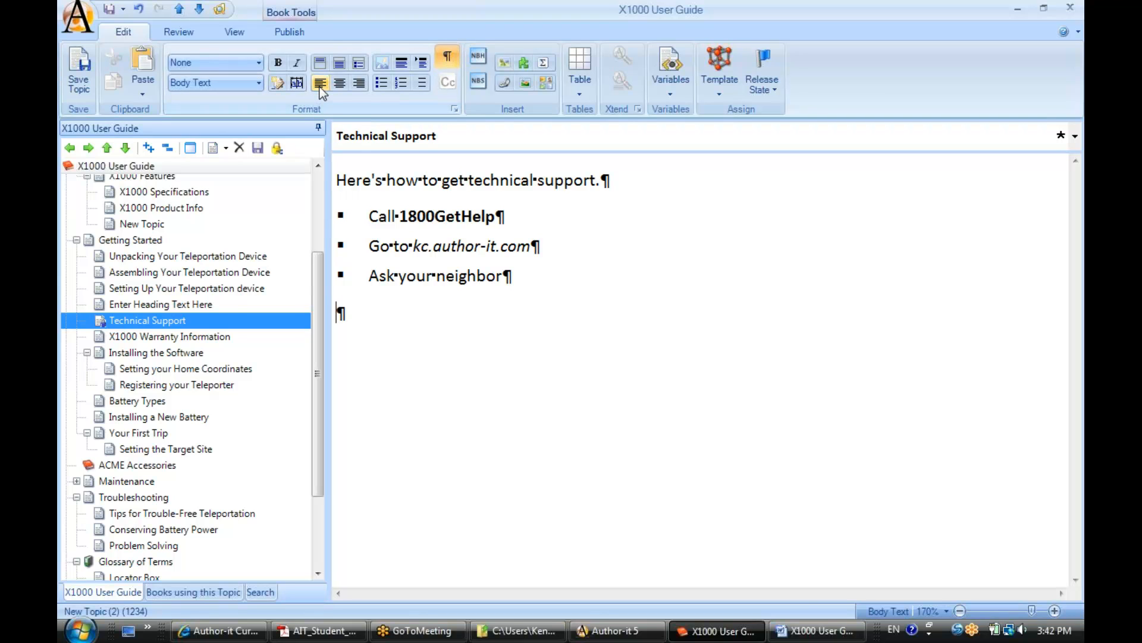
click(579, 66)
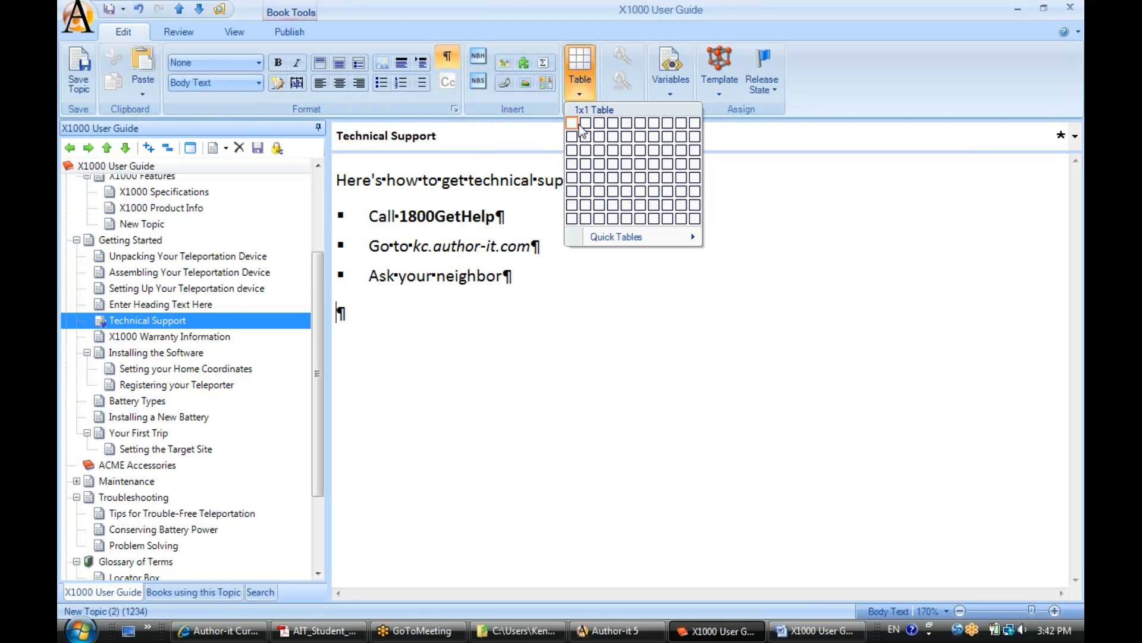
click(585, 153)
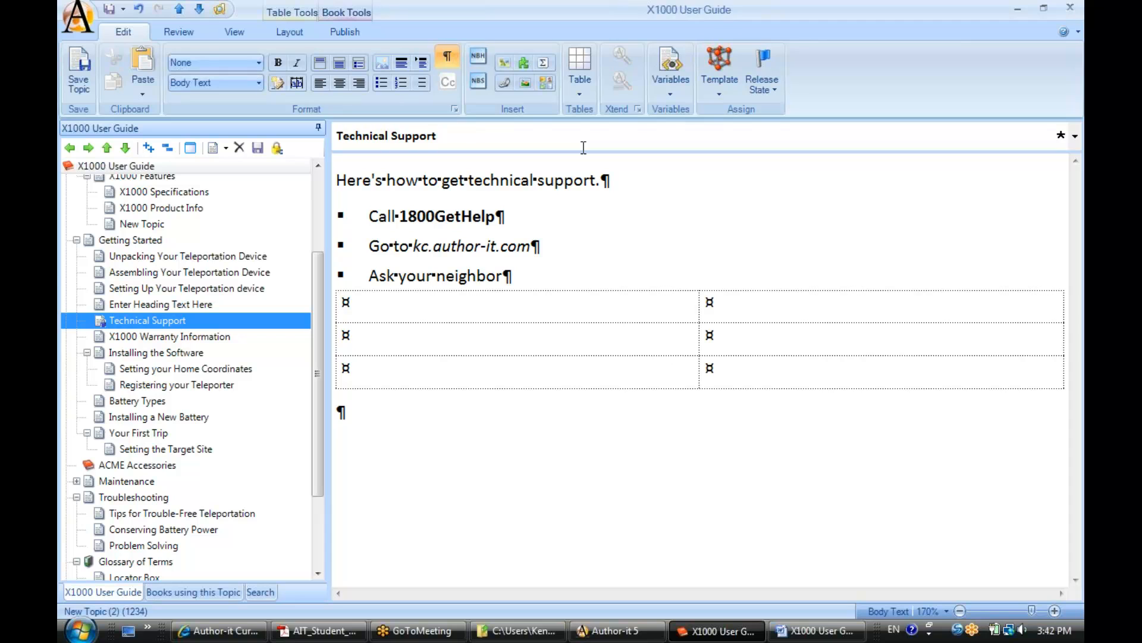
mouse_move(534, 319)
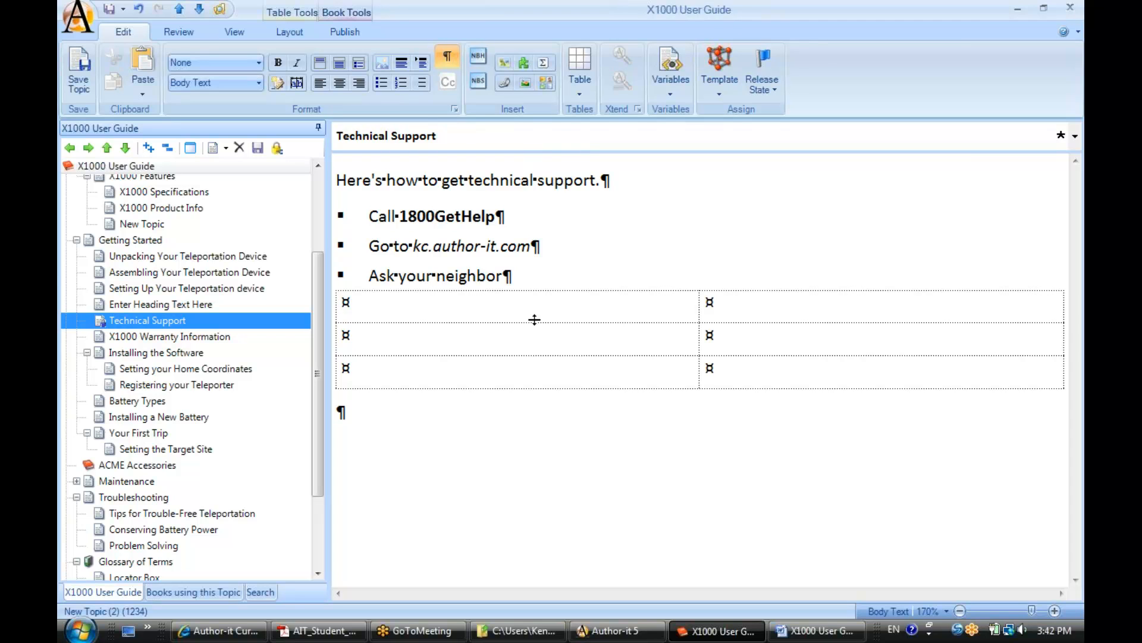
mouse_move(699, 314)
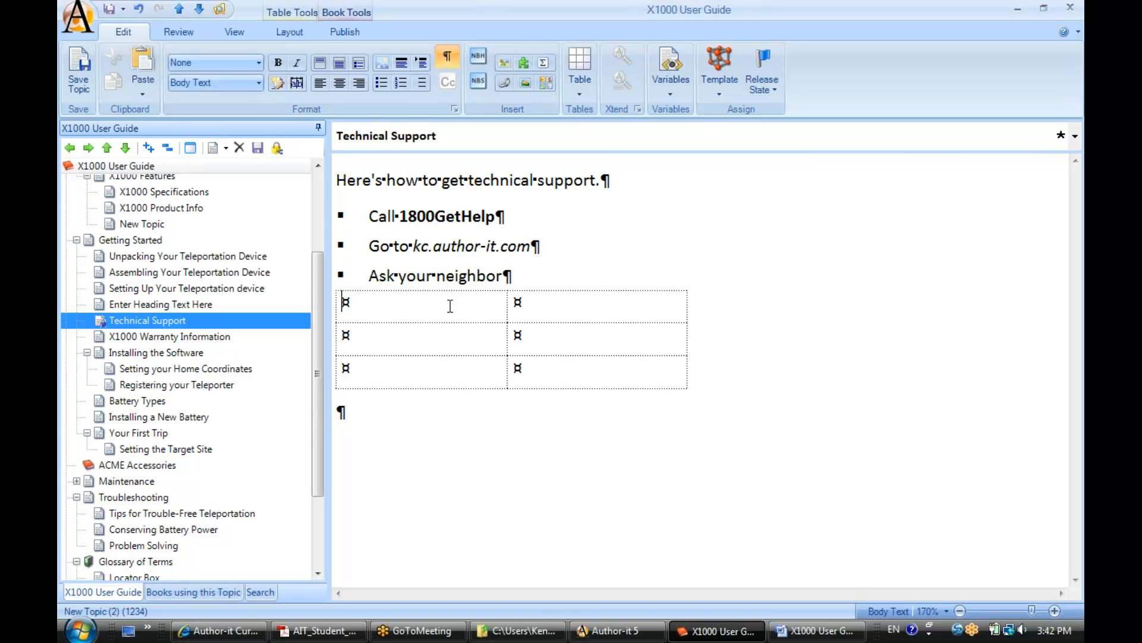
mouse_move(412, 308)
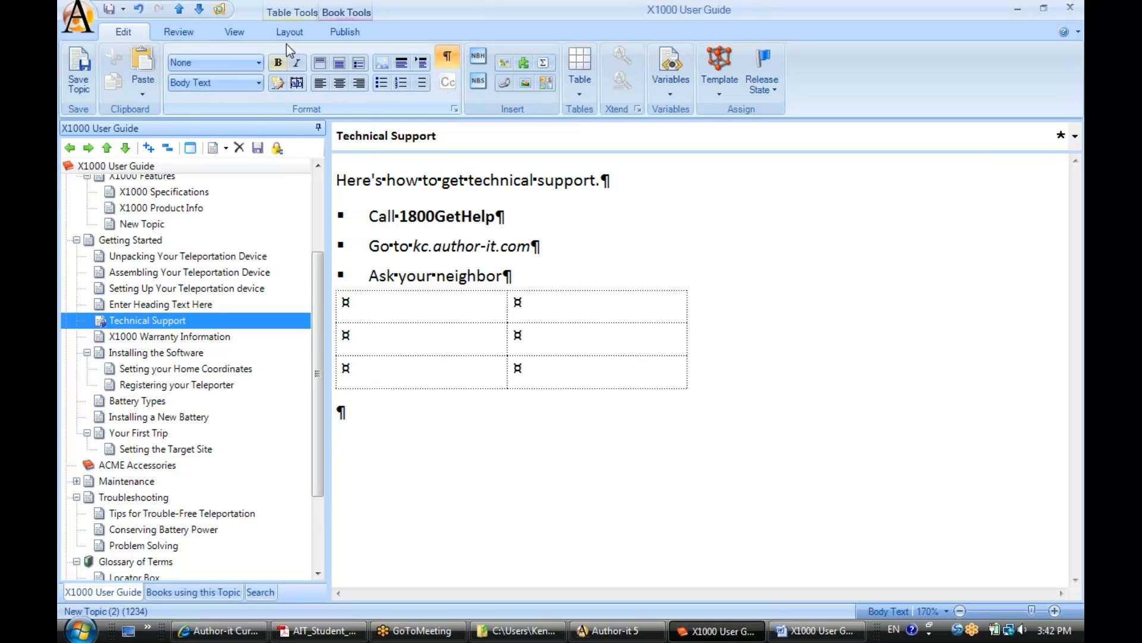
mouse_move(289, 31)
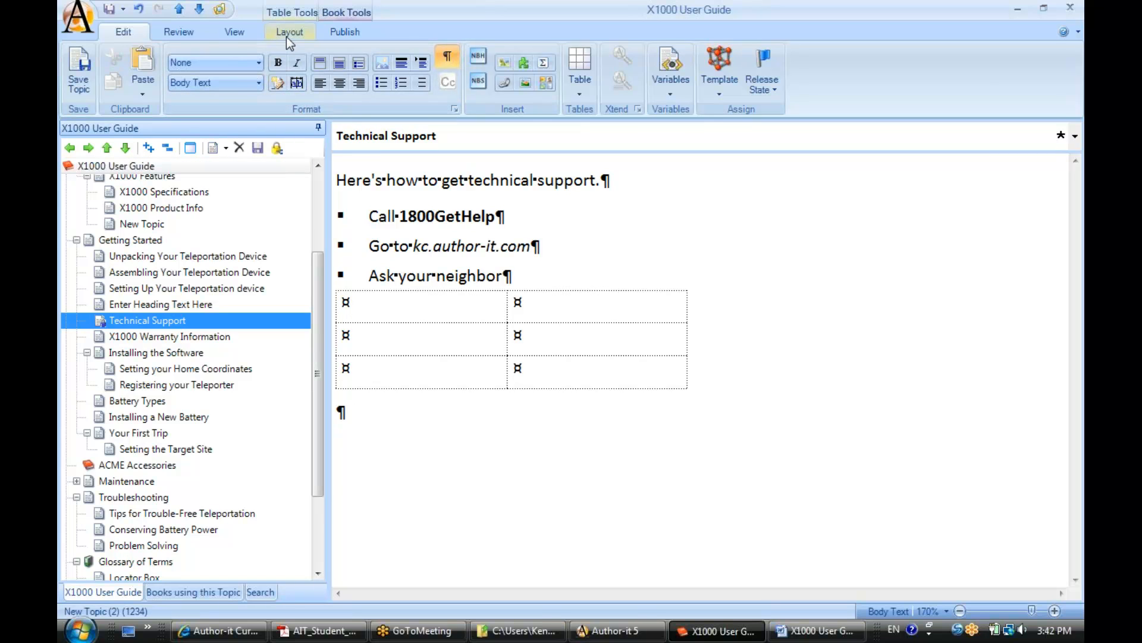
- Narrow the table to about half the page width and show the Table Tools Layout options
click(346, 301)
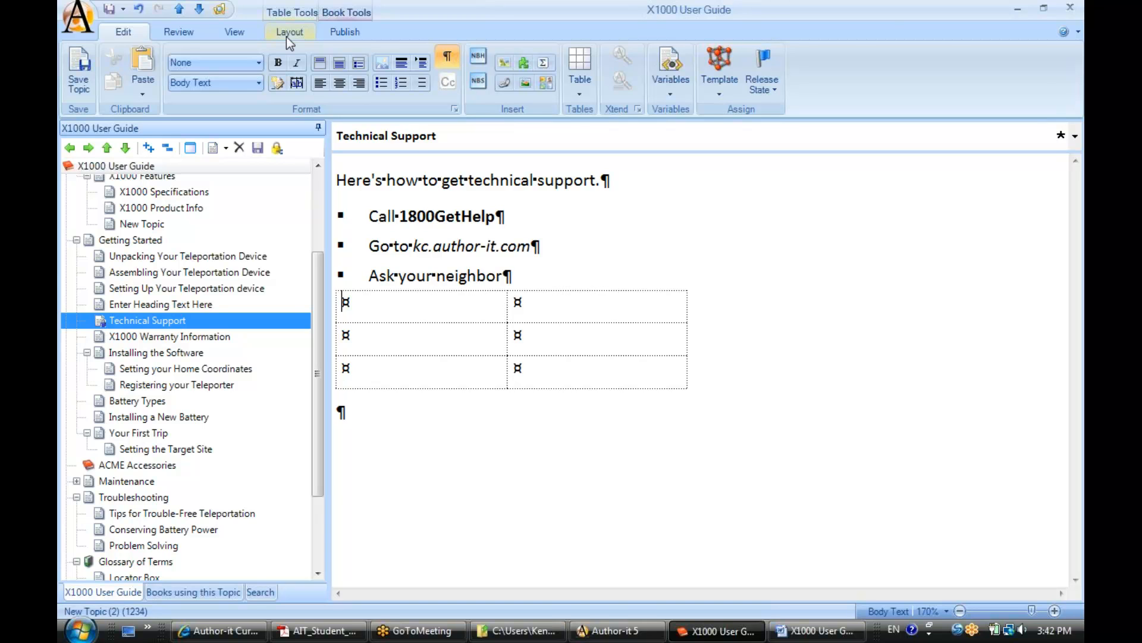
click(290, 31)
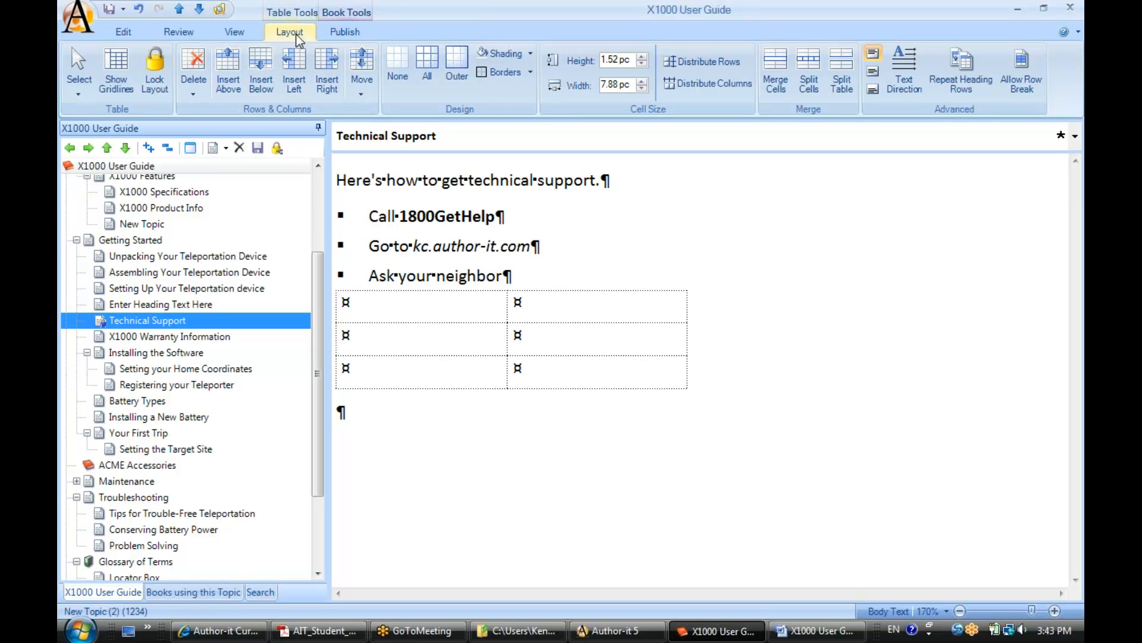
mouse_move(86, 108)
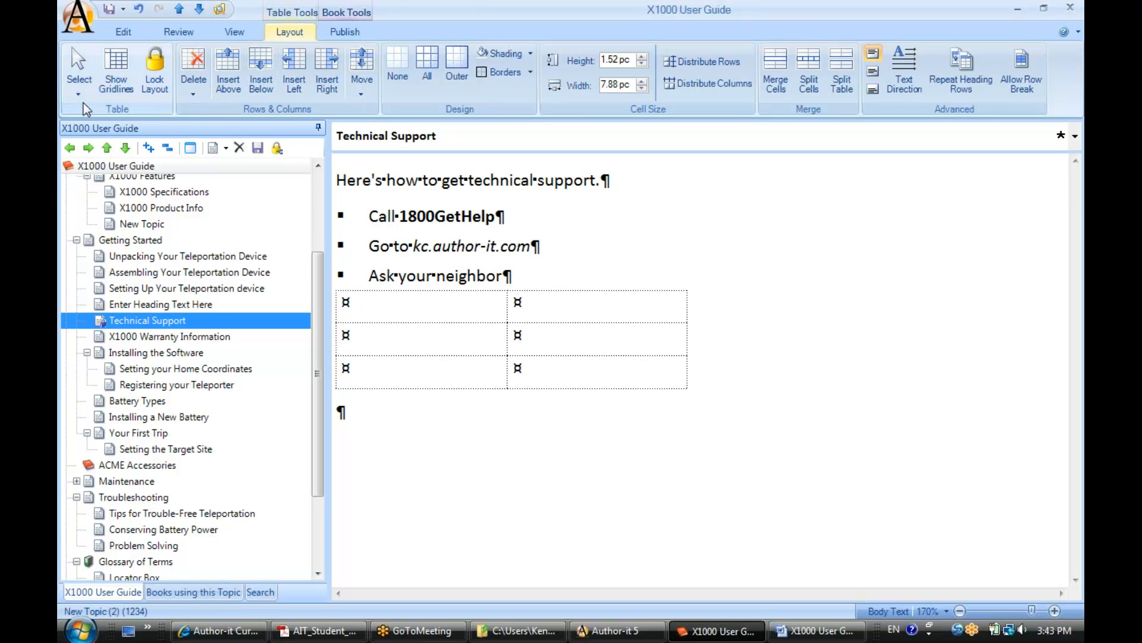
mouse_move(457, 77)
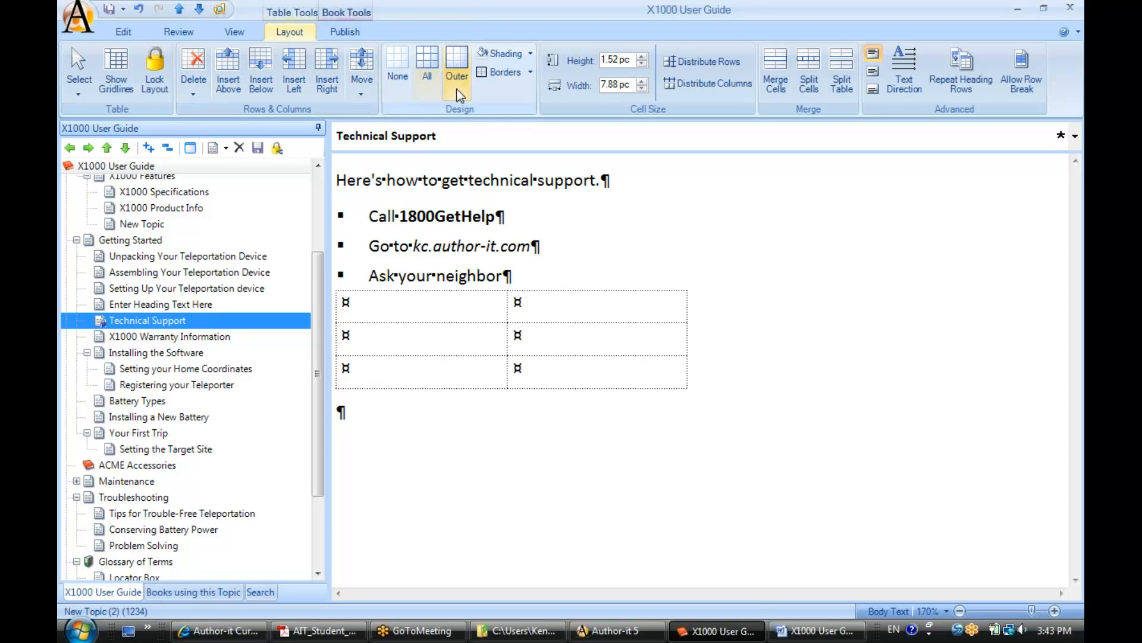
mouse_move(508, 95)
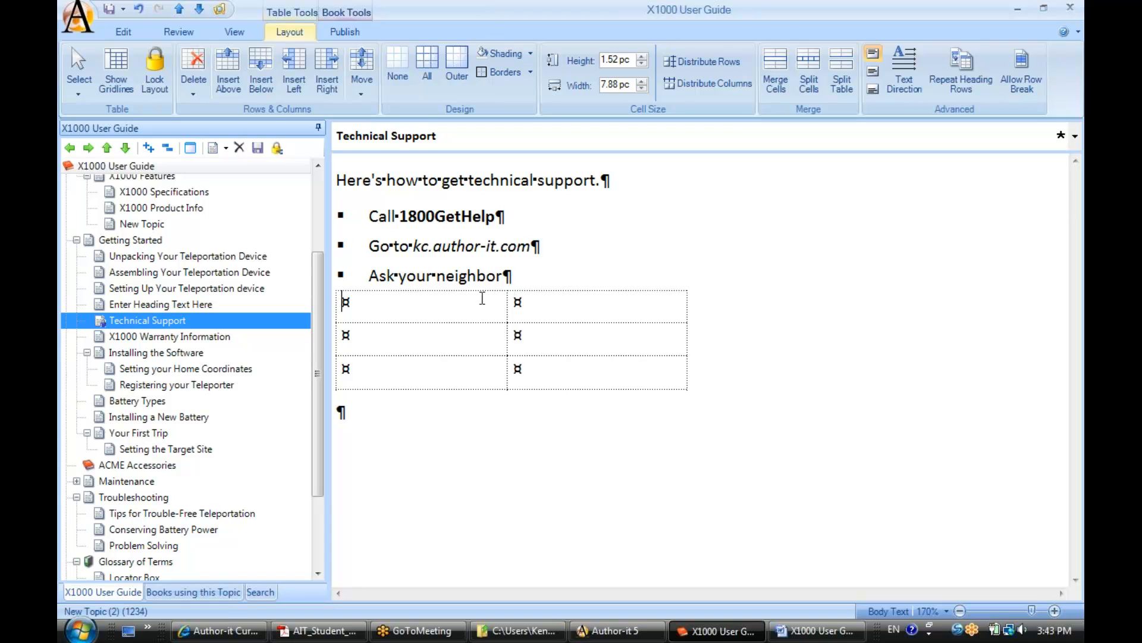
mouse_move(498, 302)
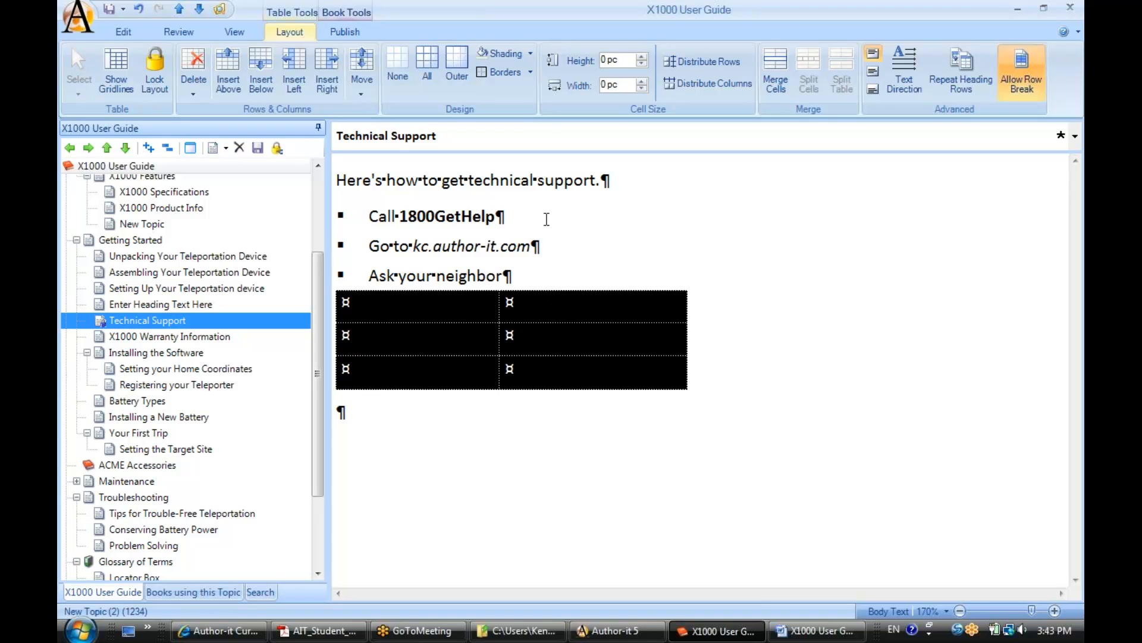
- Give every cell of the table a solid border with All Borders
click(530, 72)
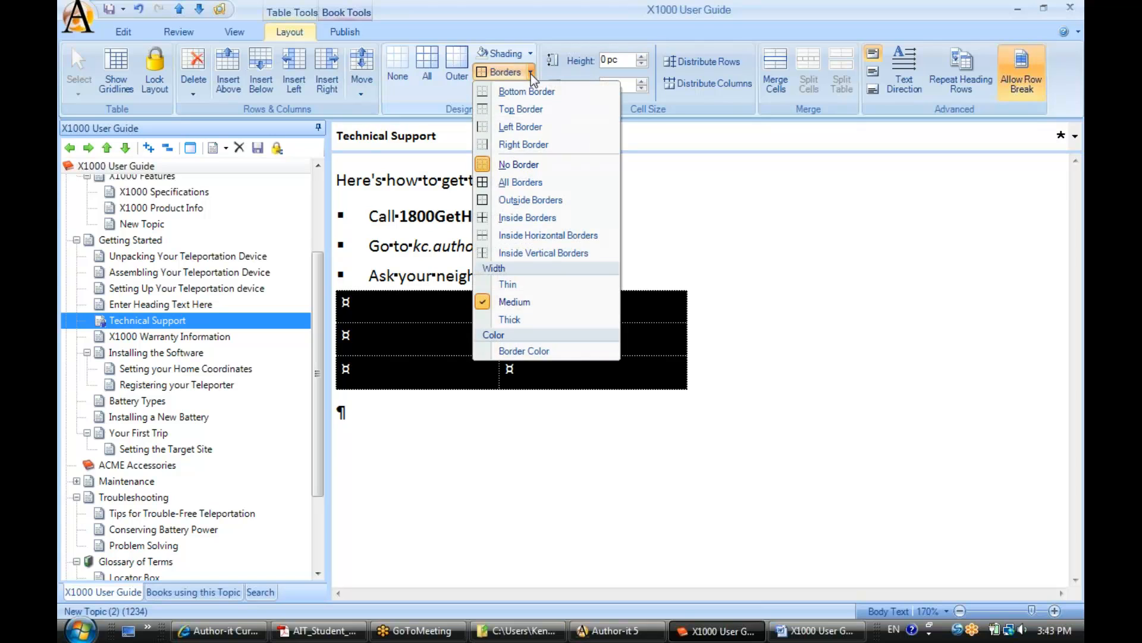
mouse_move(520, 182)
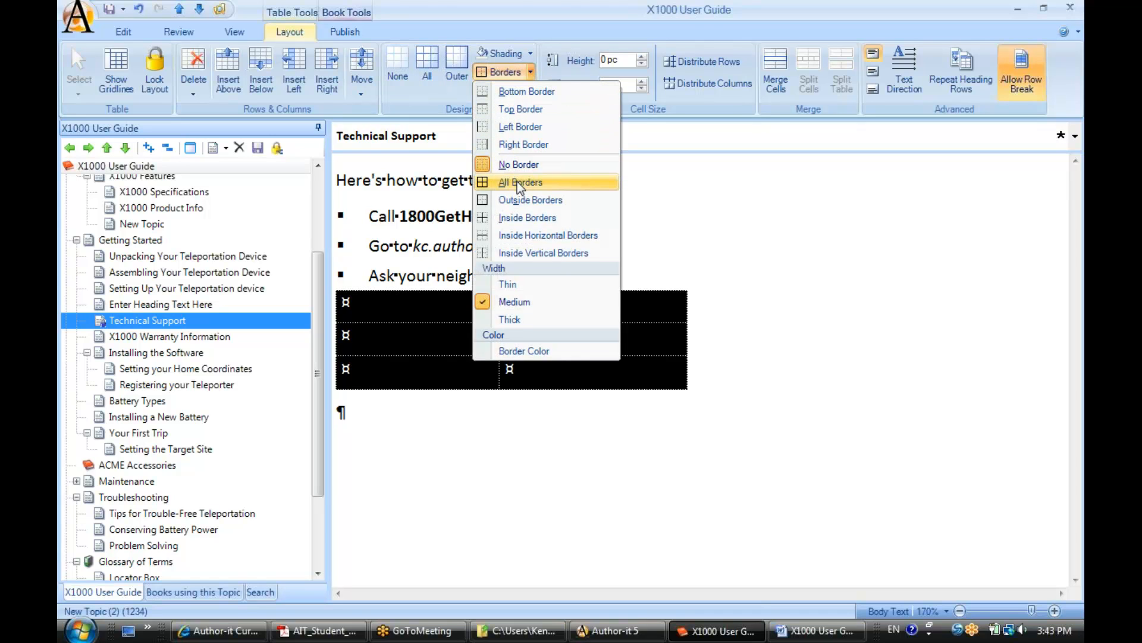
click(520, 182)
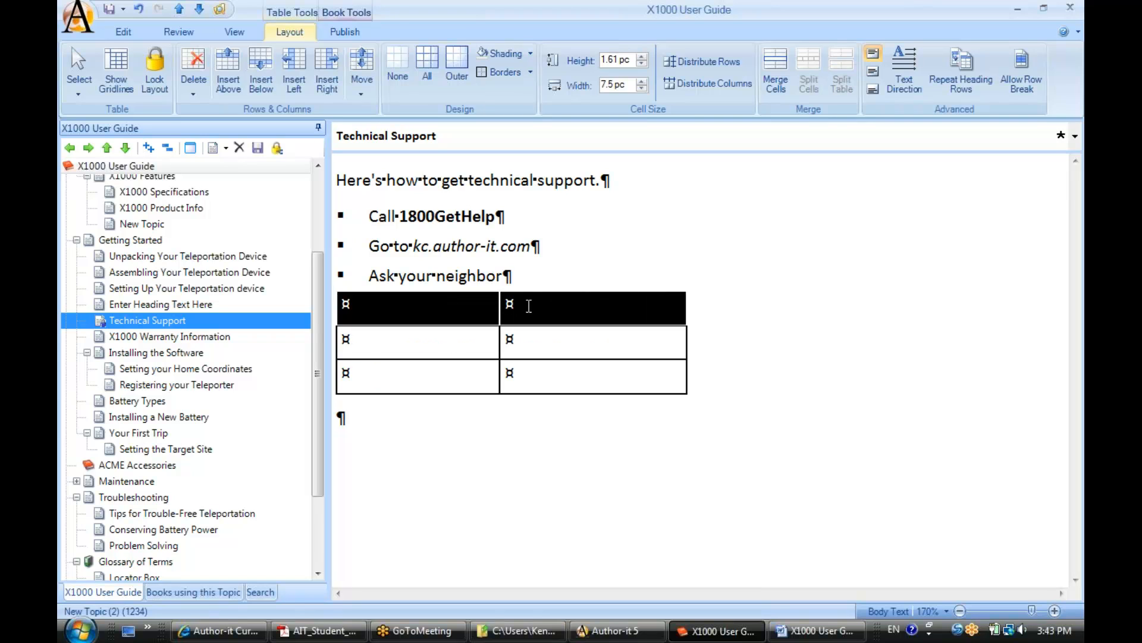
mouse_move(501, 54)
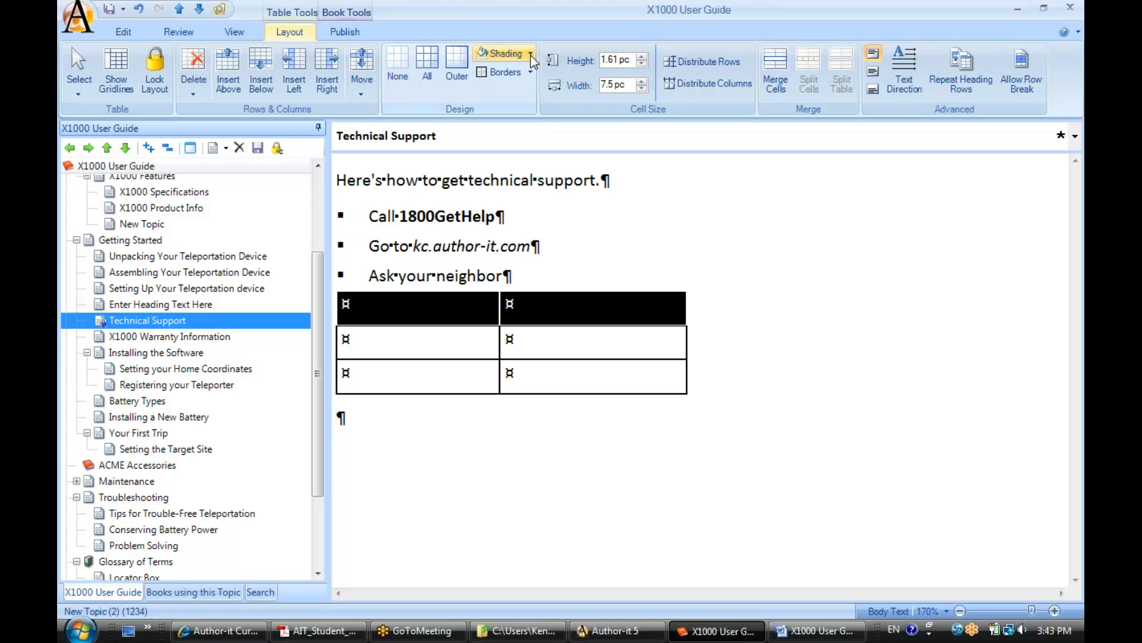
- Shade the selected header row with the rose colour from the Shading colour dialog
click(501, 53)
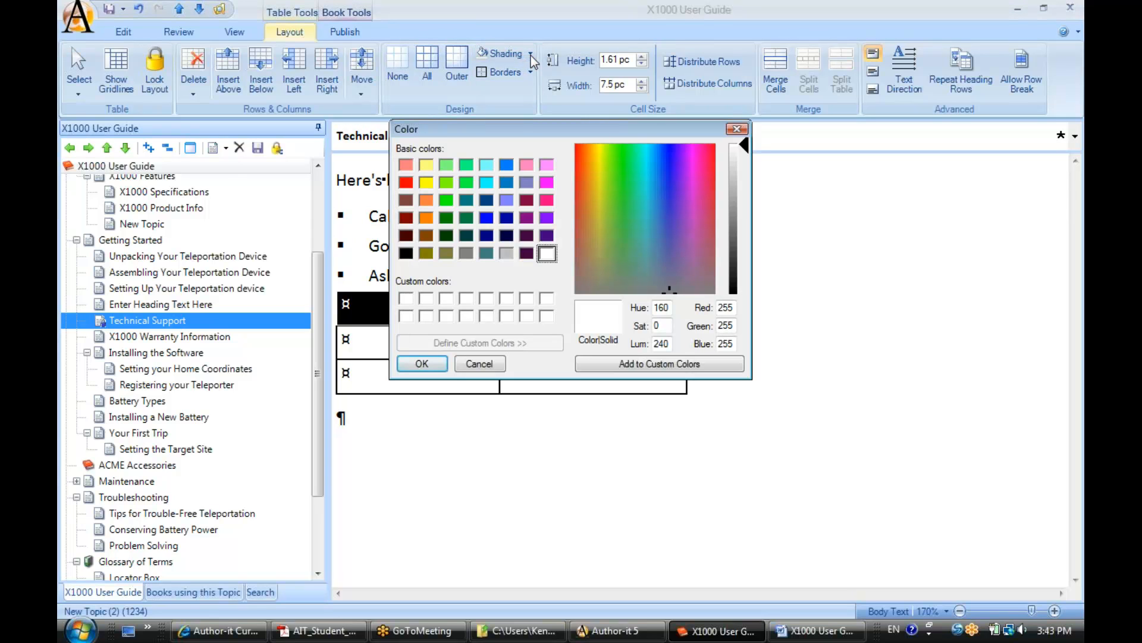
click(405, 165)
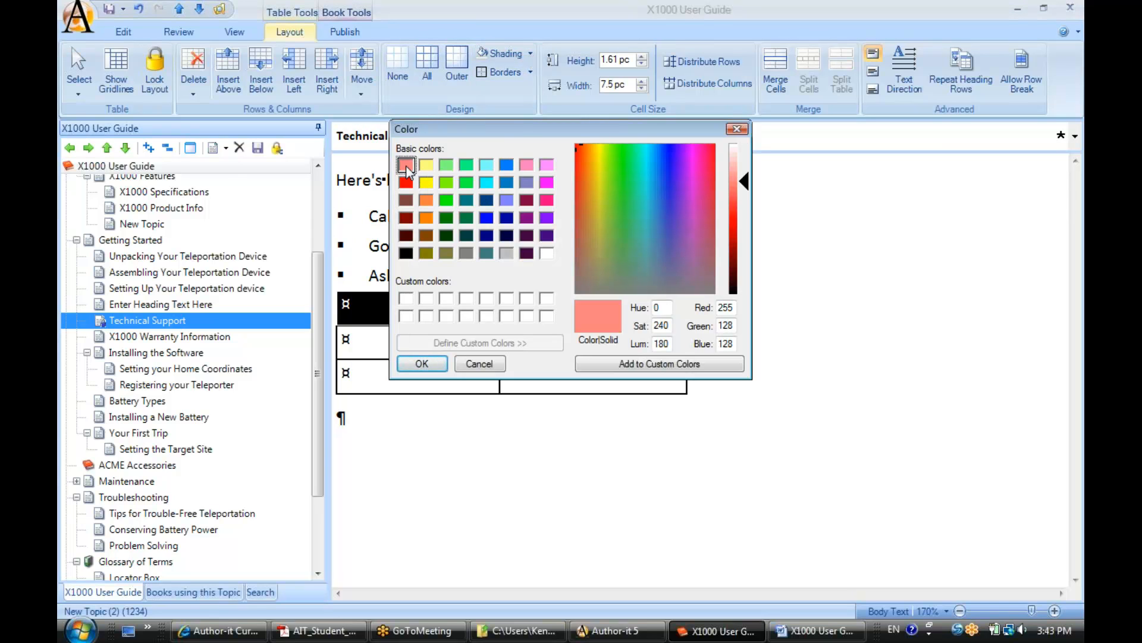
click(421, 364)
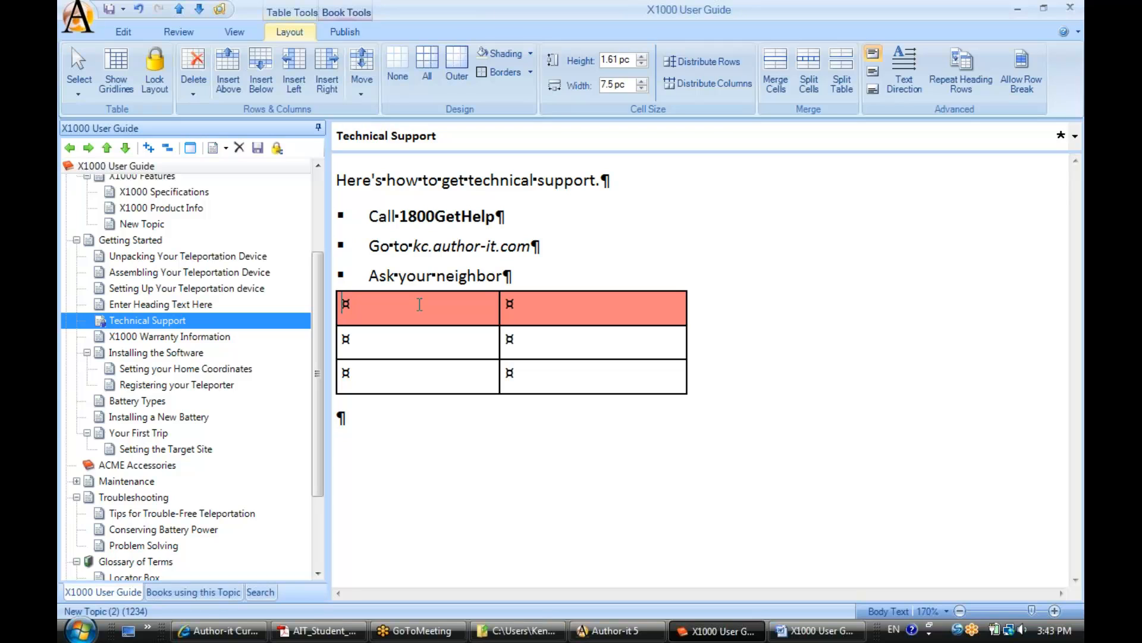
- Fill the header cells with 'Options' and 'Ways to Get Help', then 'Call us' in row two
text(W)
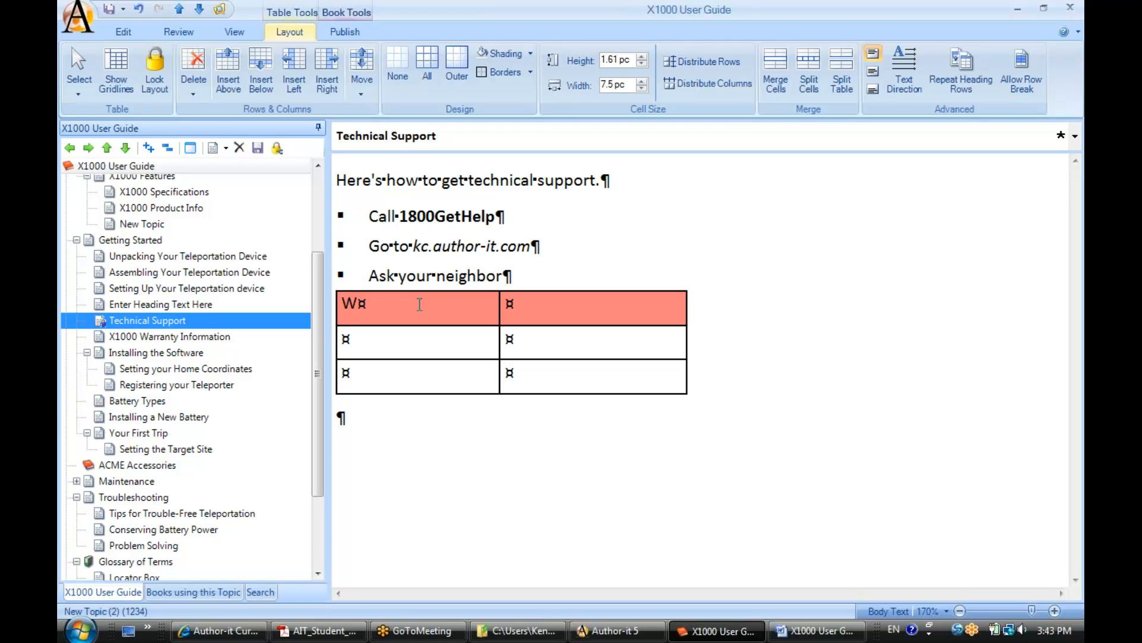
key(Backspace)
text(Options)
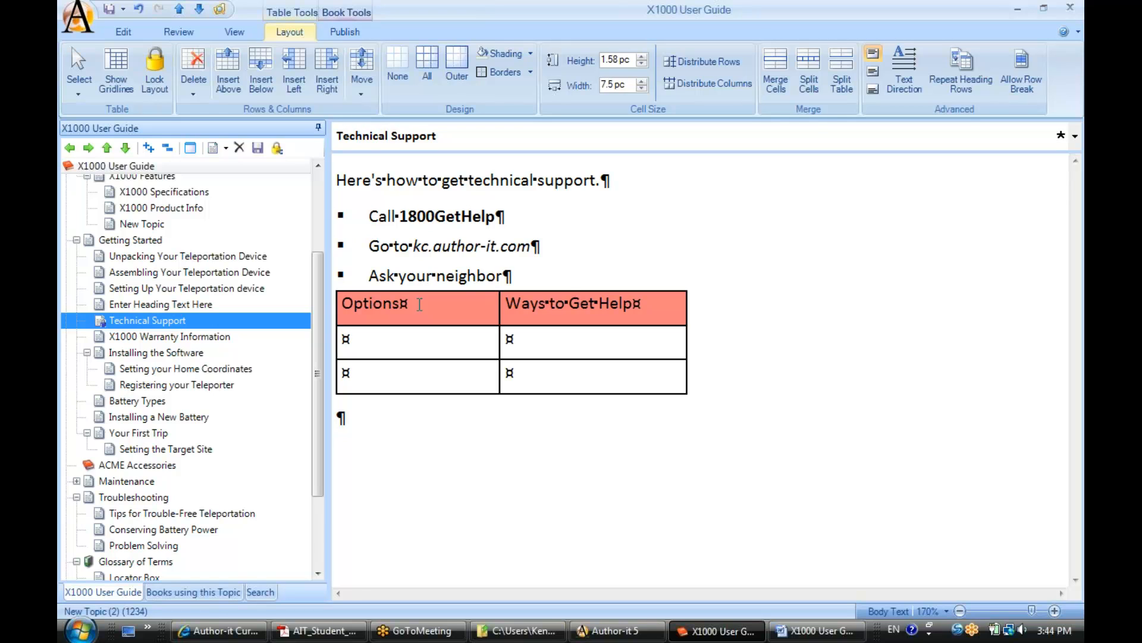
text(Call us)
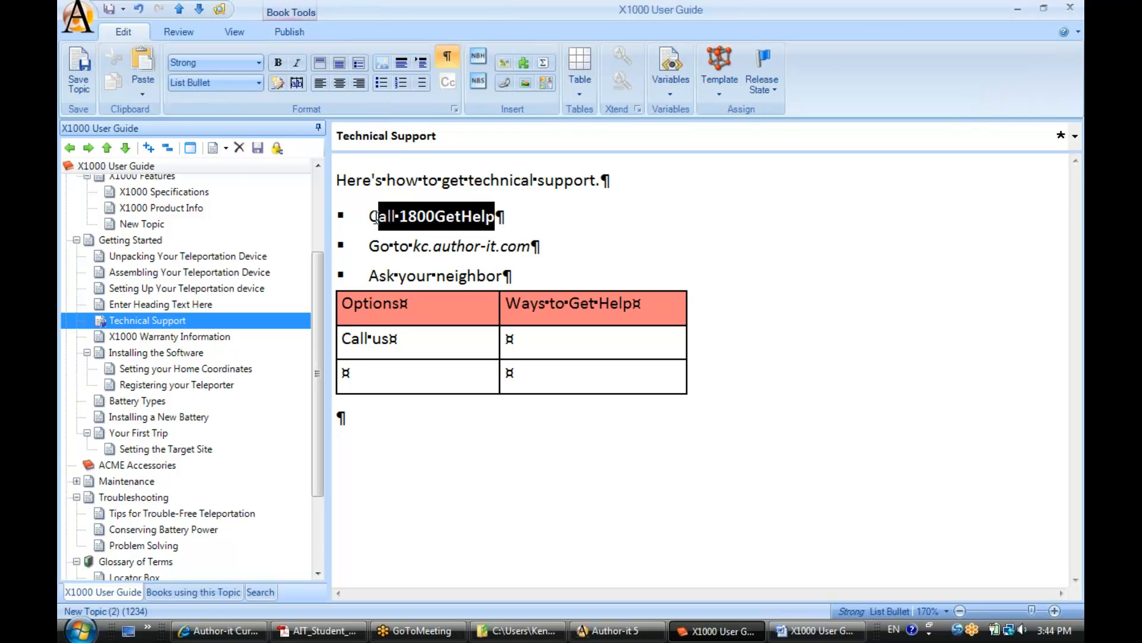
- Pair 'Call us' with 'Call 1800GetHelp' and add 'KC' with 'Go to kc.author-it.com'
right_click(433, 215)
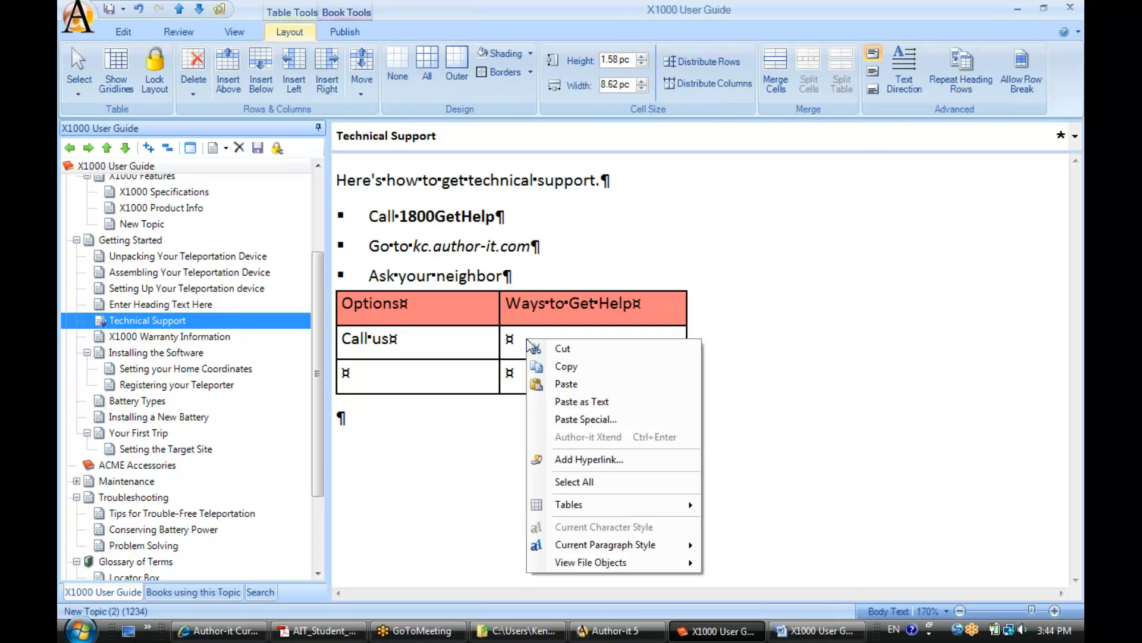
click(566, 384)
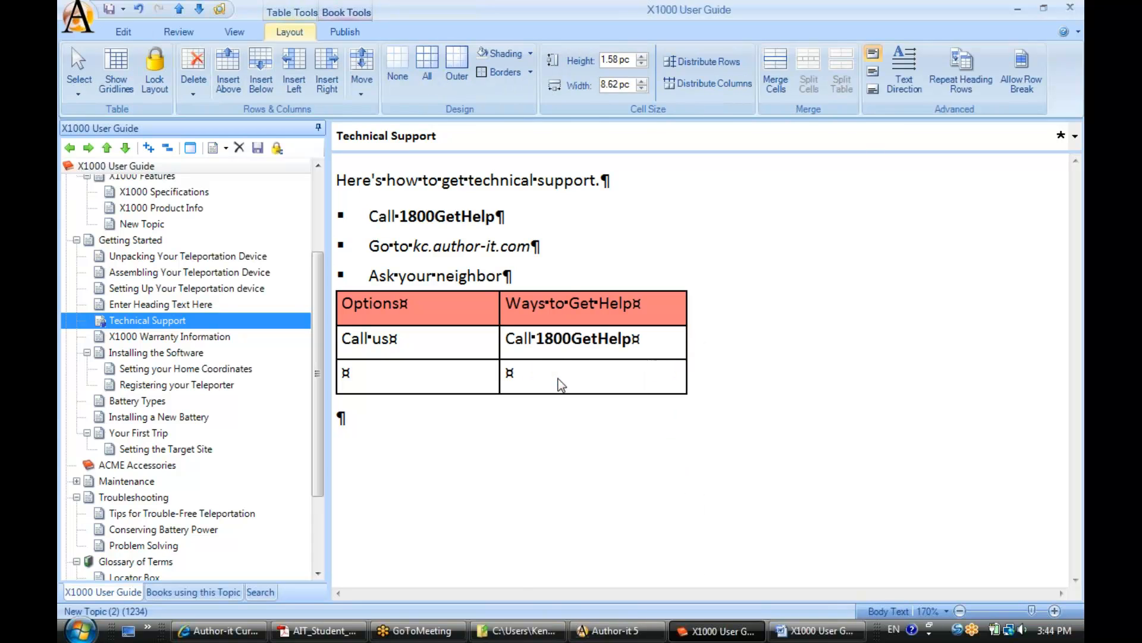
click(433, 376)
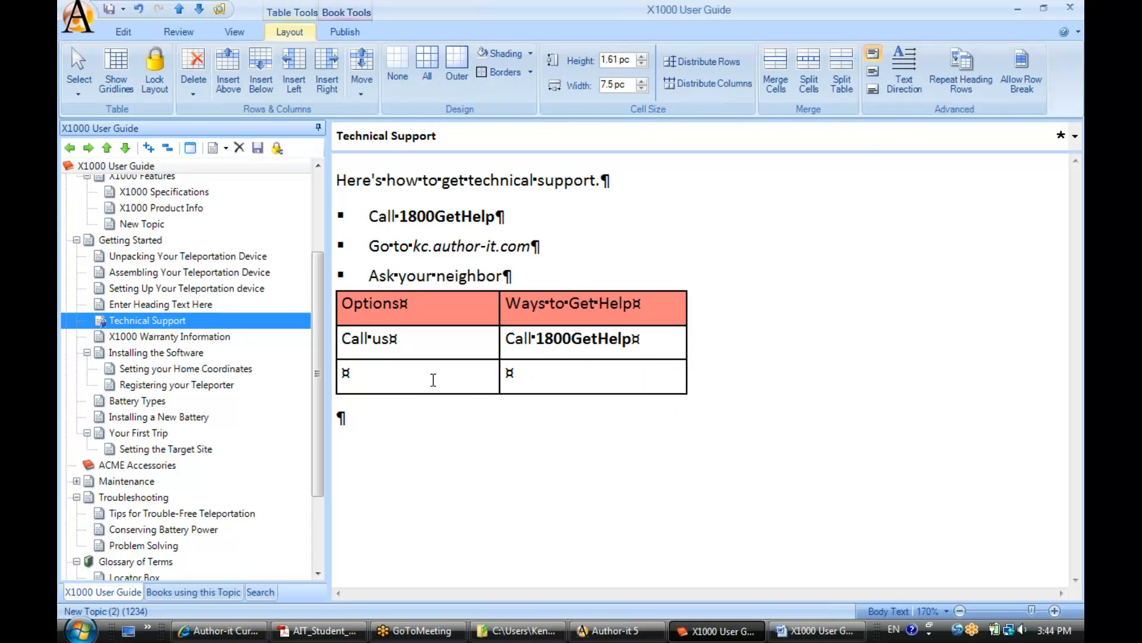
text(KC)
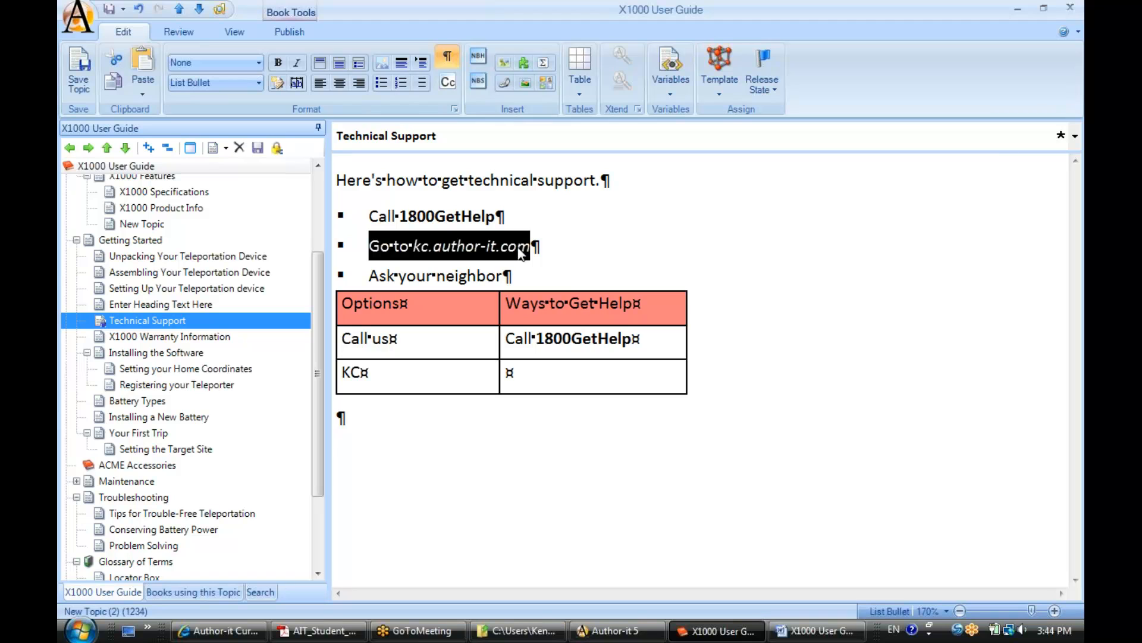
click(549, 377)
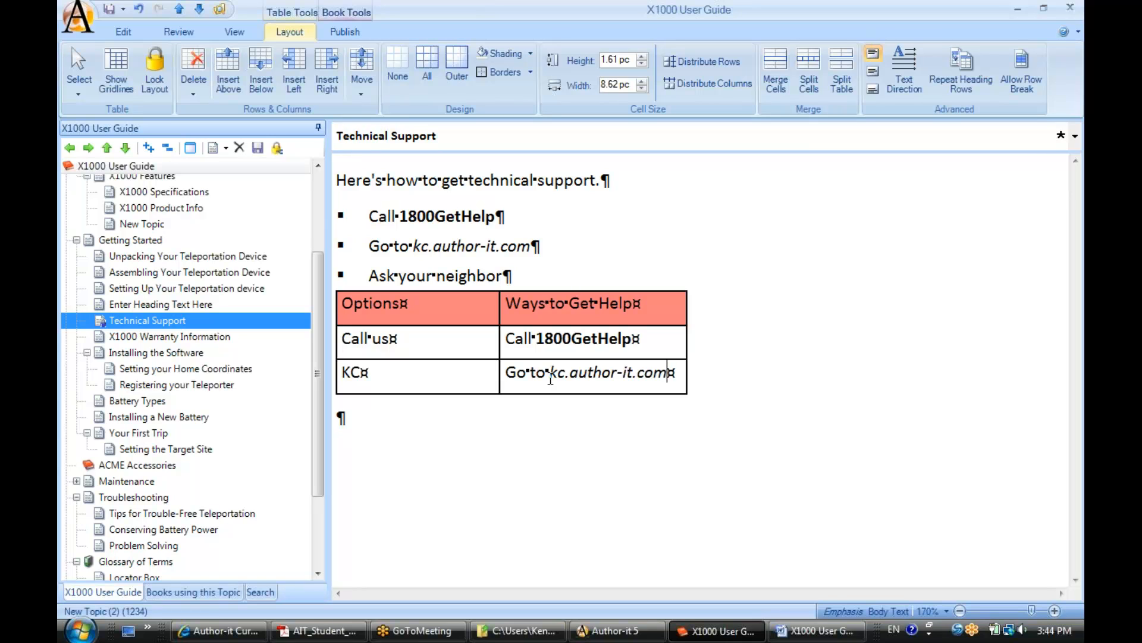
- Insert a fourth row below, label it 'Neighbor', and move the neighbor instruction into its cell
click(260, 69)
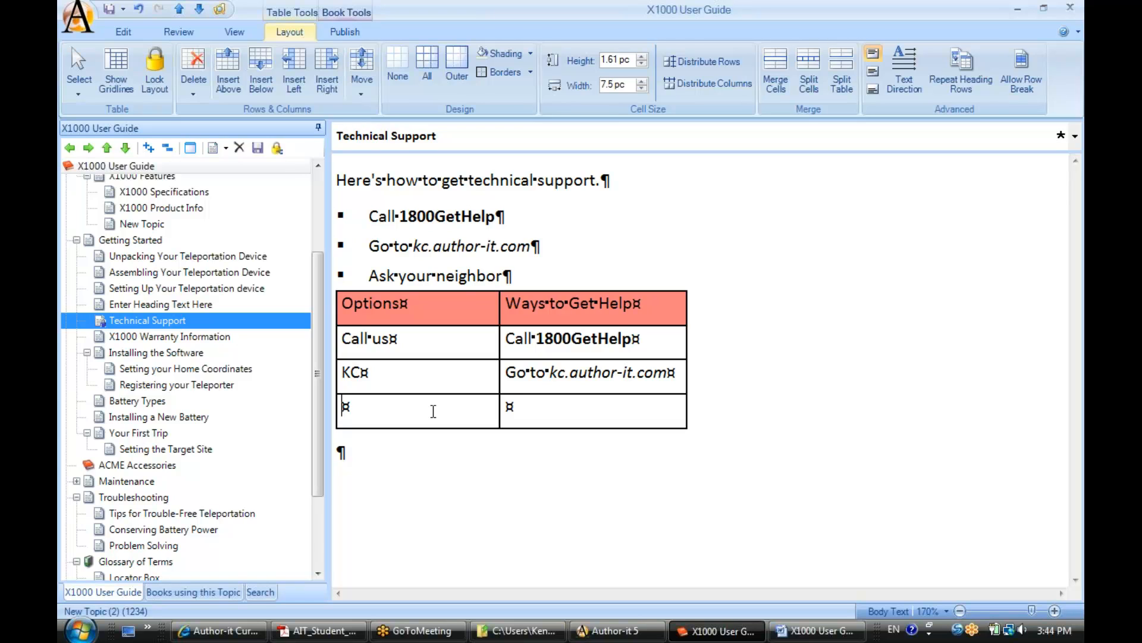
text(Neighbor)
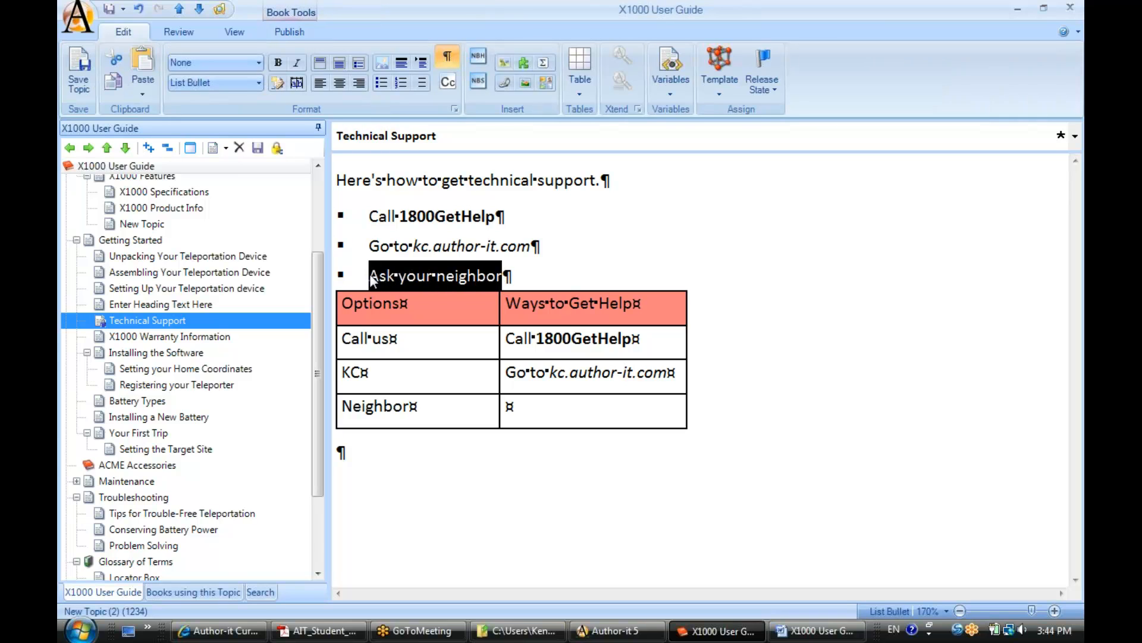
click(548, 407)
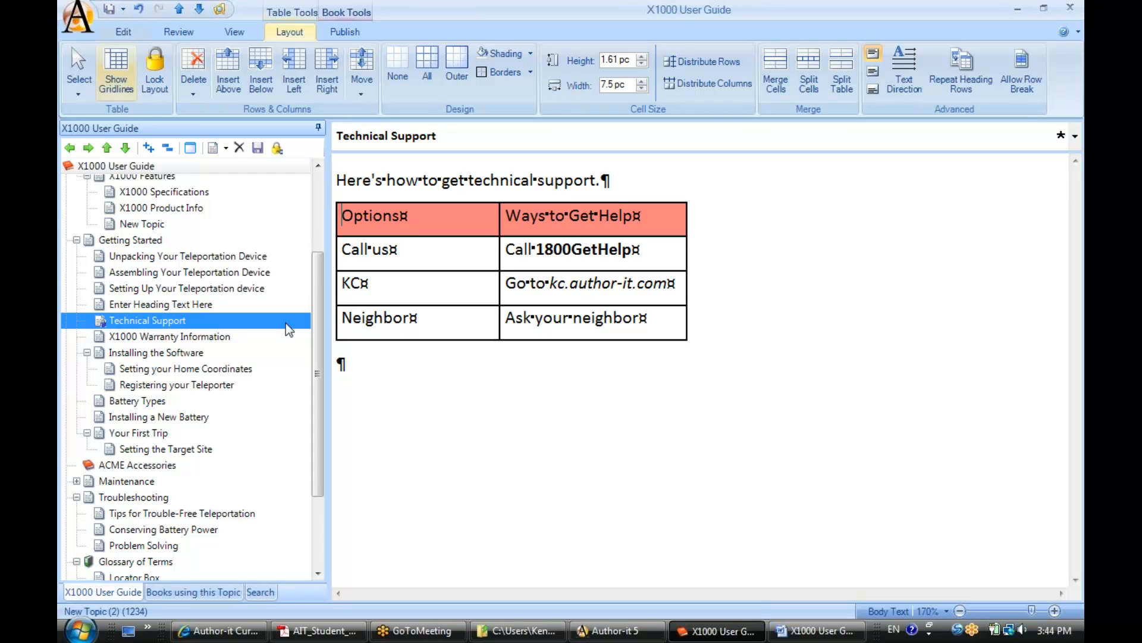
- Finish the last cell with 'Ask your neighbor' and remove the bulleted list above the table
click(649, 319)
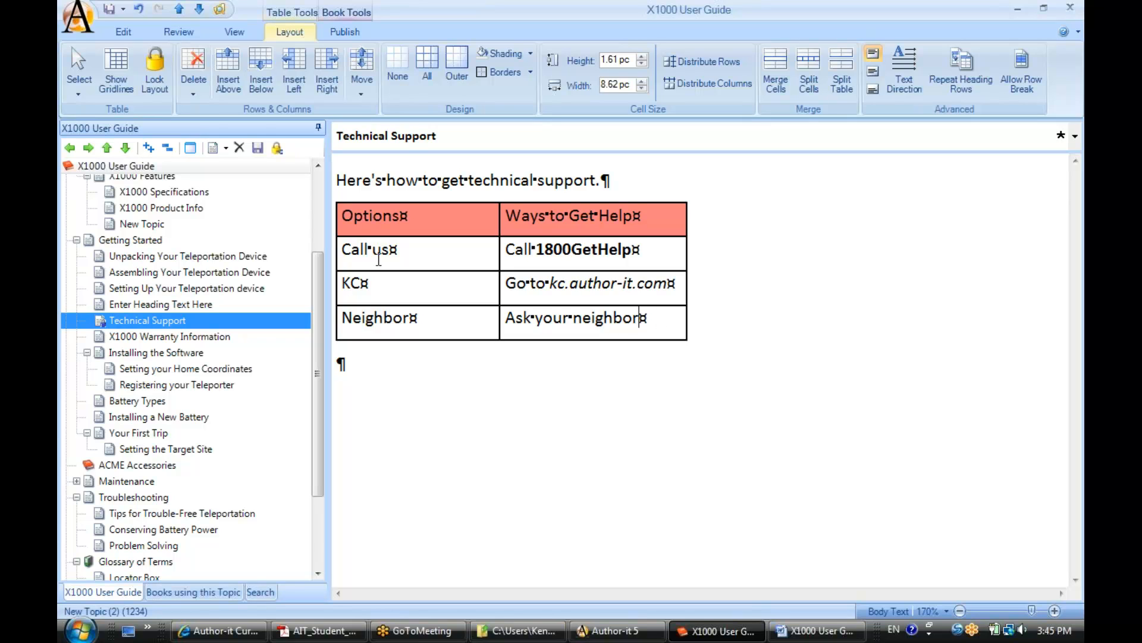
click(640, 319)
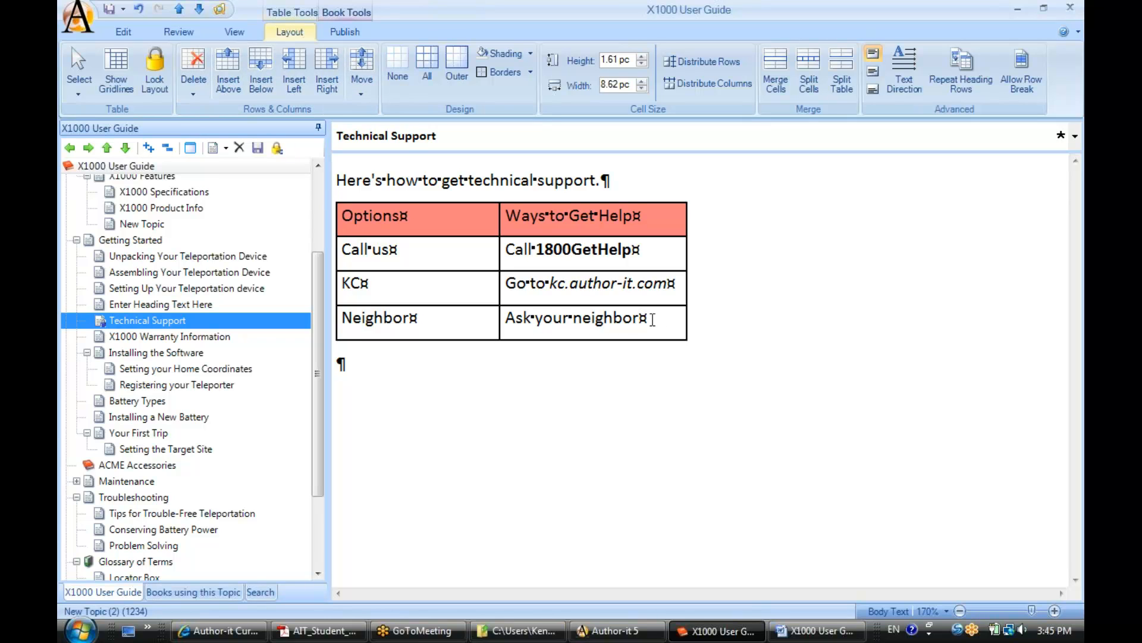
click(261, 65)
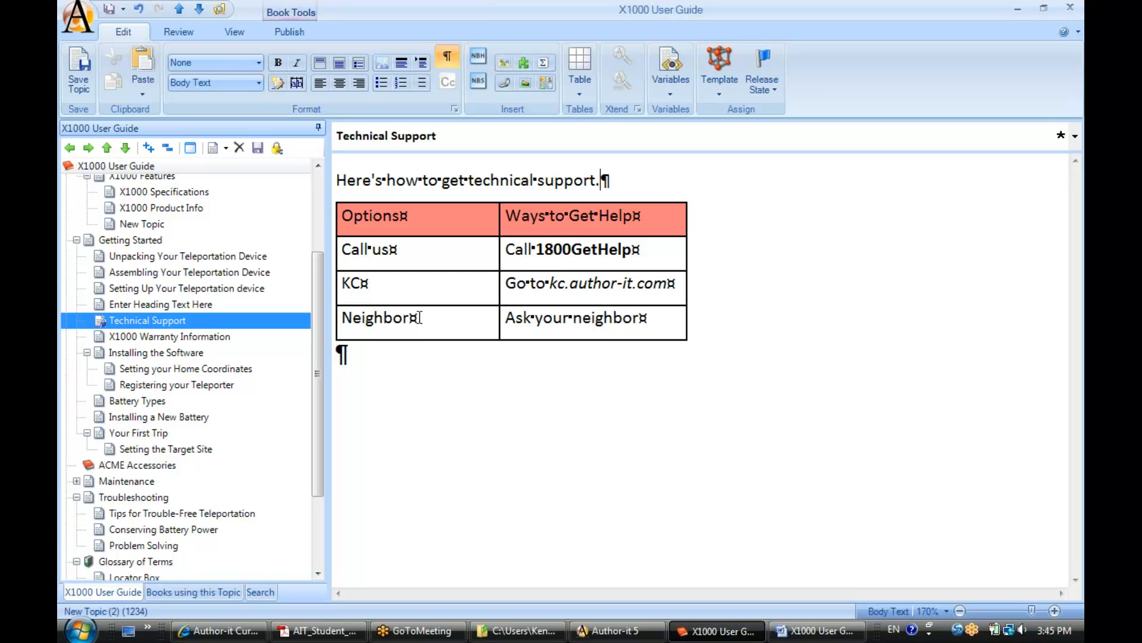
click(343, 355)
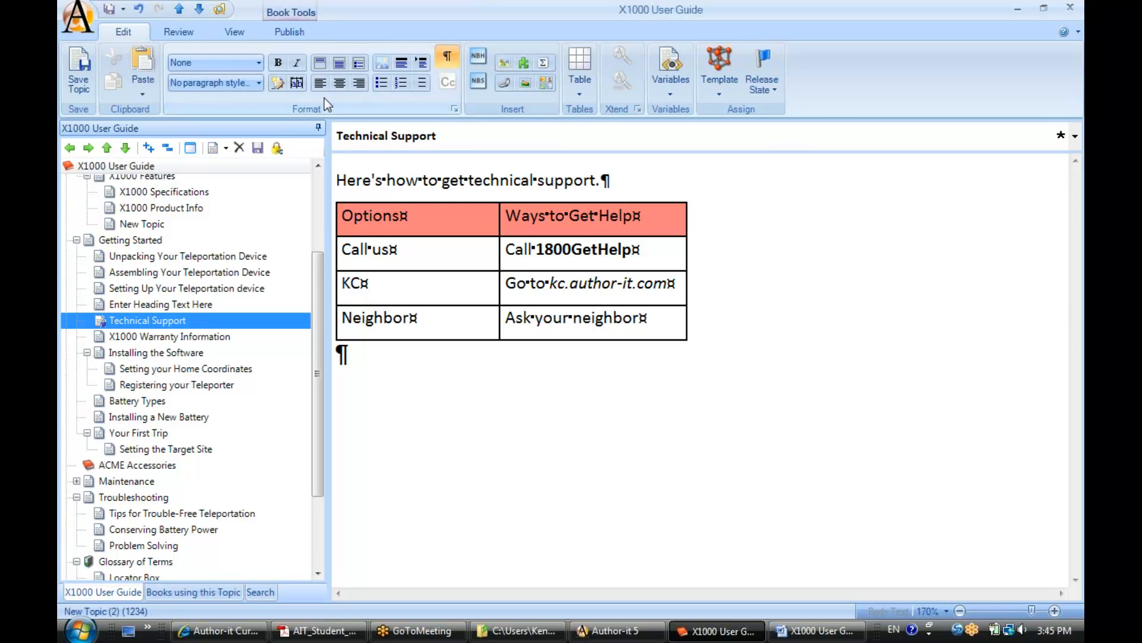
mouse_move(319, 82)
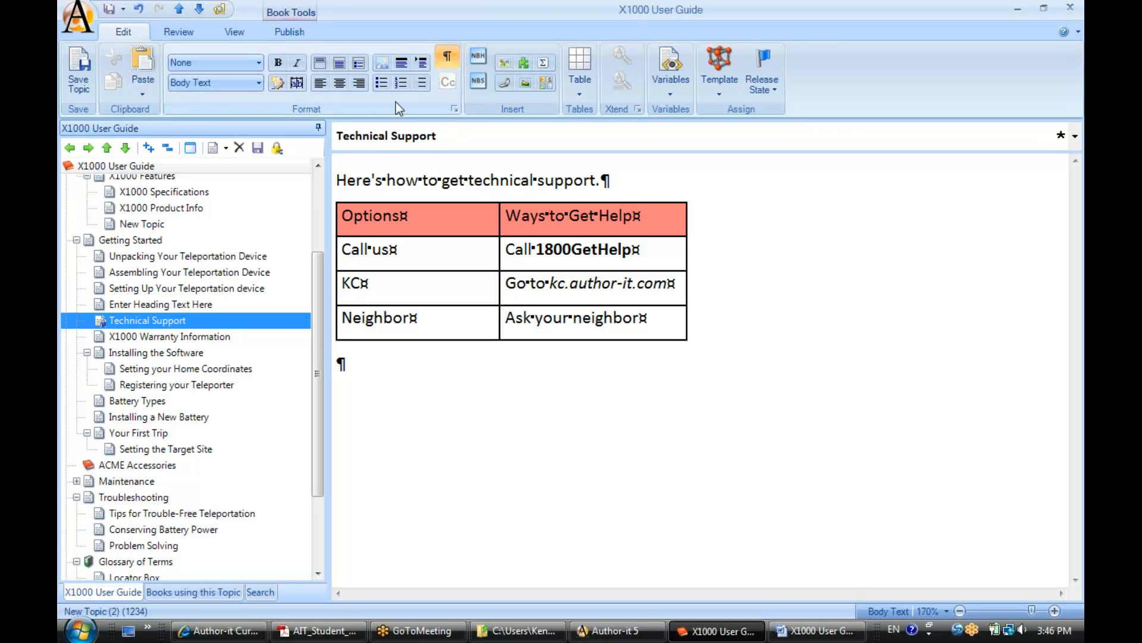
mouse_move(536, 93)
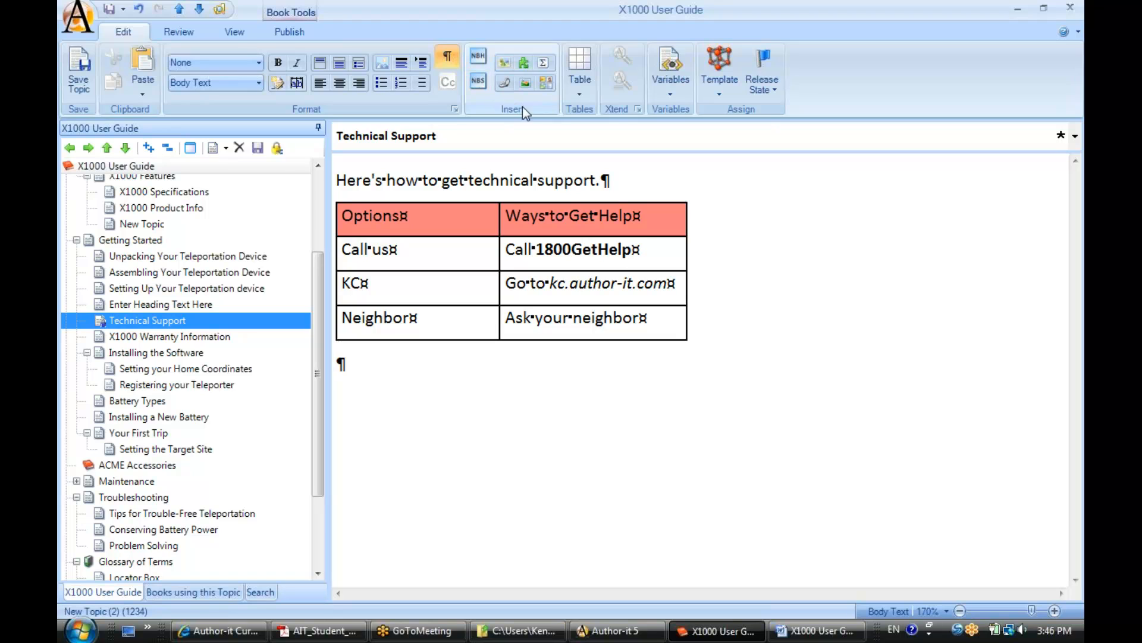
mouse_move(579, 66)
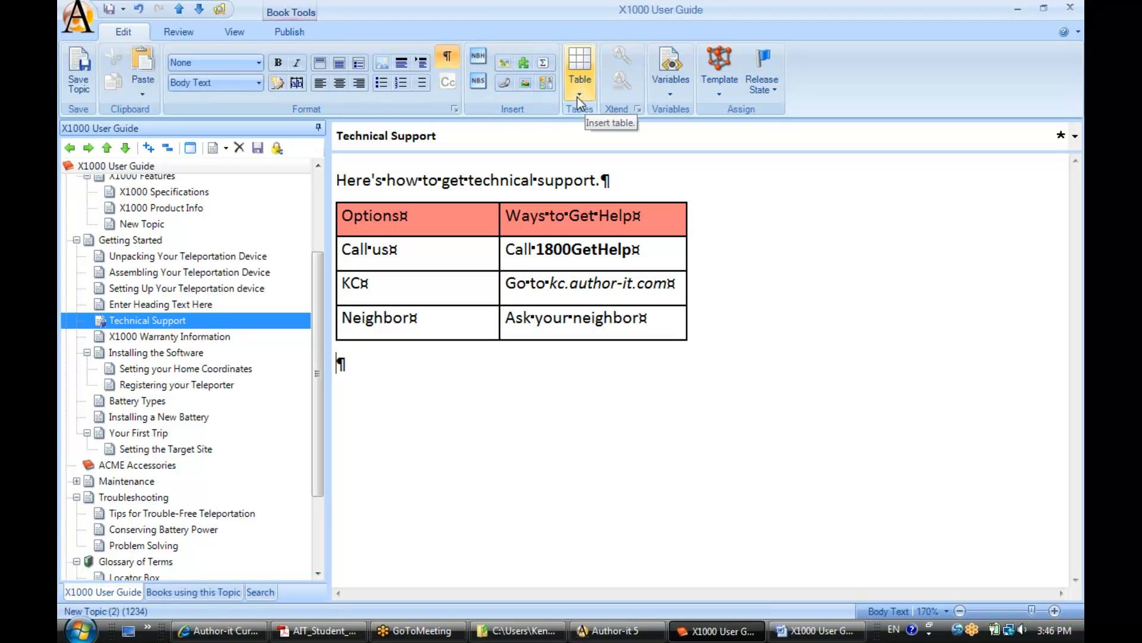
click(444, 213)
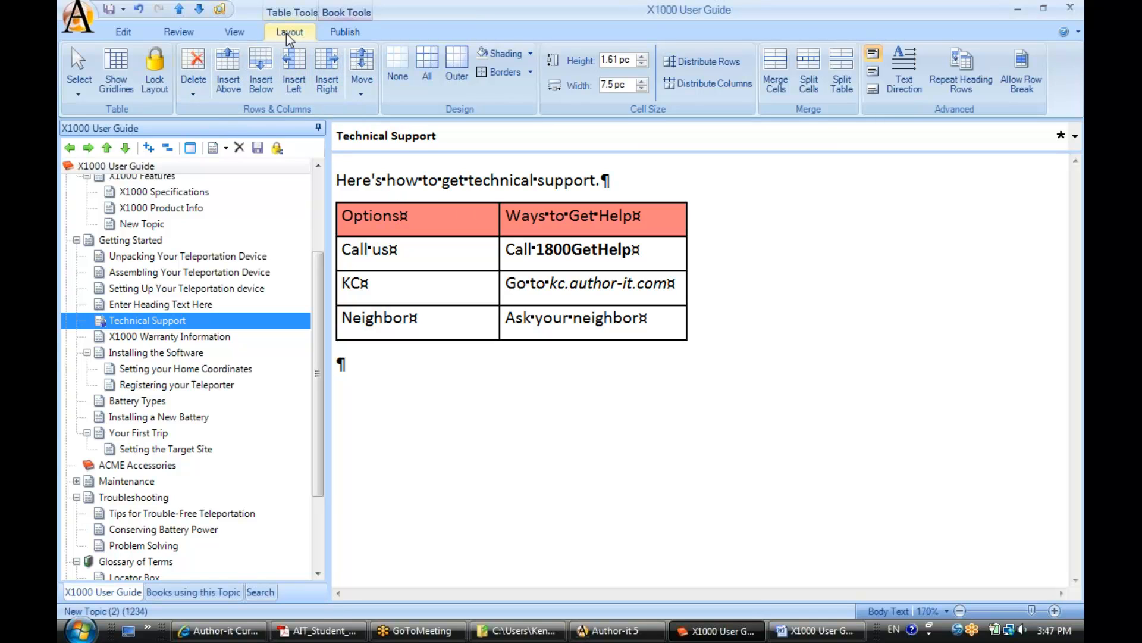
mouse_move(123, 31)
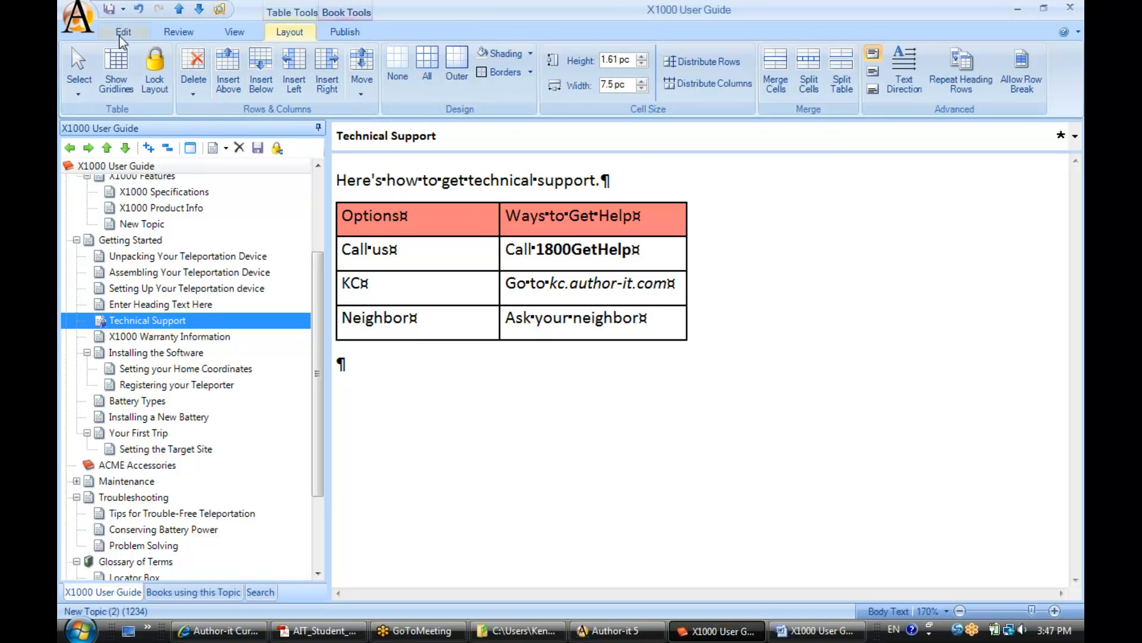